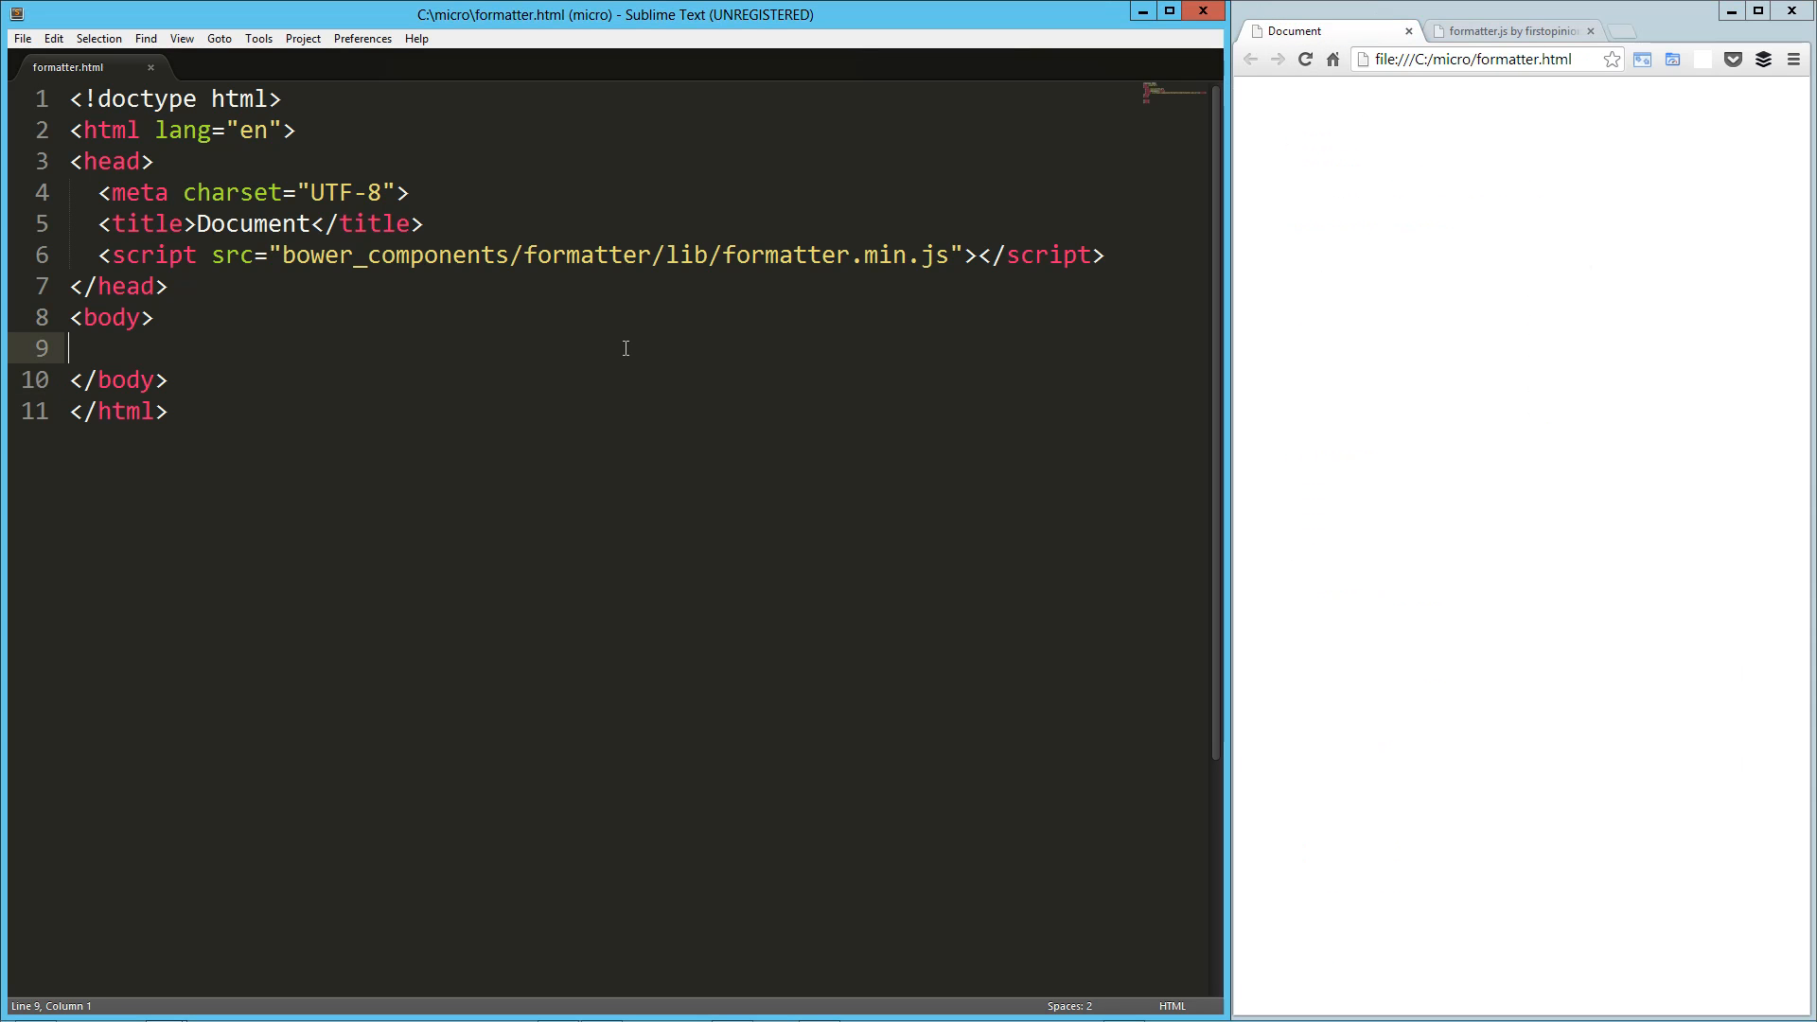
pyautogui.moveTo(426, 276)
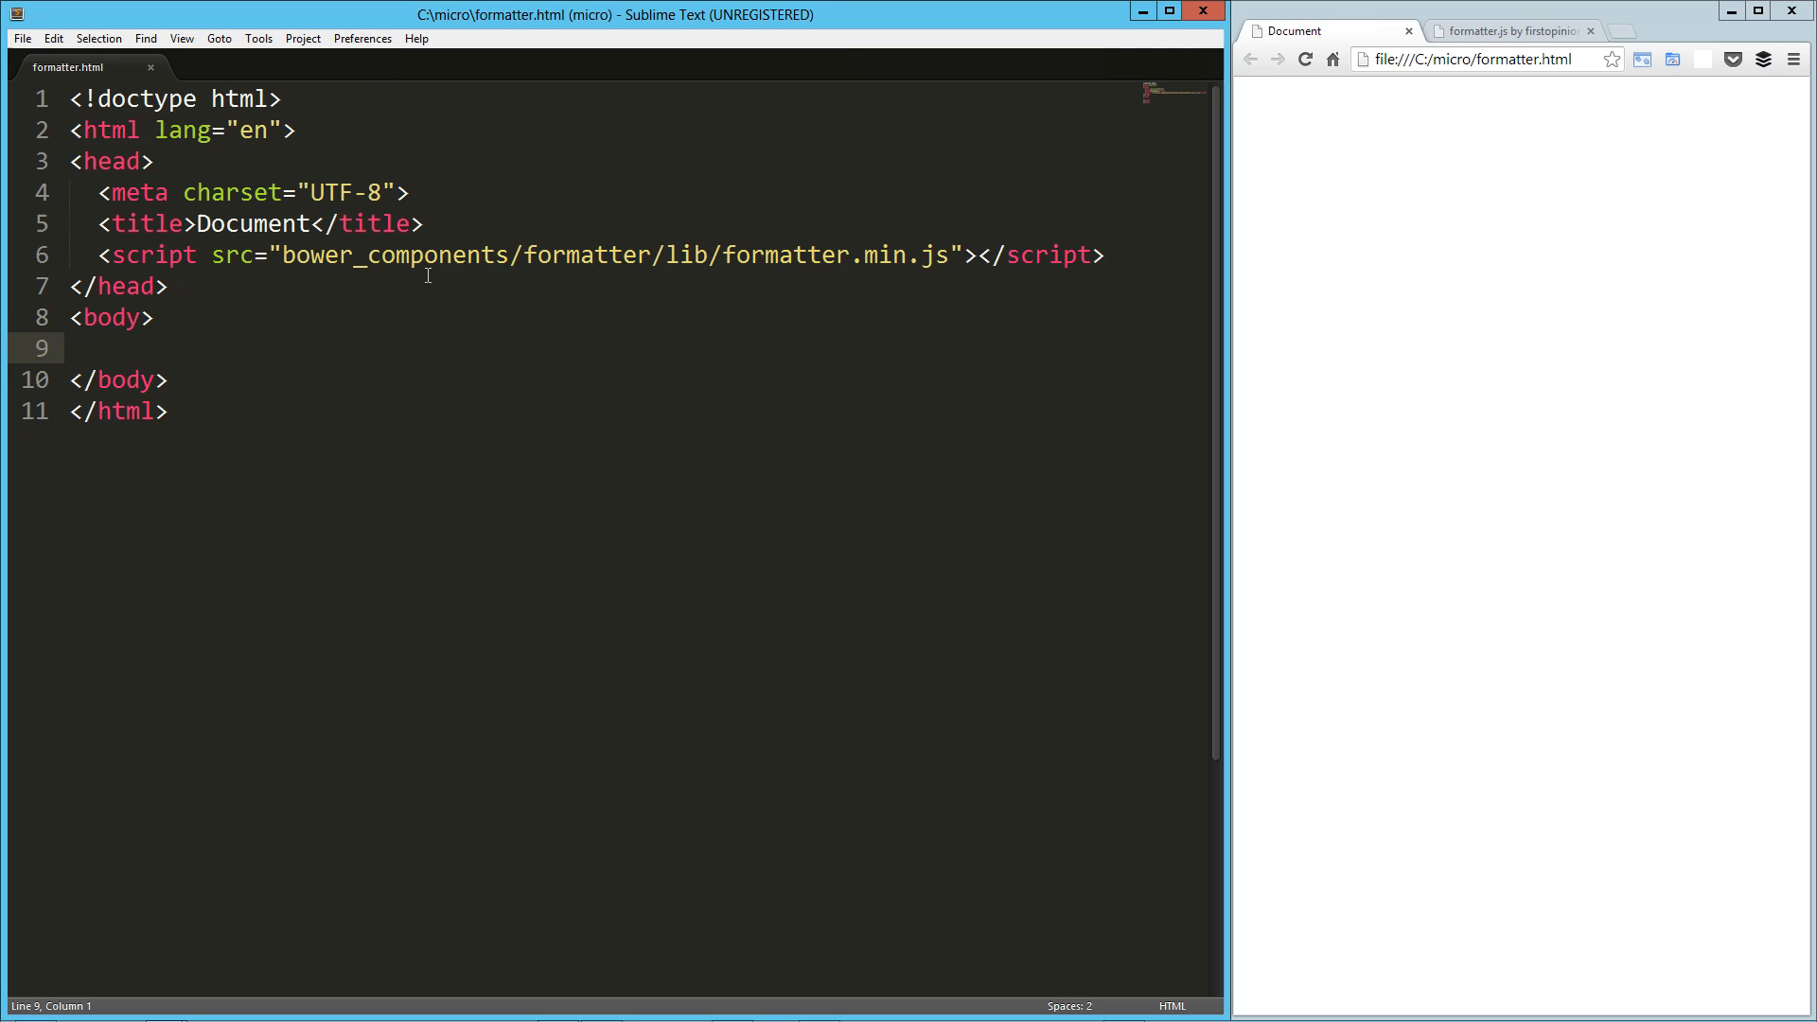
# Add text inputs with ids phone and ssn plus an empty script block to the body and save
pyautogui.click(808, 256)
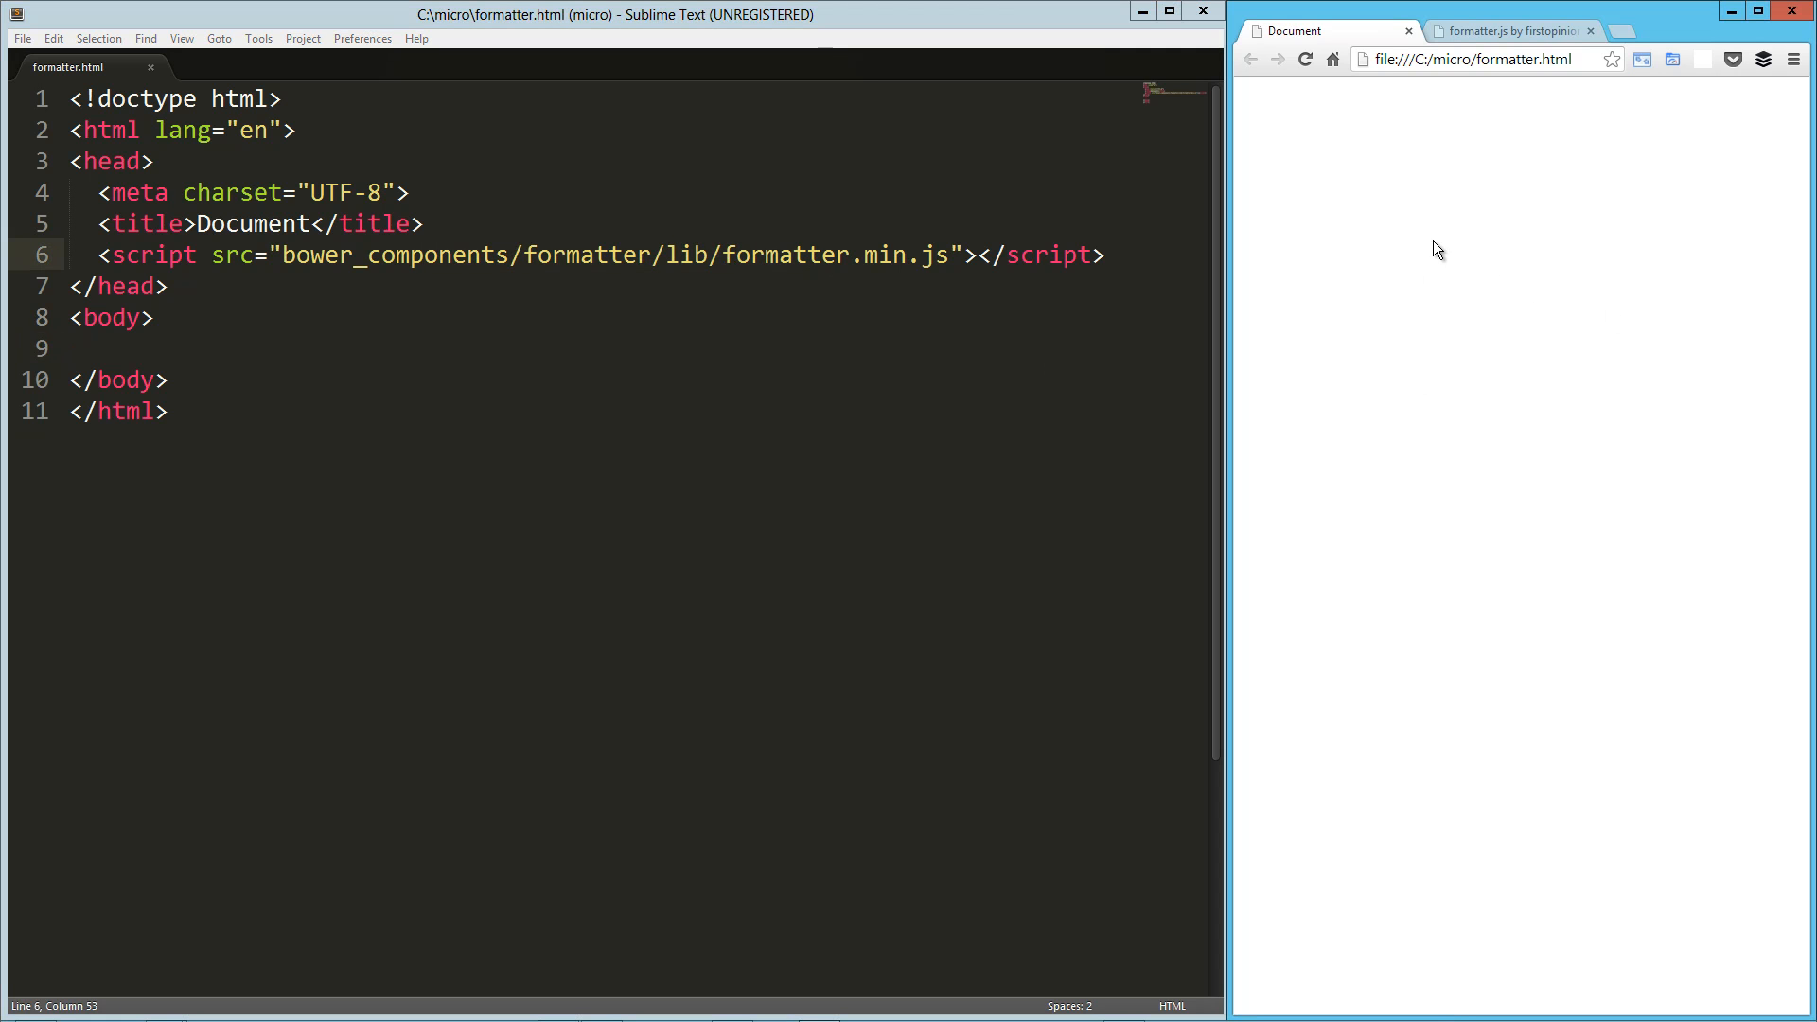
pyautogui.click(287, 348)
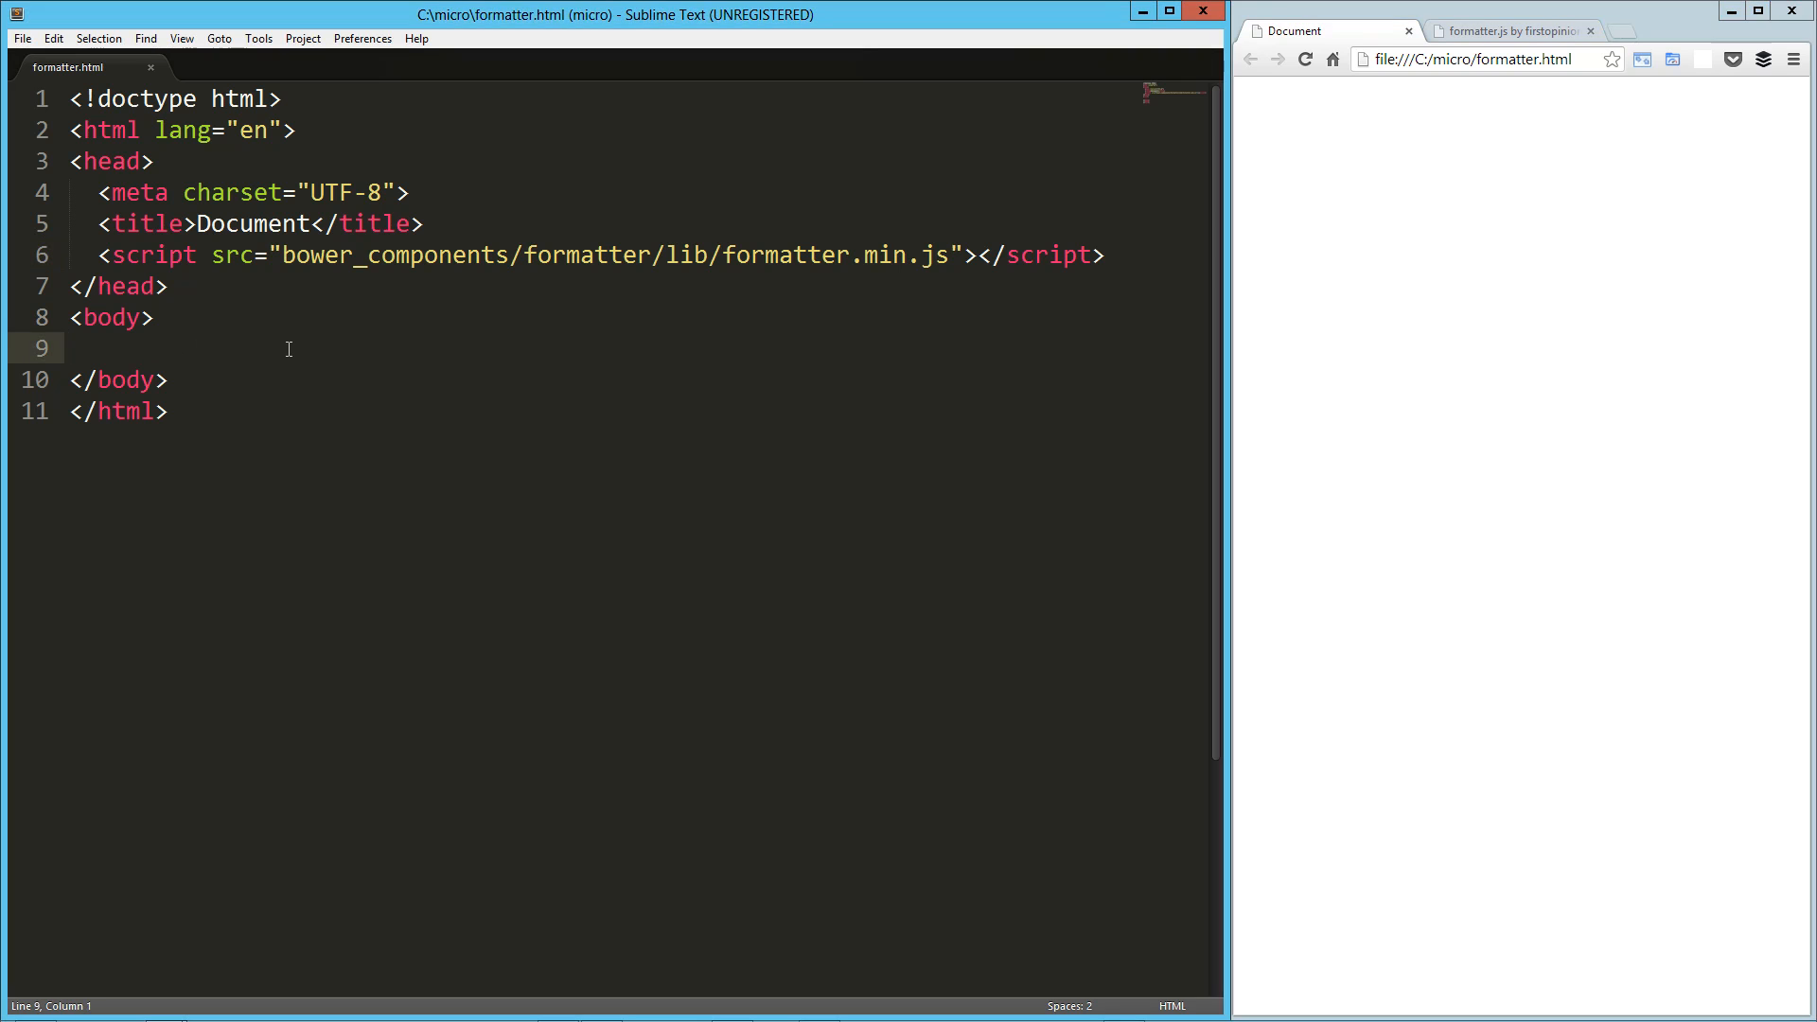
pyautogui.write('input type="text" id="phone">')
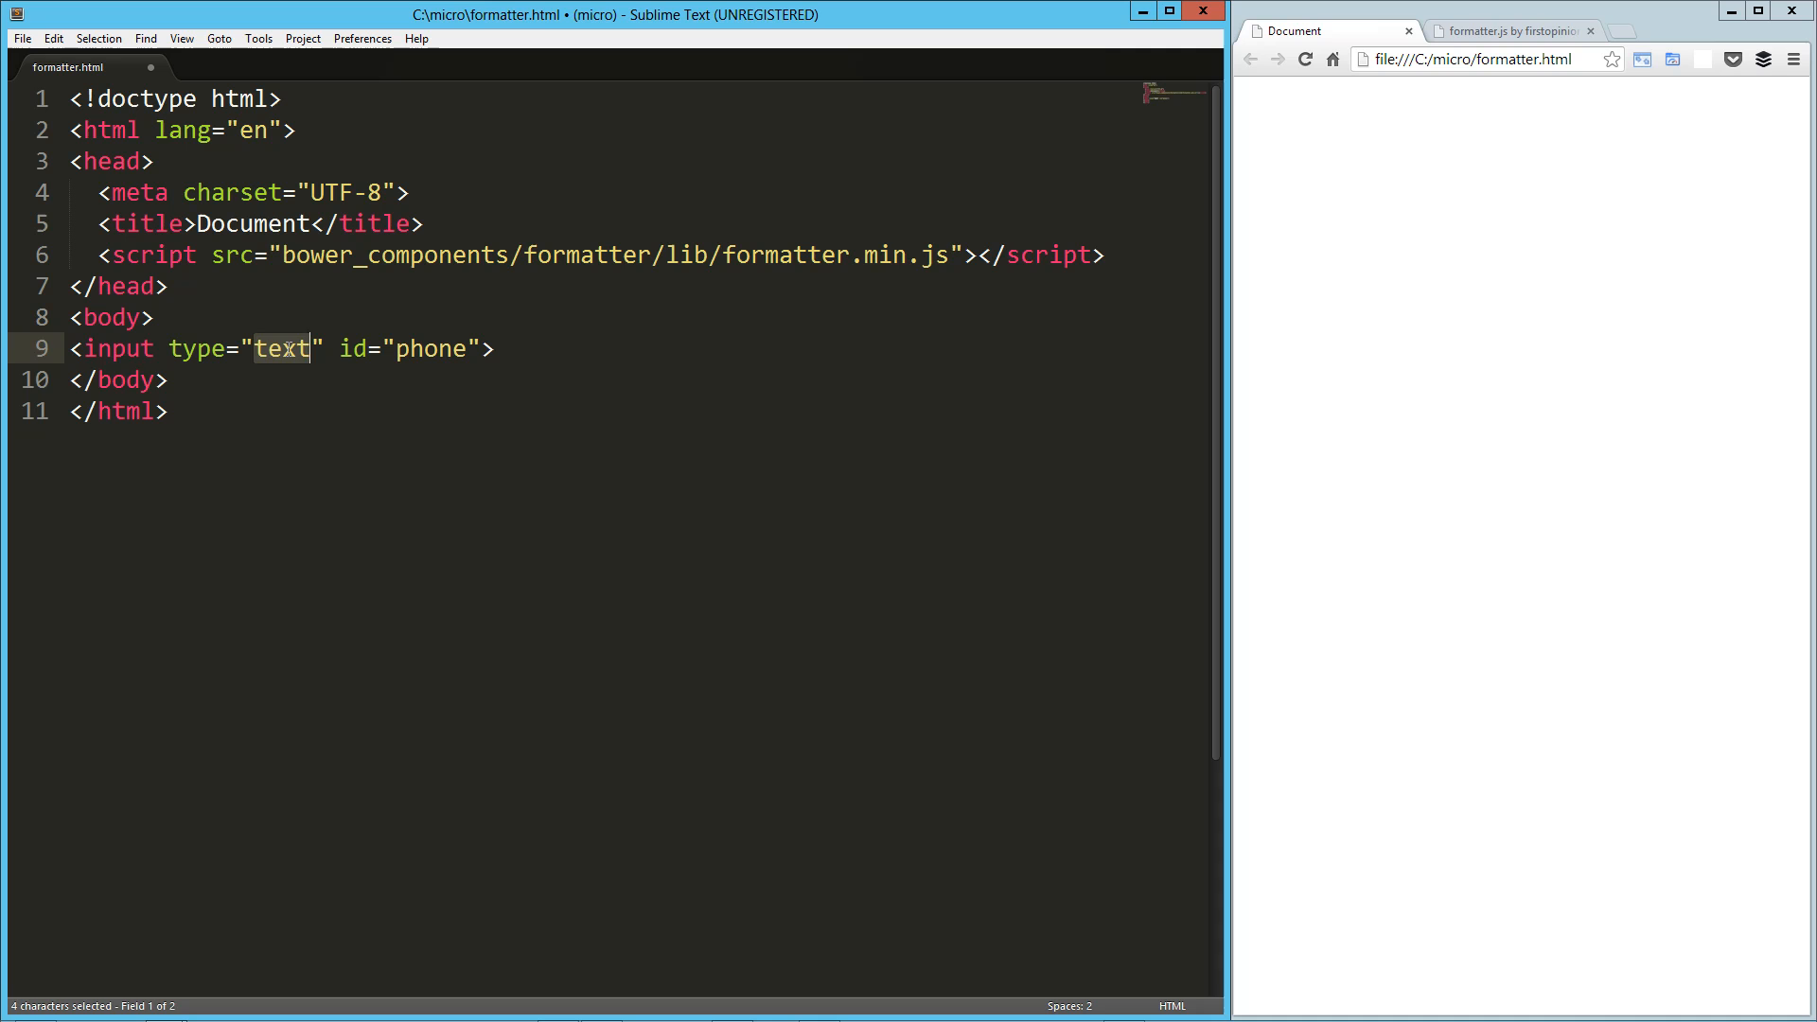
pyautogui.write('in')
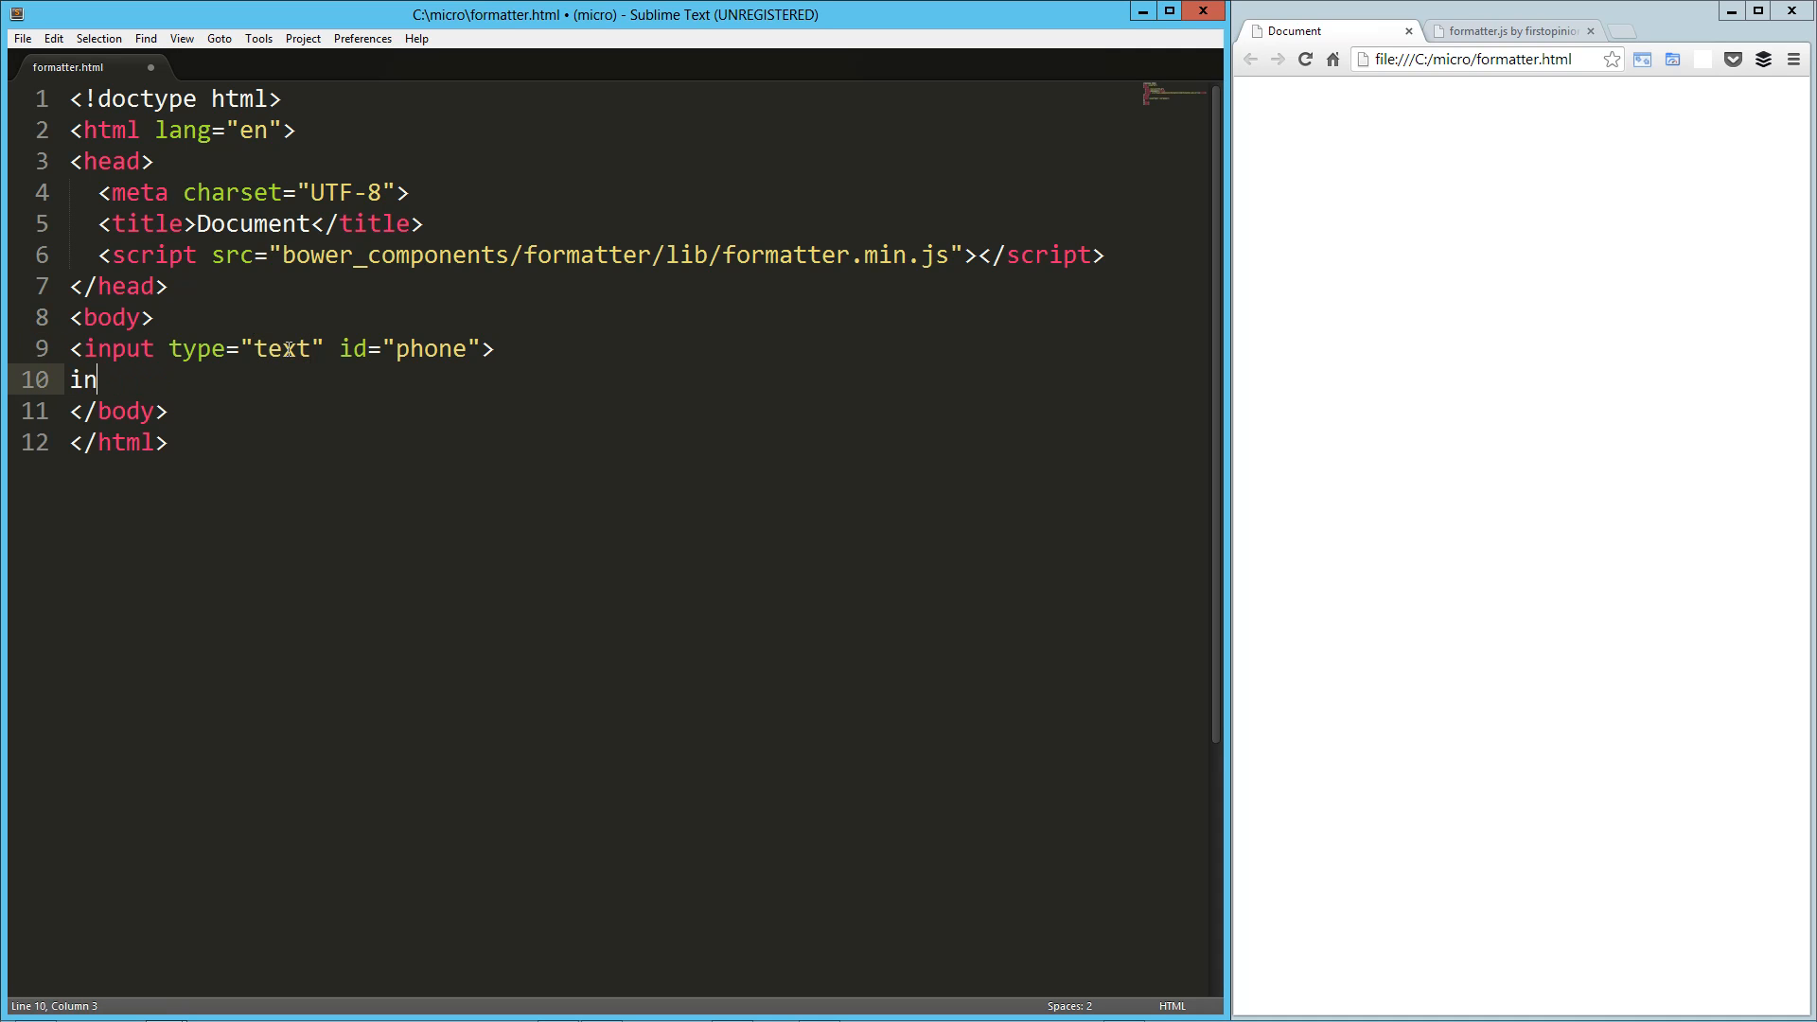
pyautogui.write('put#')
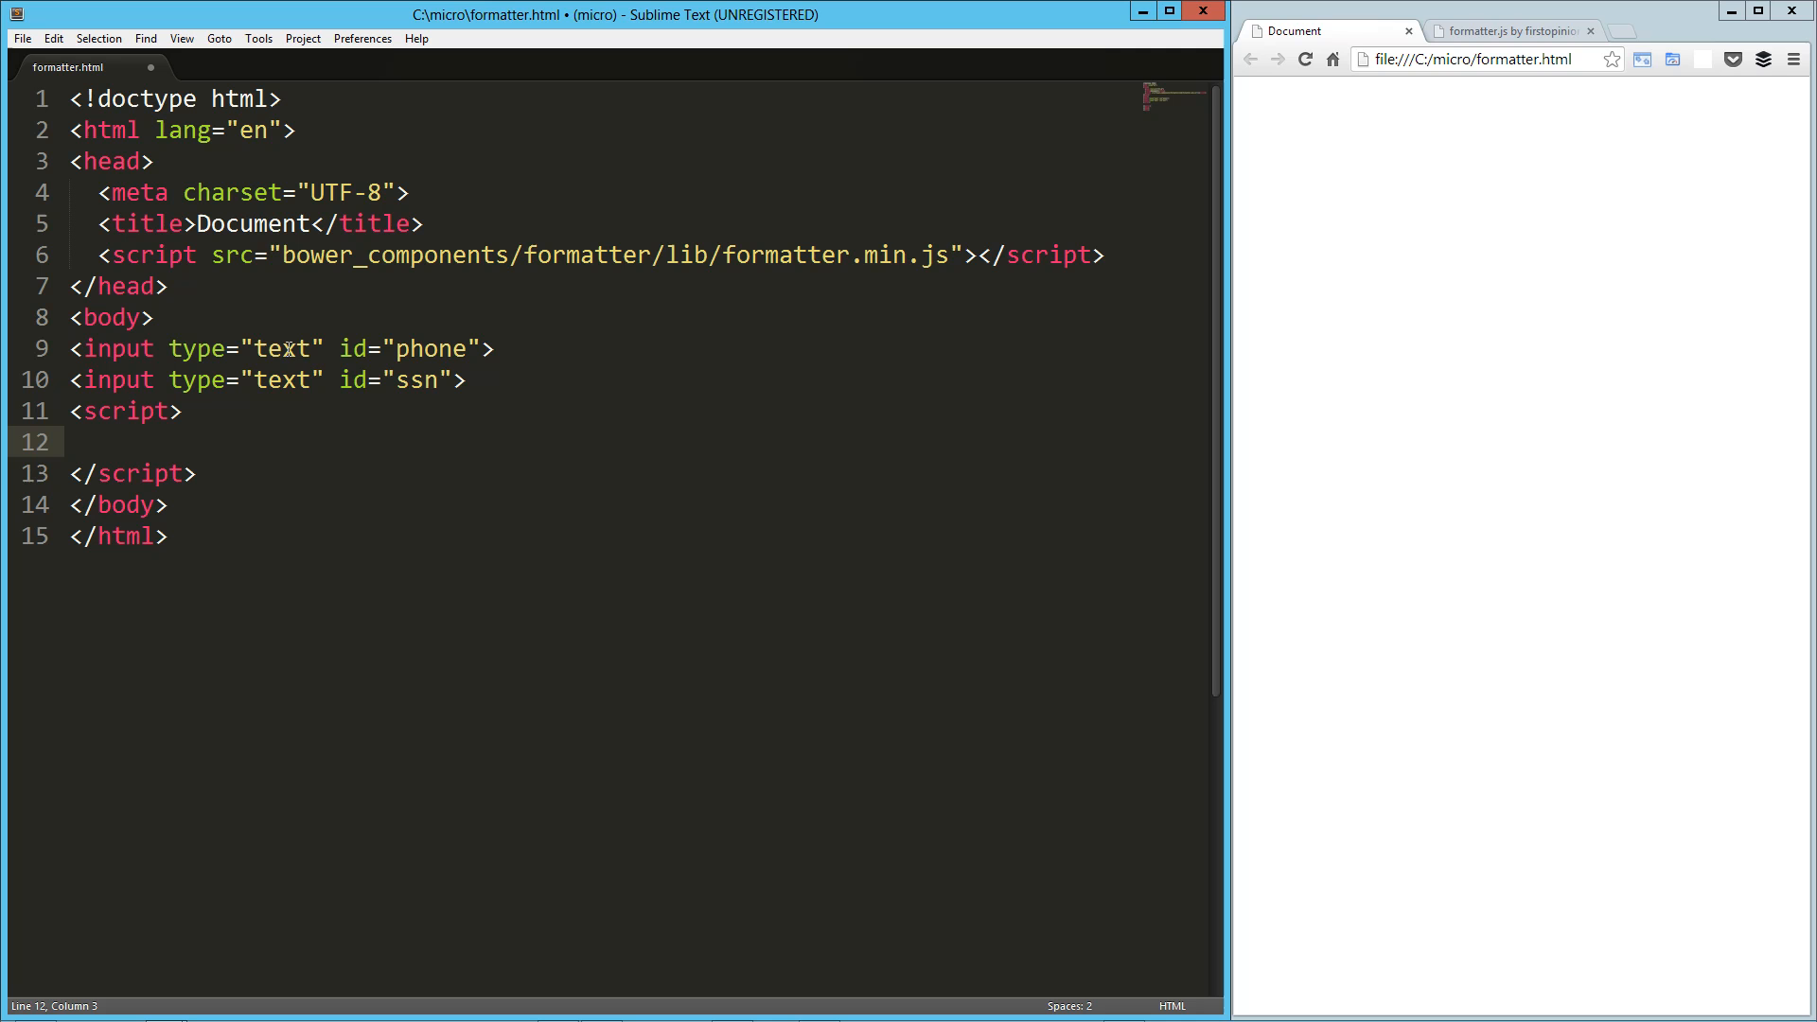
pyautogui.moveTo(1355, 297)
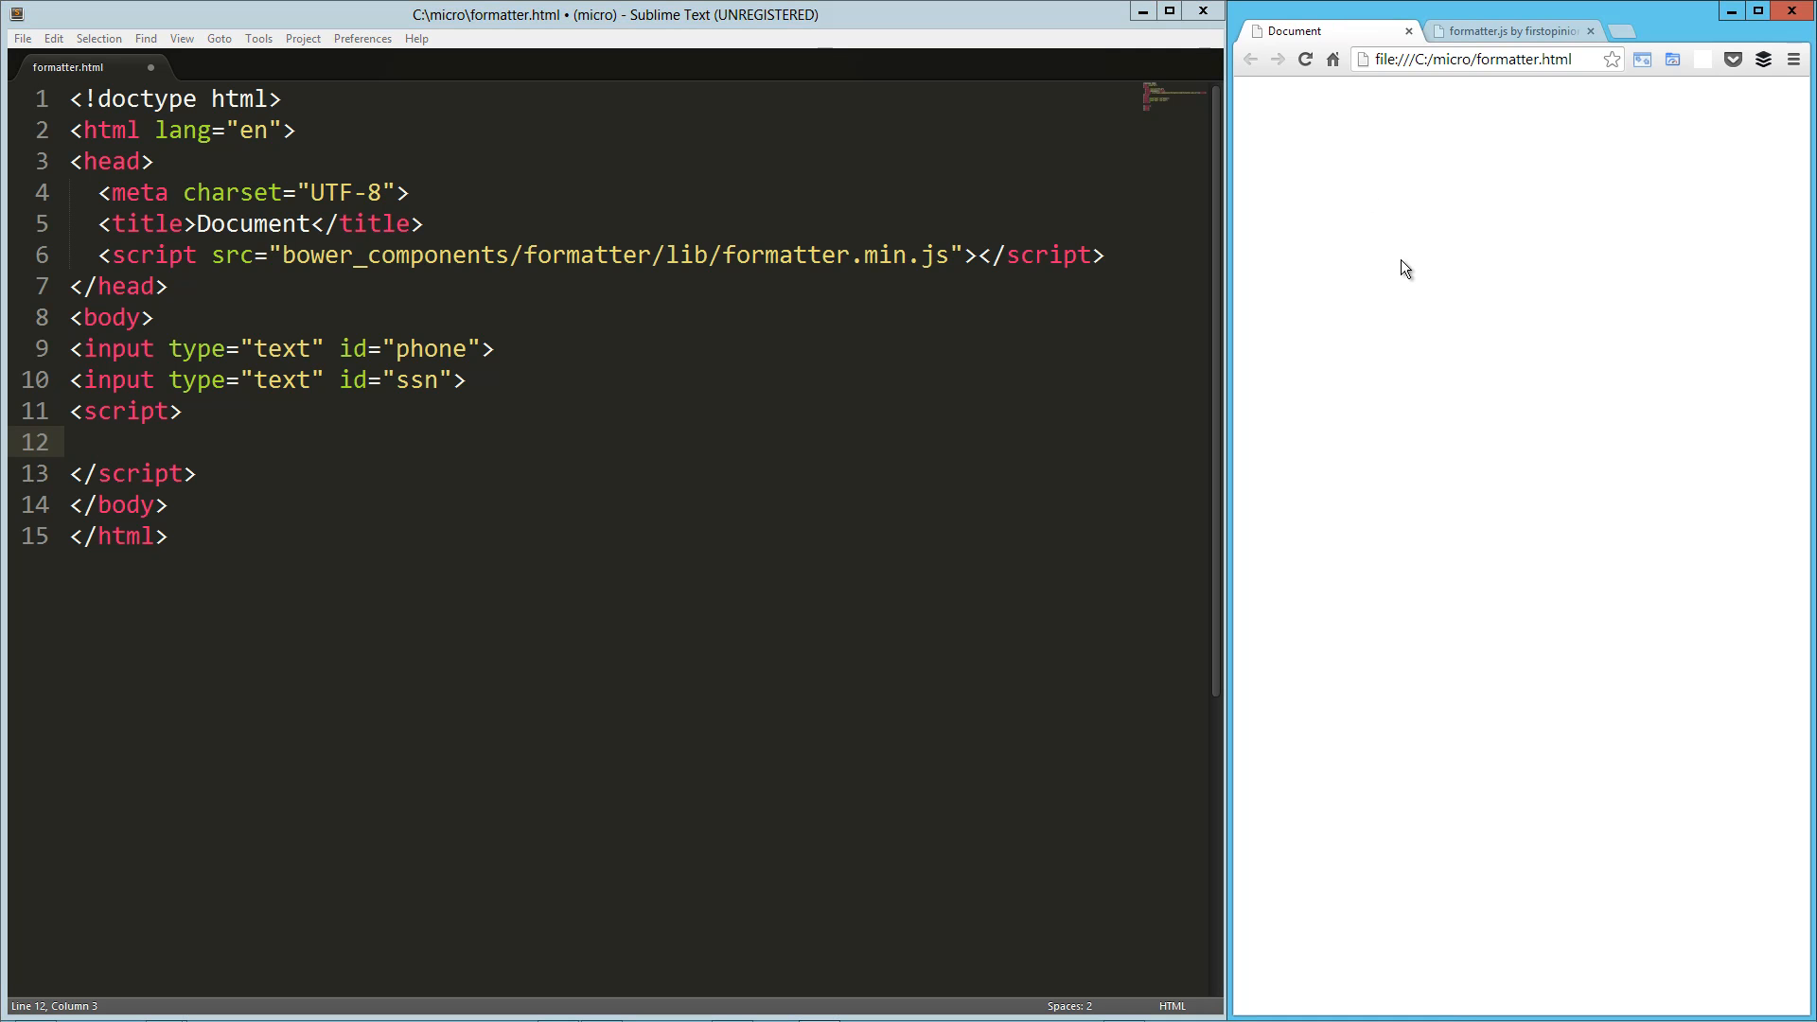
pyautogui.press('ctrl+s')
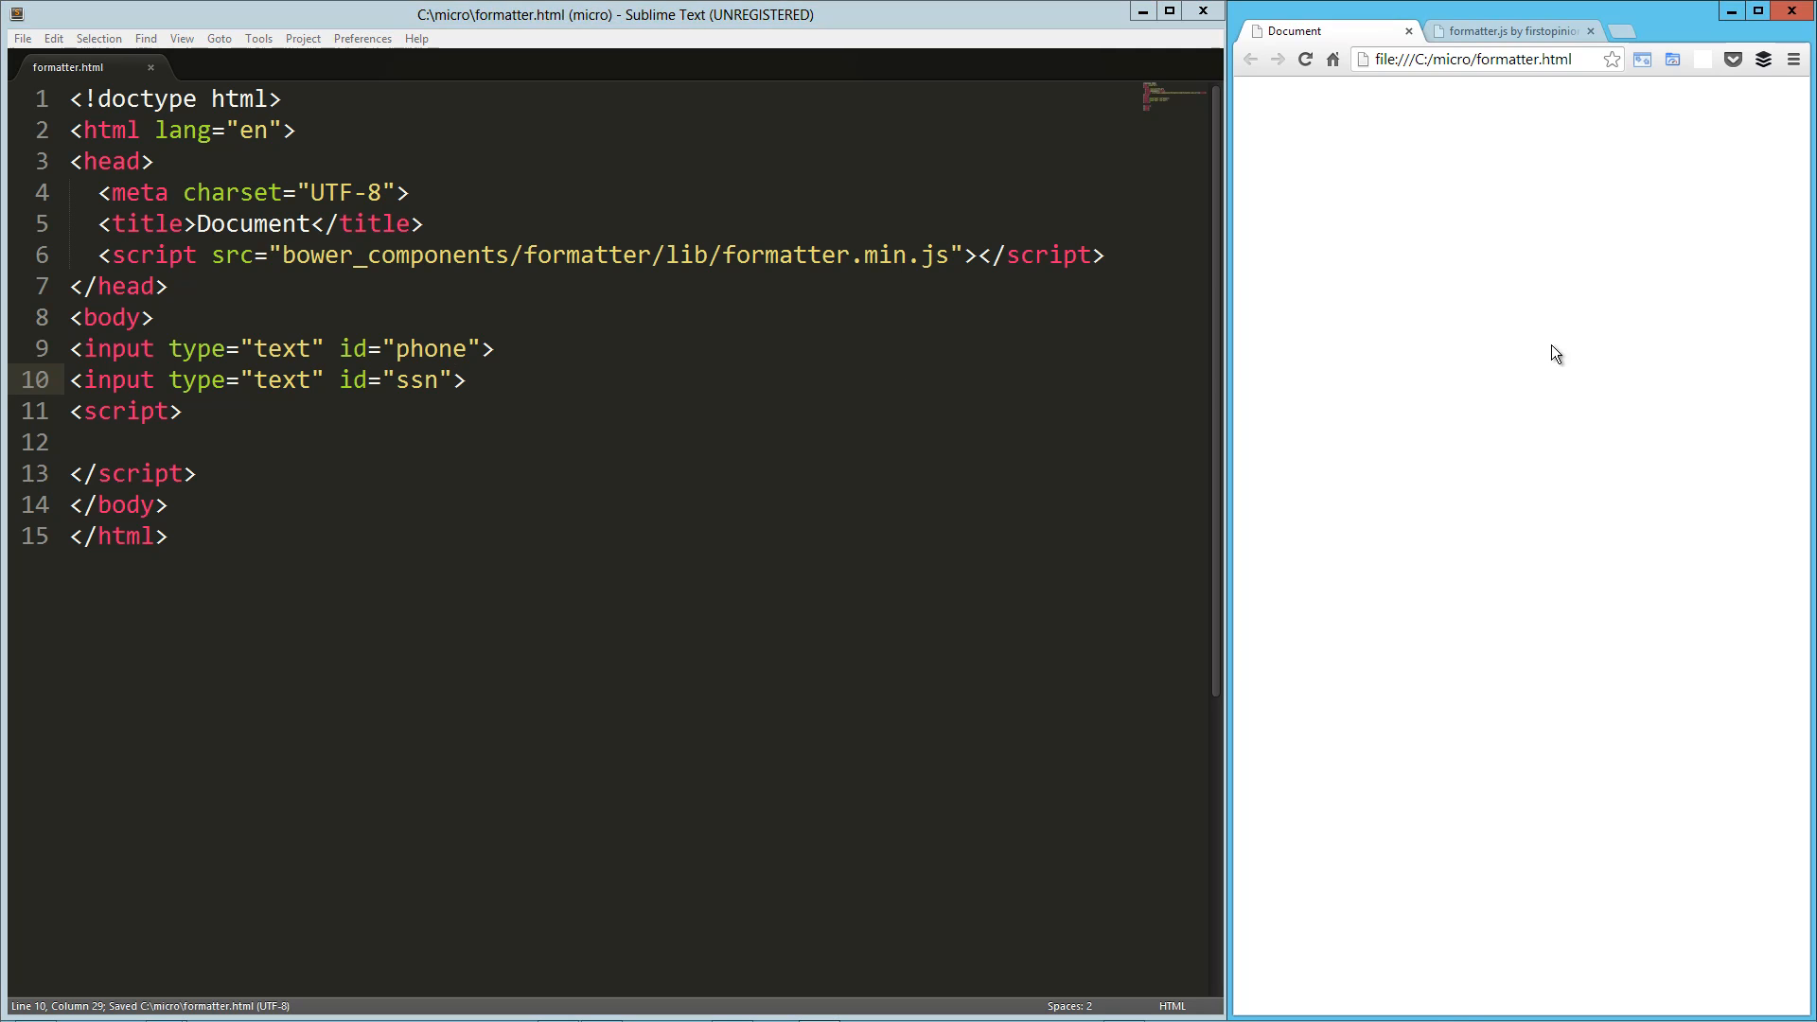
# Reload the page to check both inputs accept text, then begin a new Formatter call
pyautogui.click(1592, 59)
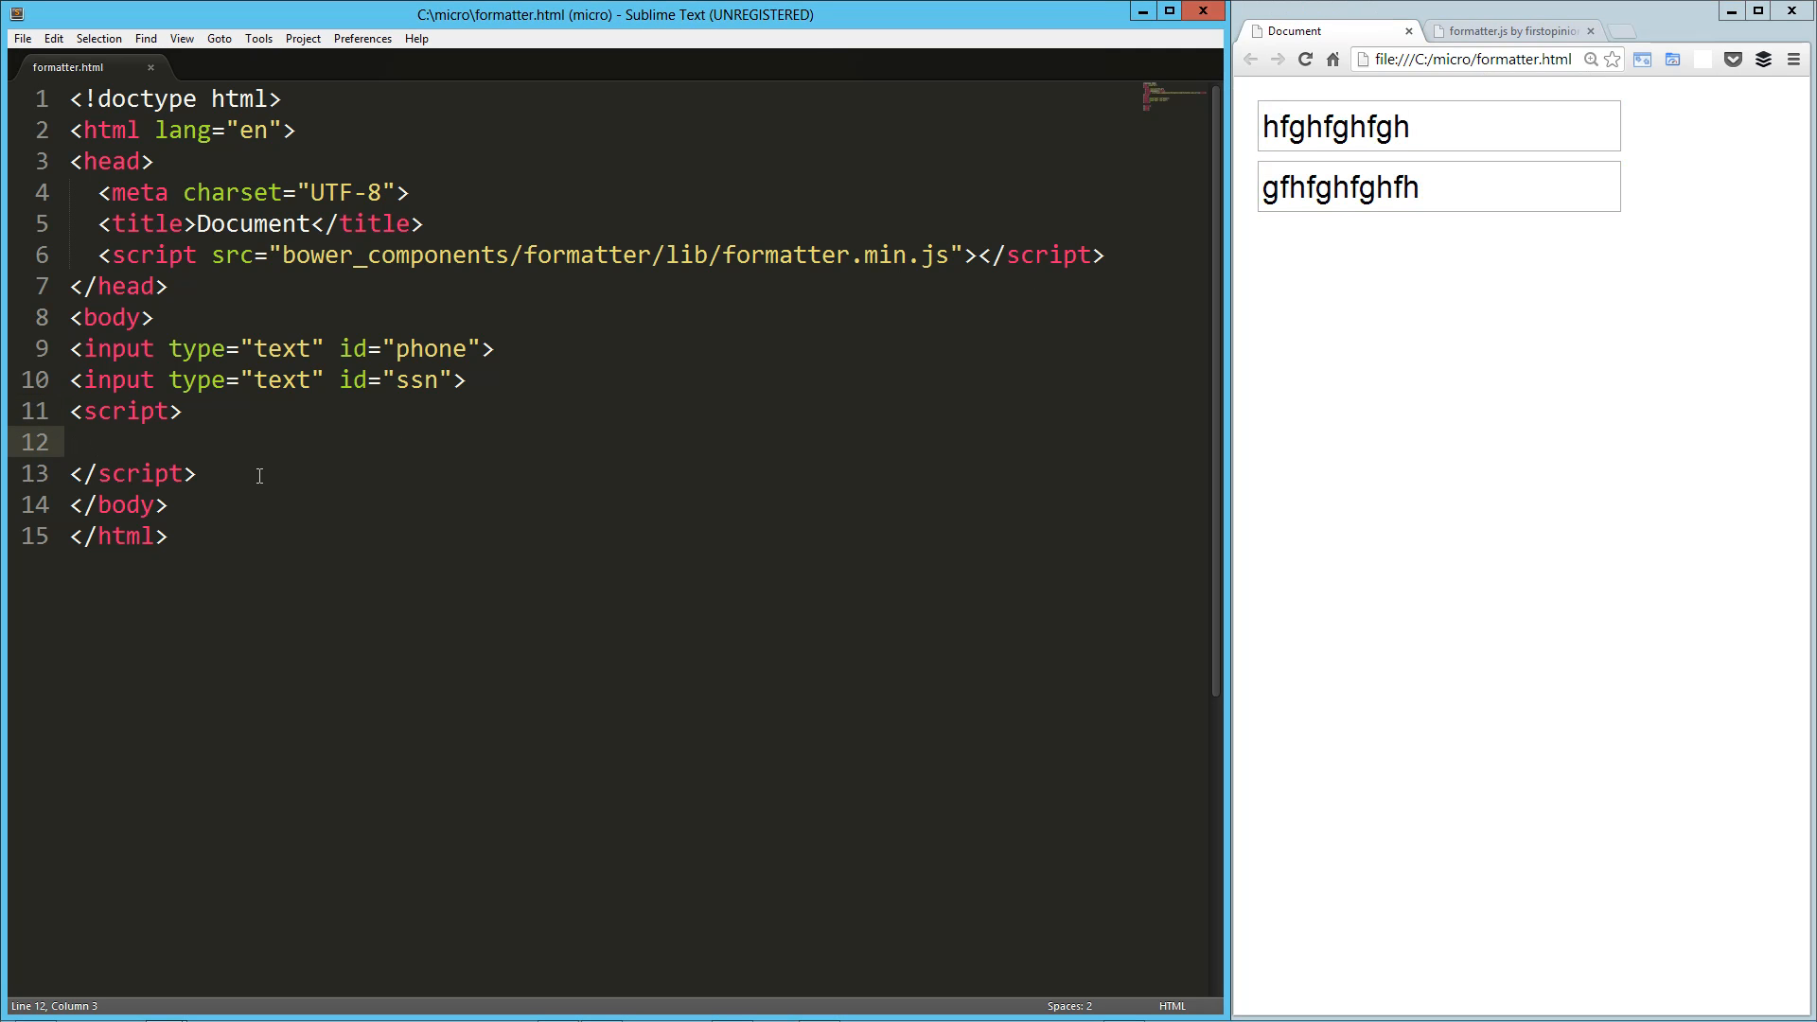
pyautogui.write('new Formatter(')
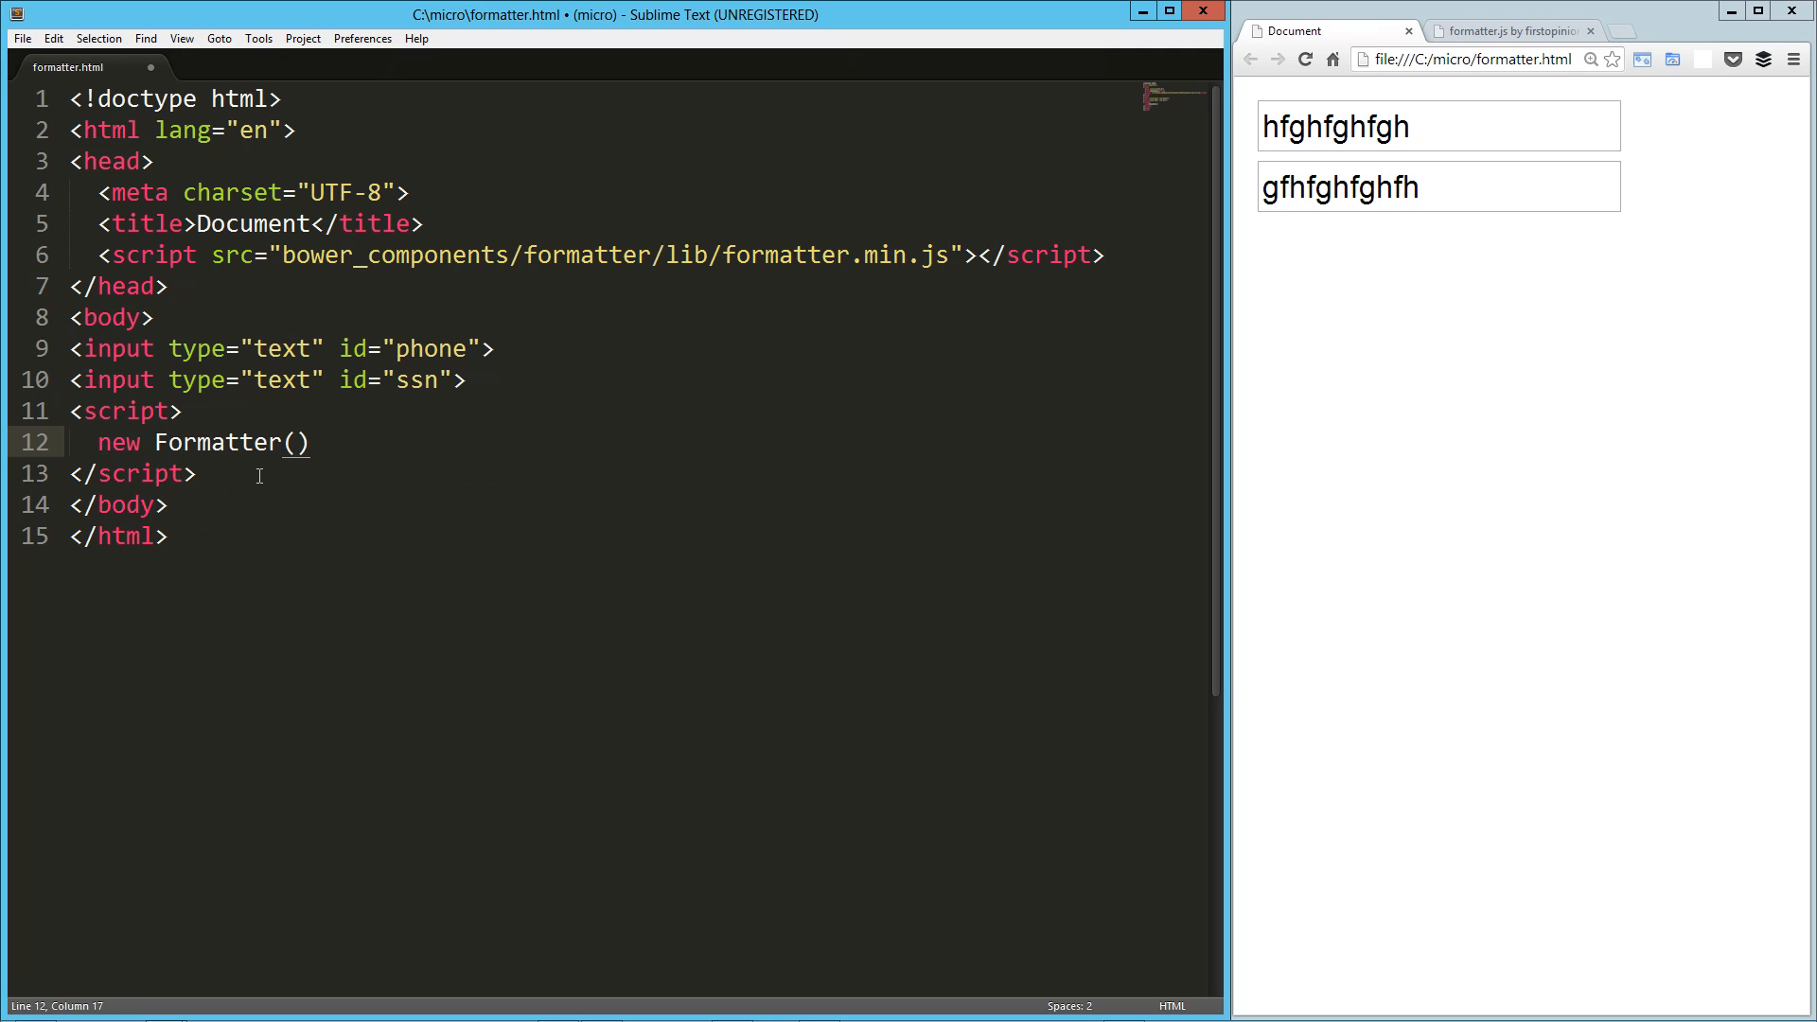
# Target the ssn input via document.getElementById('ssn') and open its options object
pyautogui.write('document.')
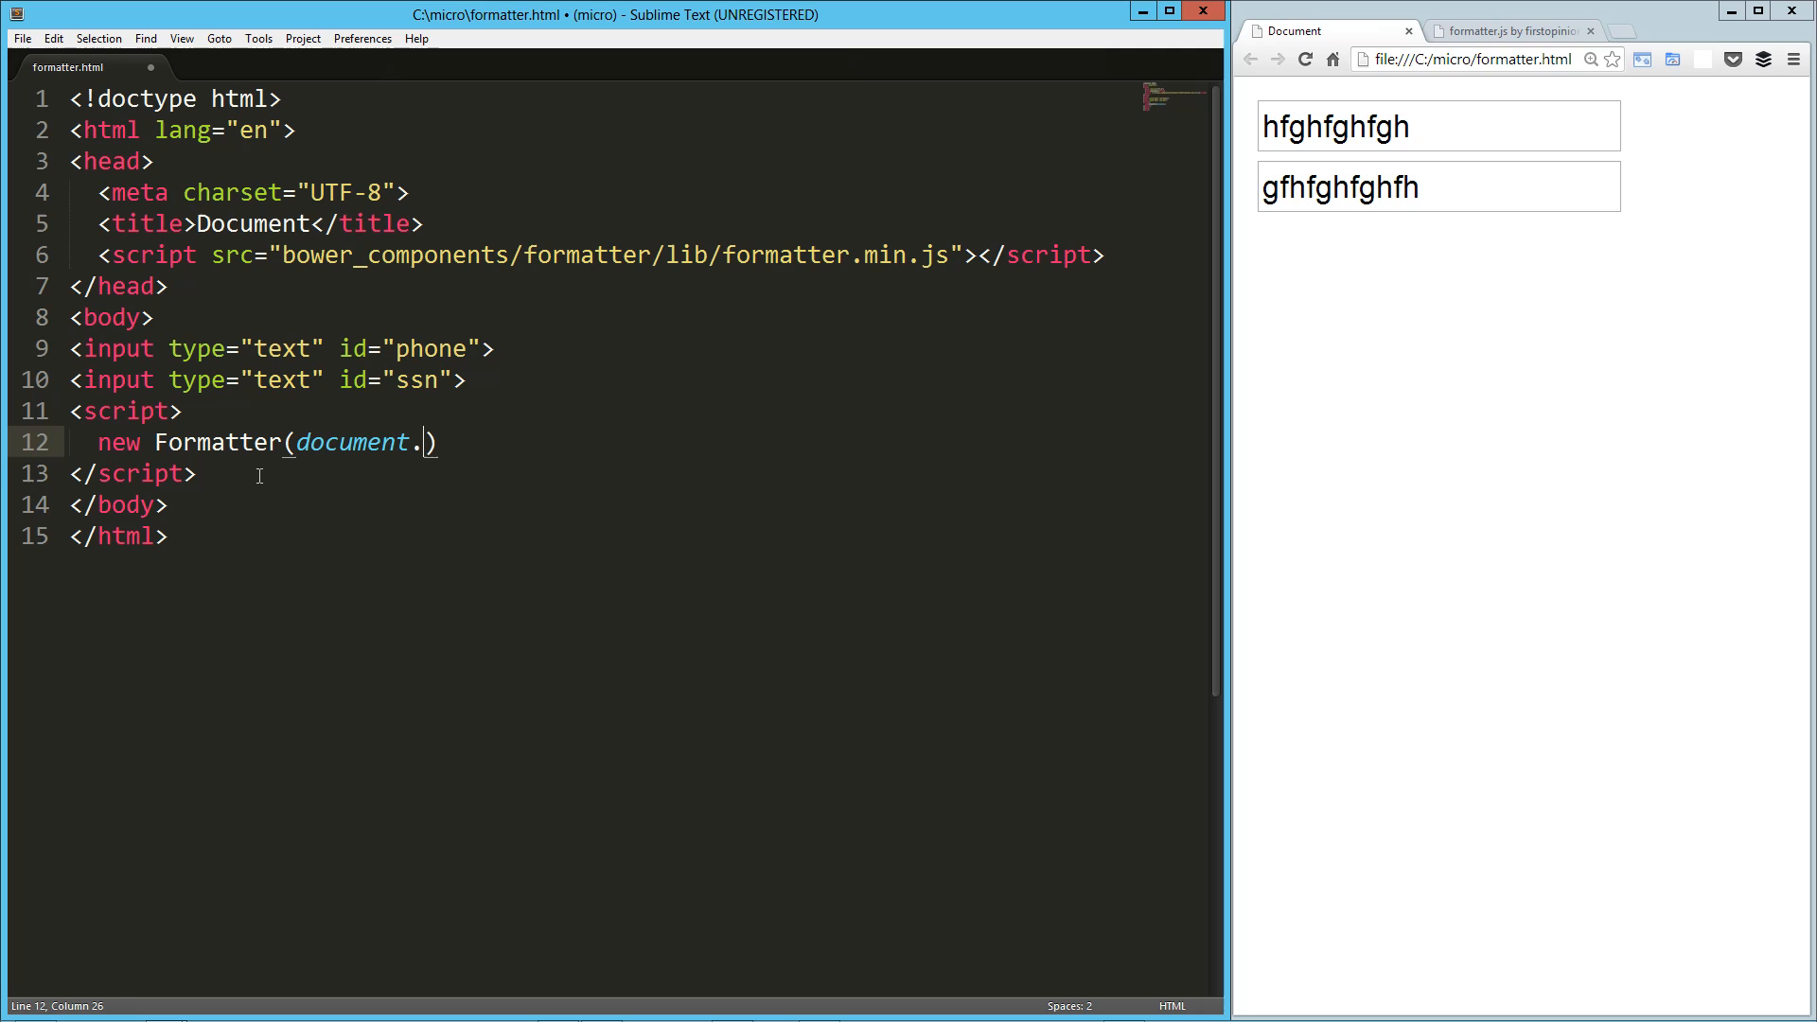
pyautogui.write('getElementB')
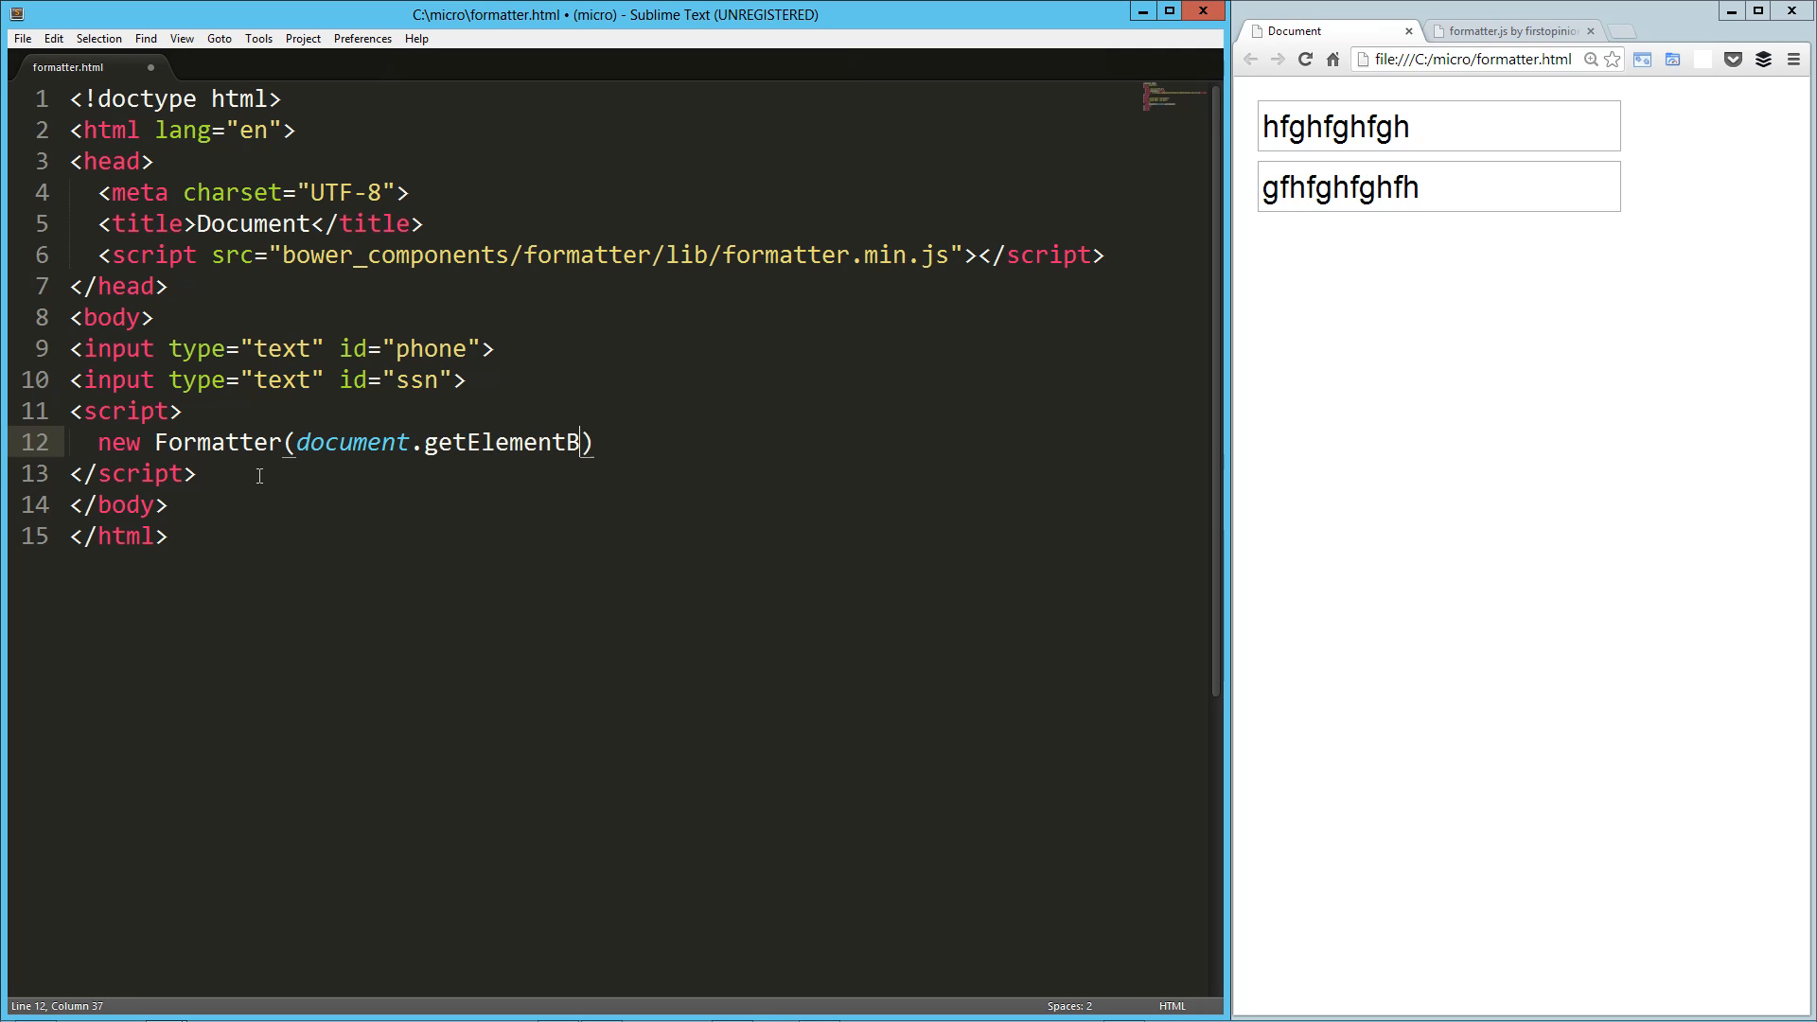
pyautogui.write("yId('')")
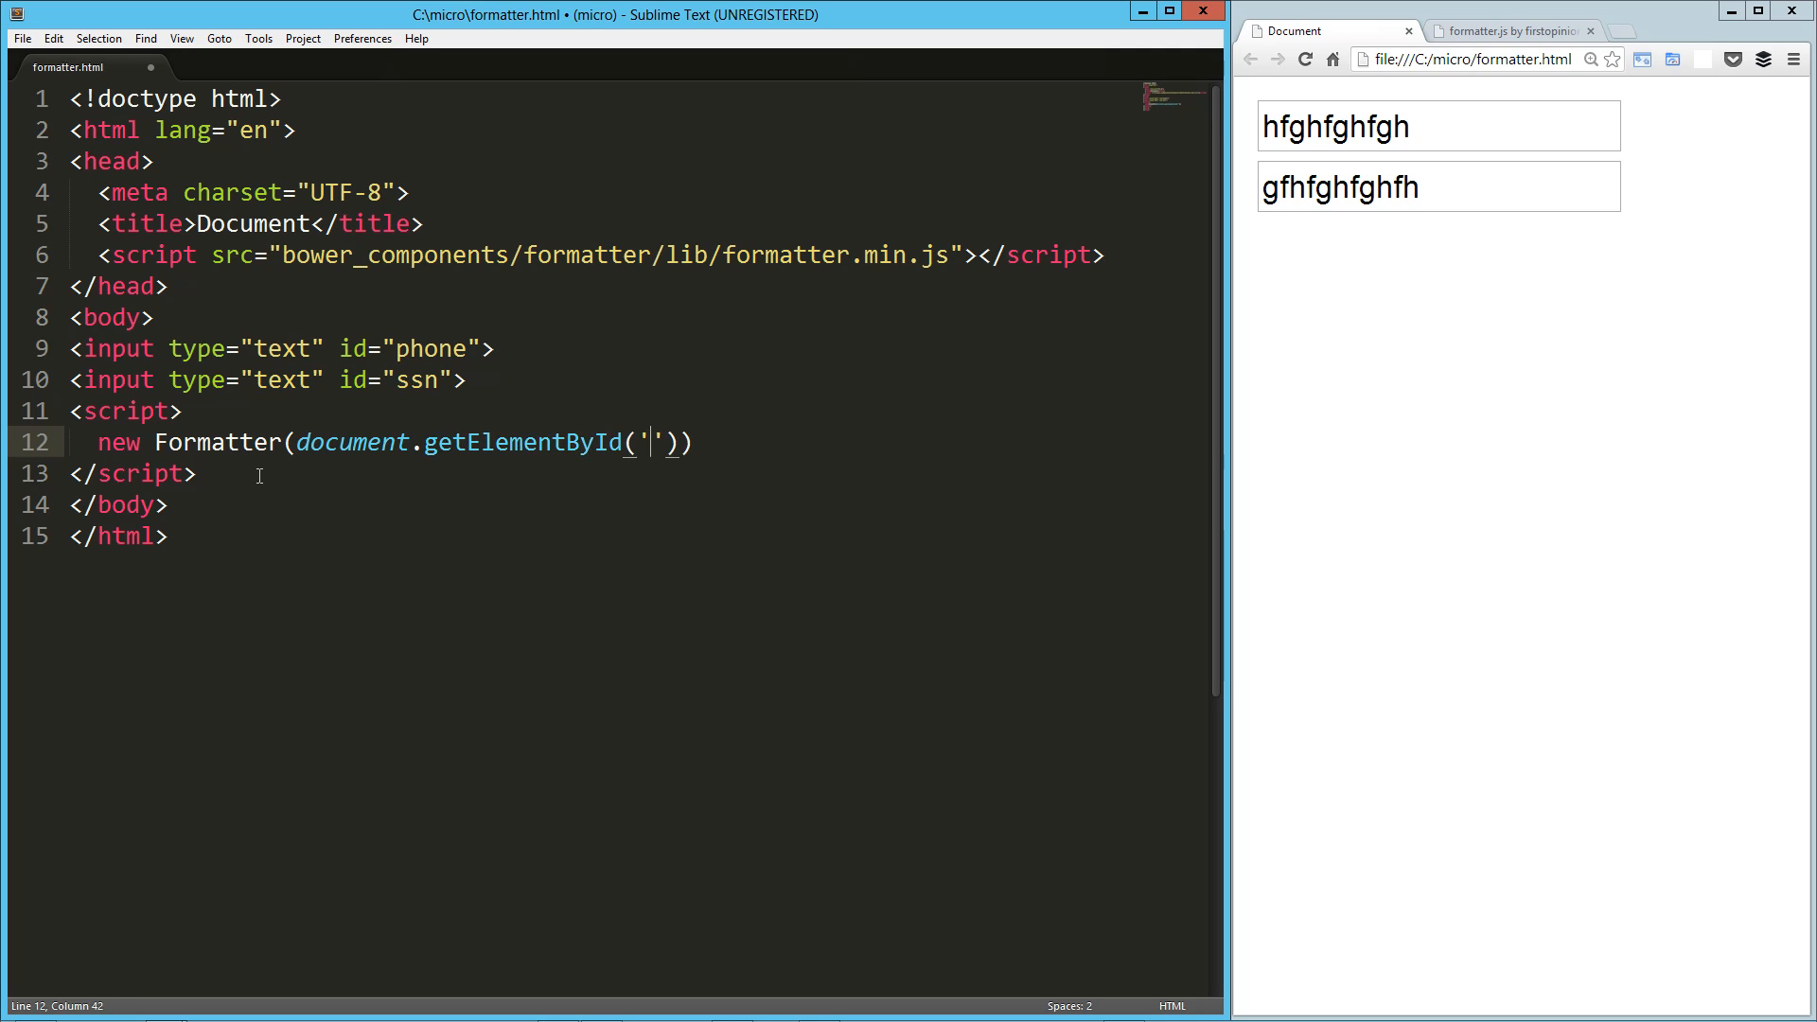
pyautogui.write('ssn')
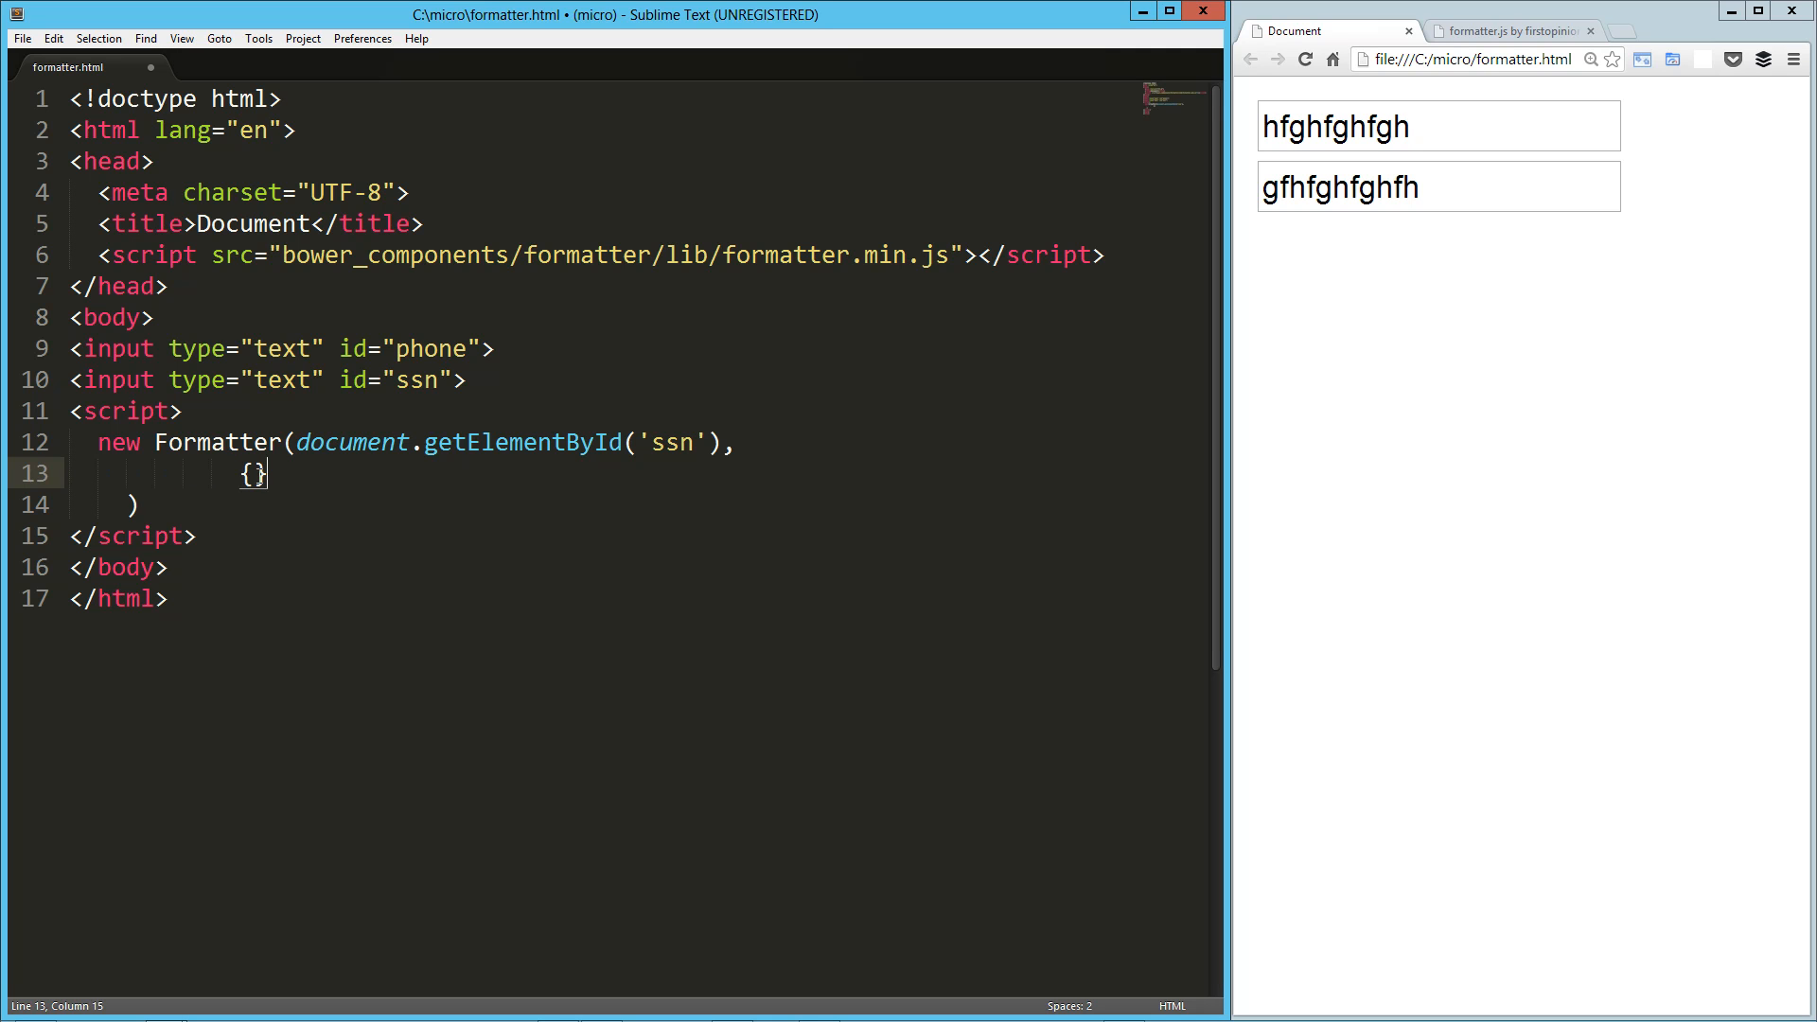
pyautogui.press('Return')
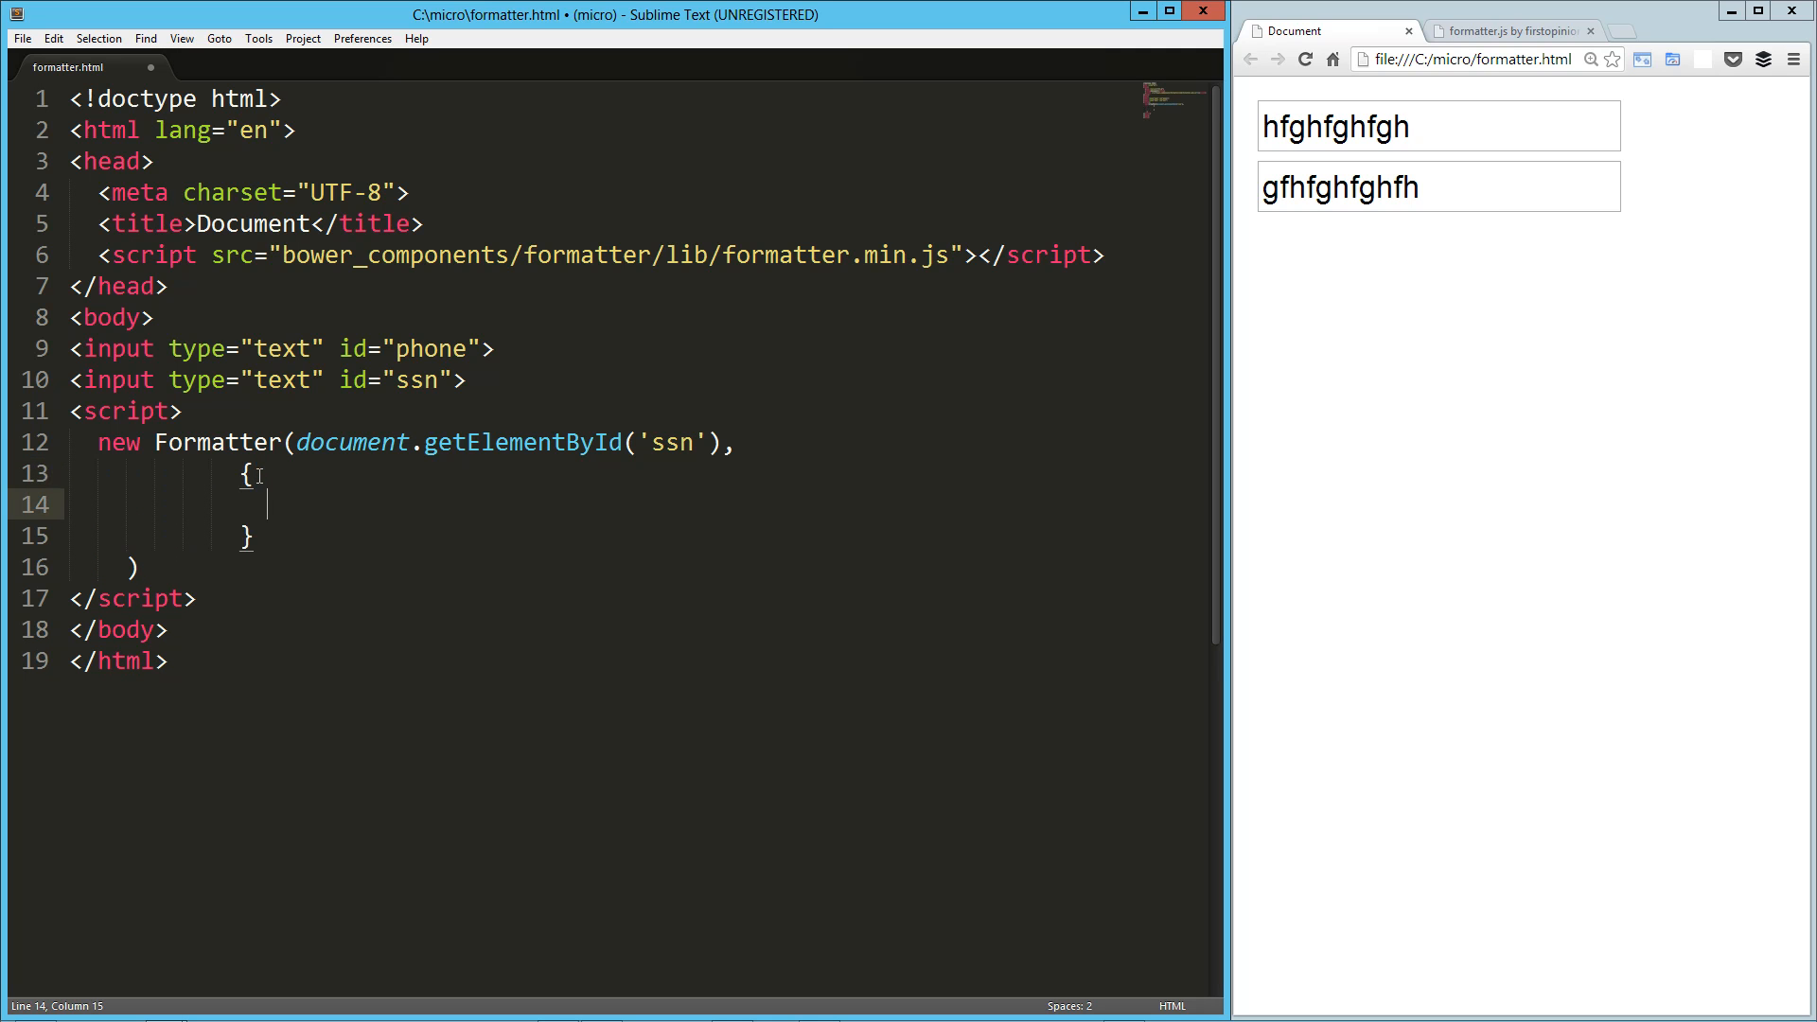
# Set the SSN pattern to "{{999}}-{{99}}-{{9999}}"
pyautogui.write('patter')
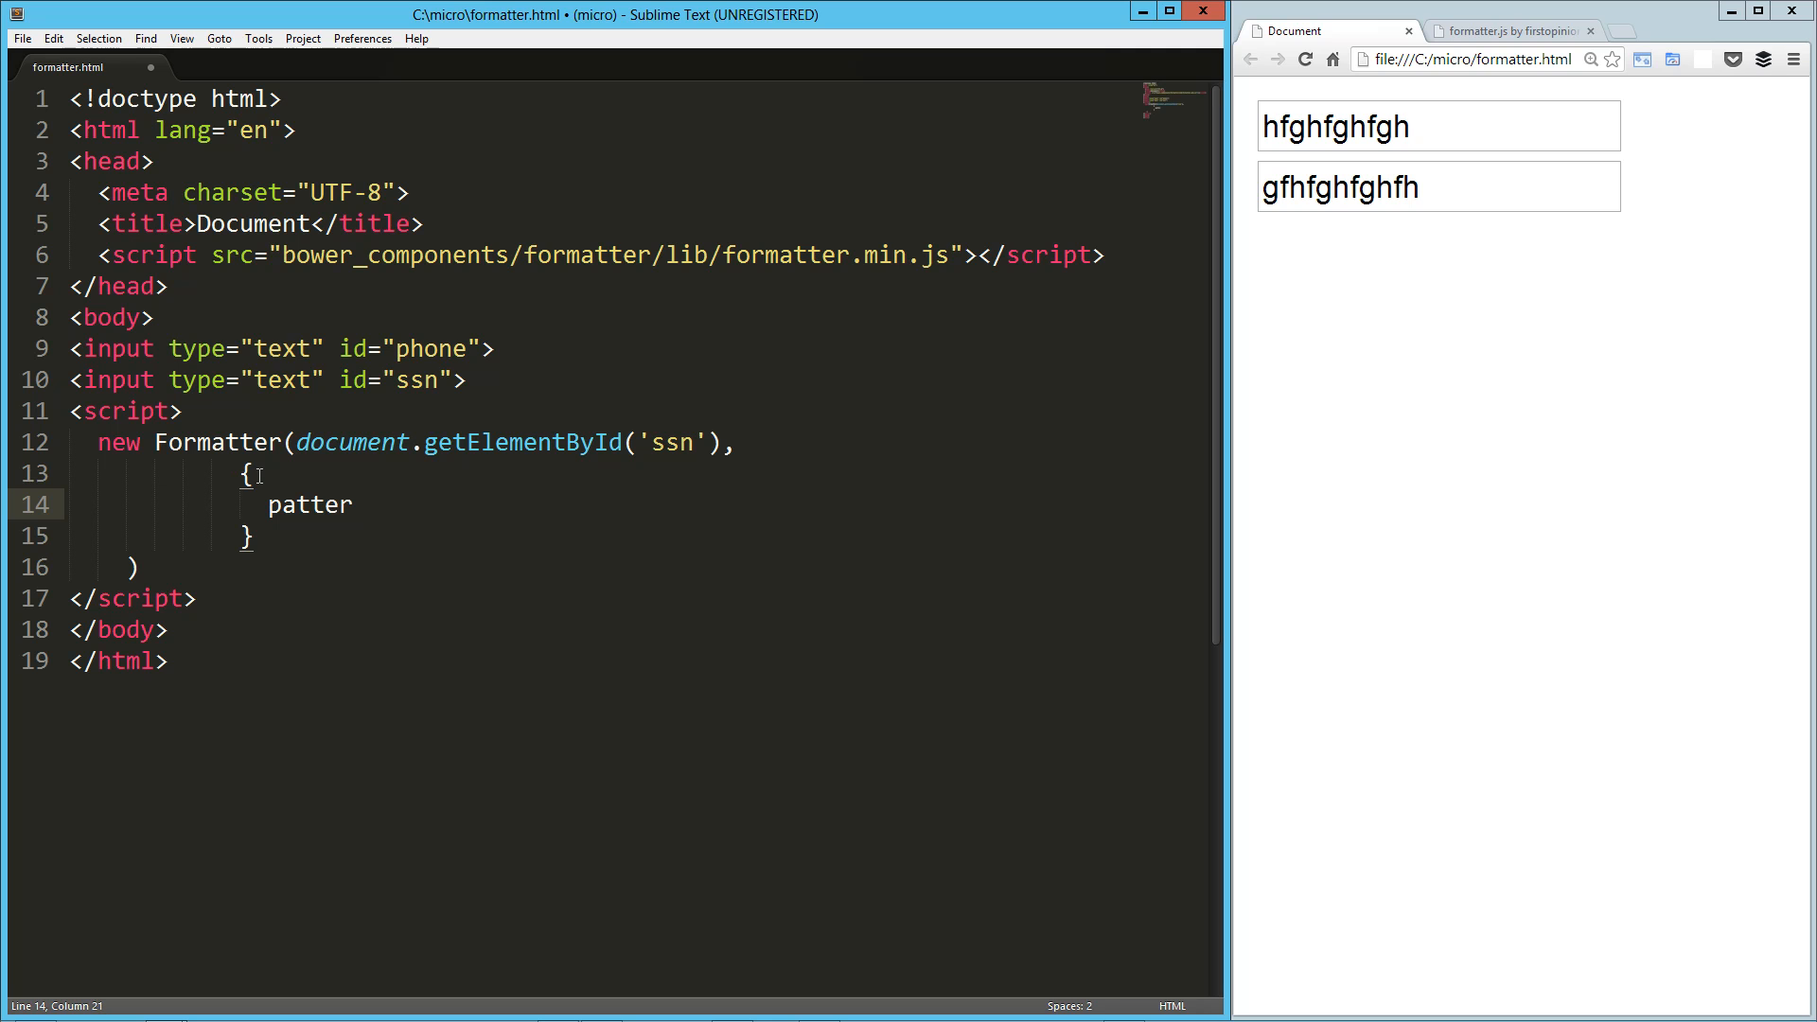
pyautogui.write('n:""')
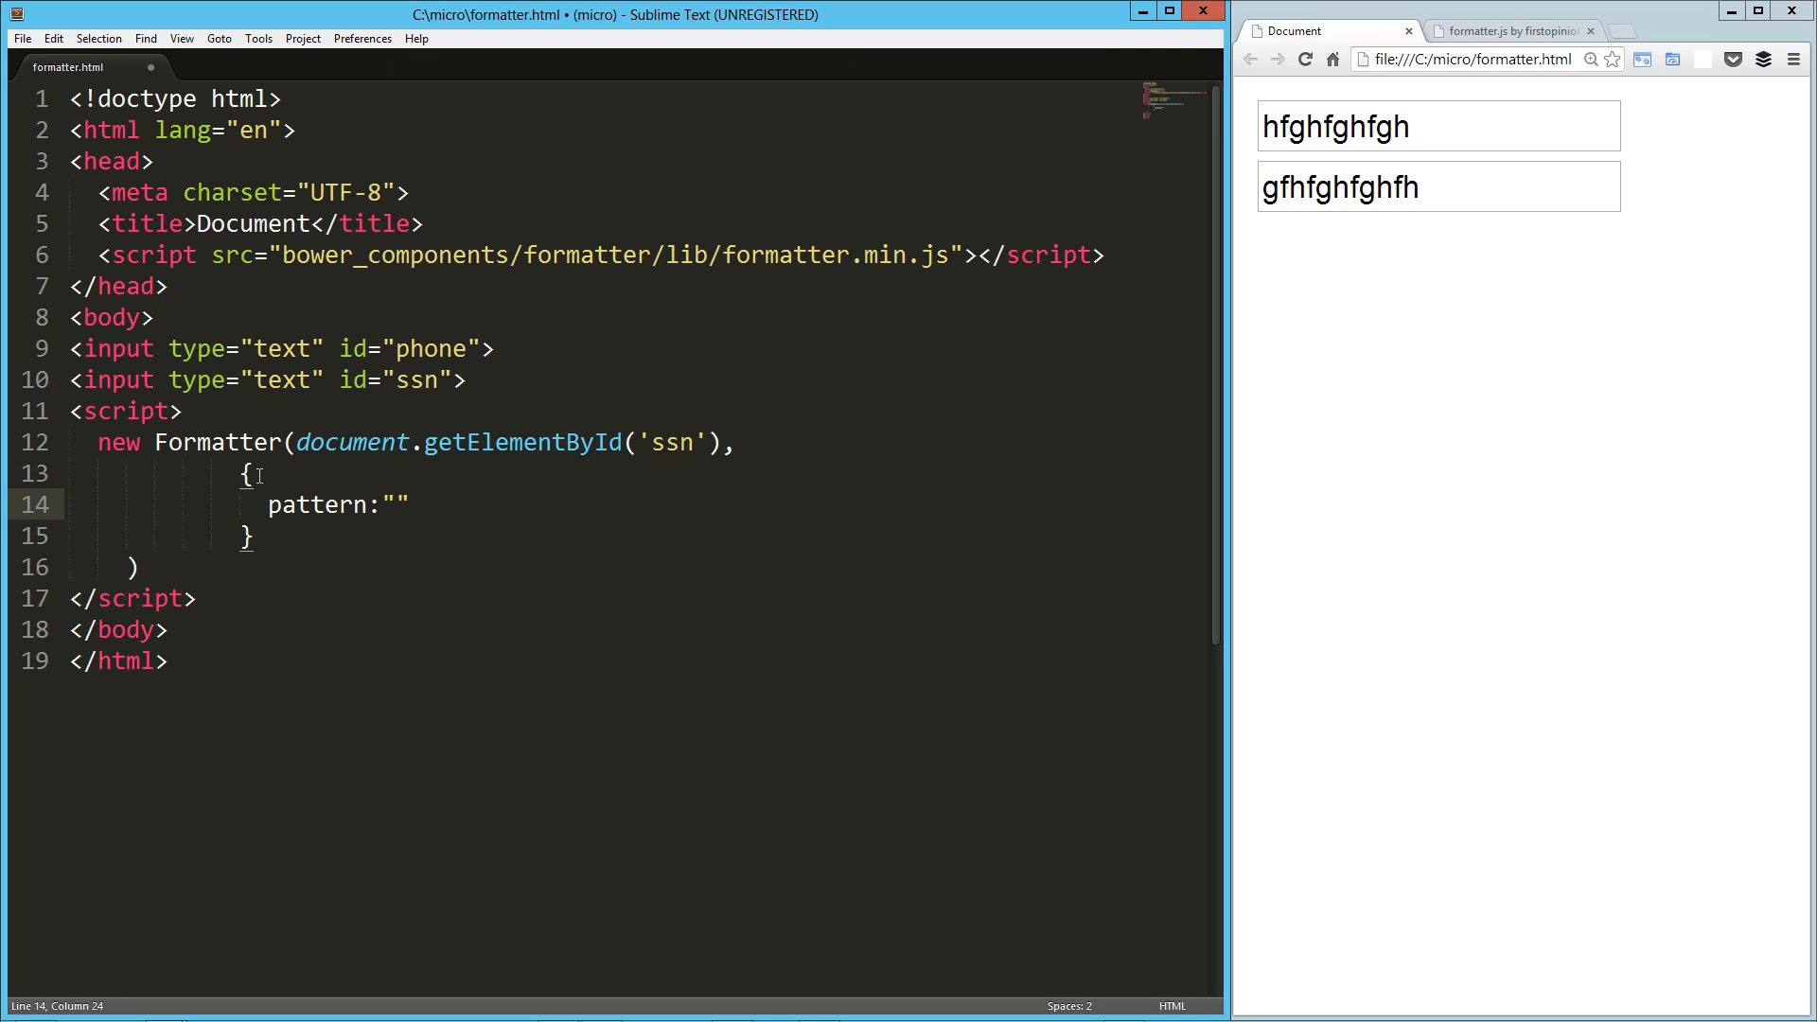
pyautogui.write('{{}}')
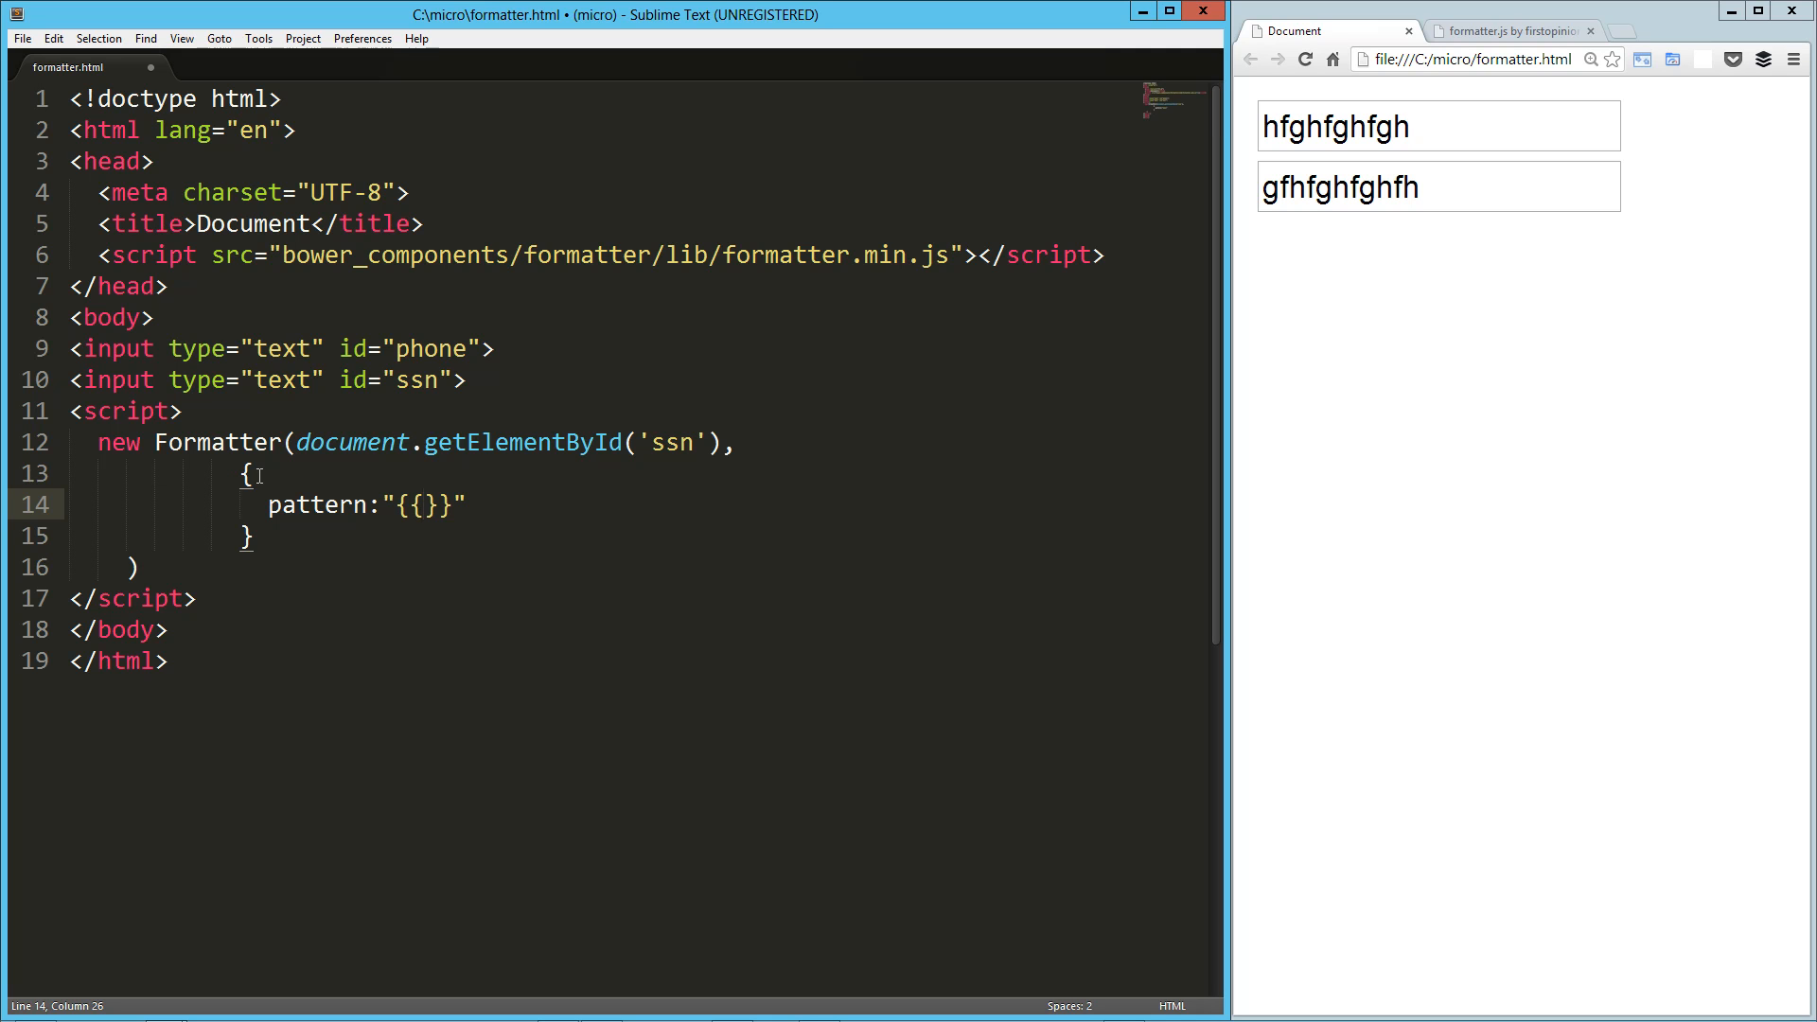
pyautogui.write('999')
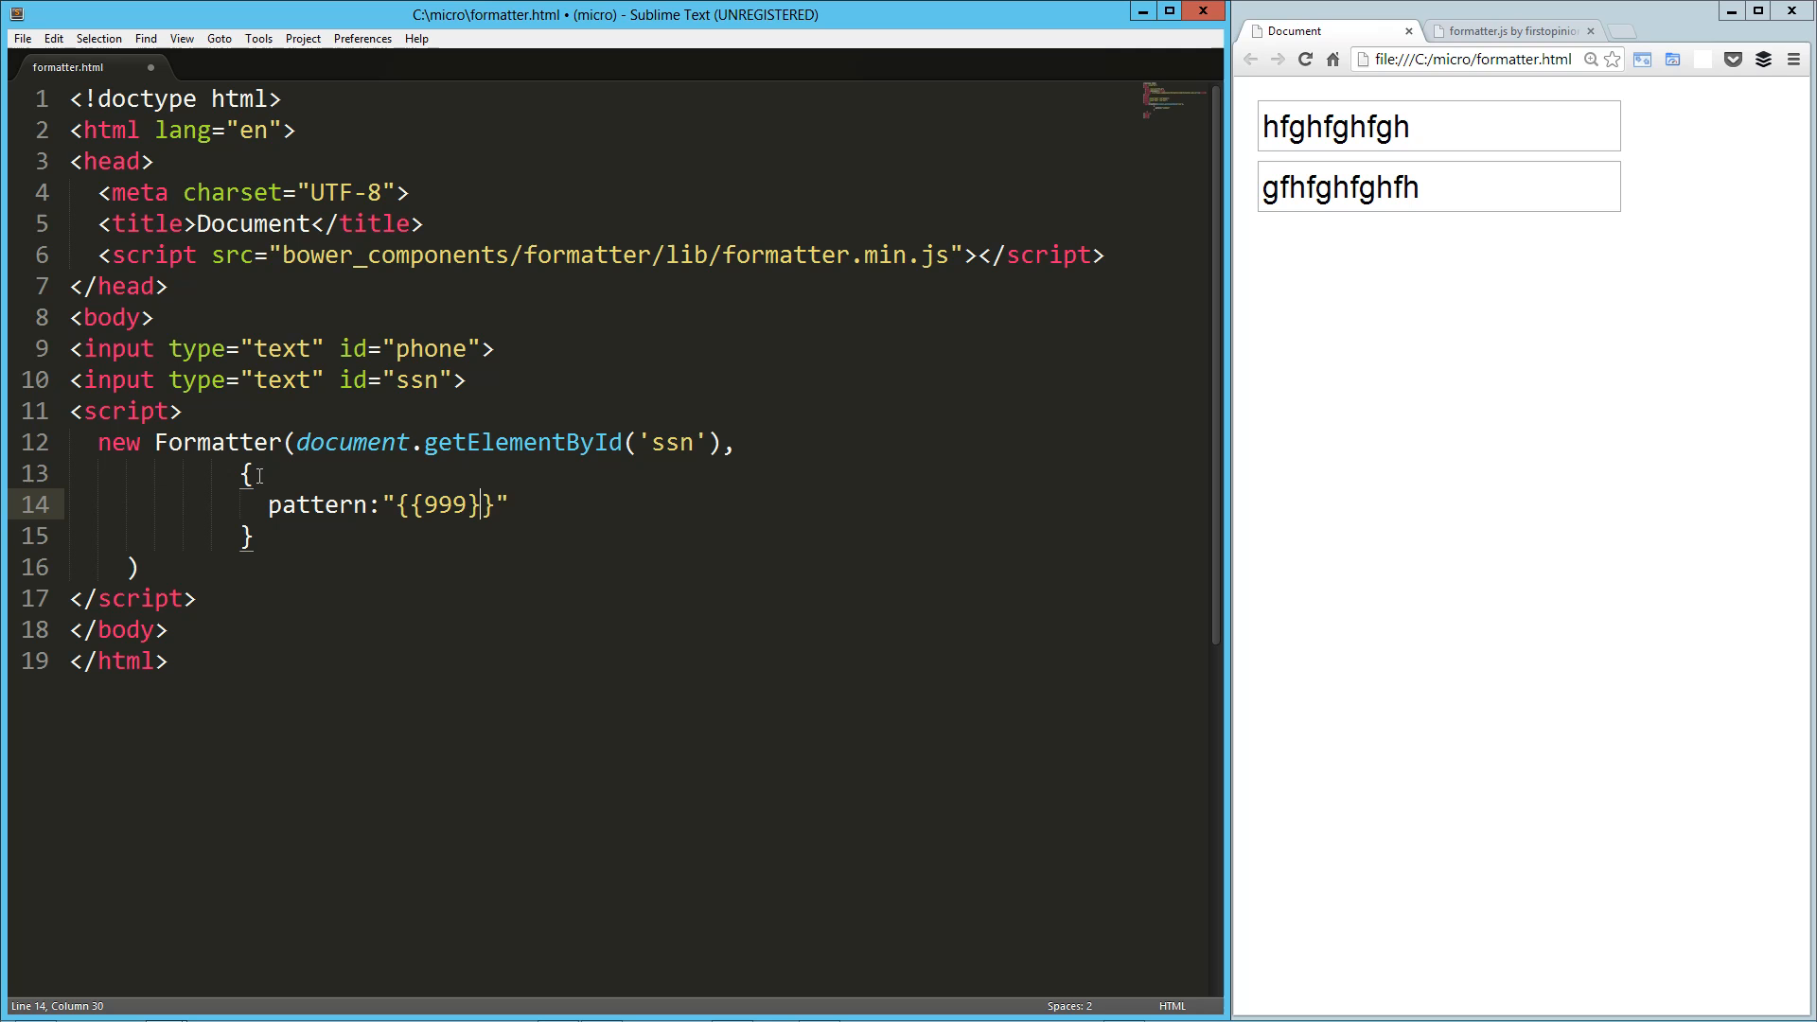
pyautogui.write('-{{')
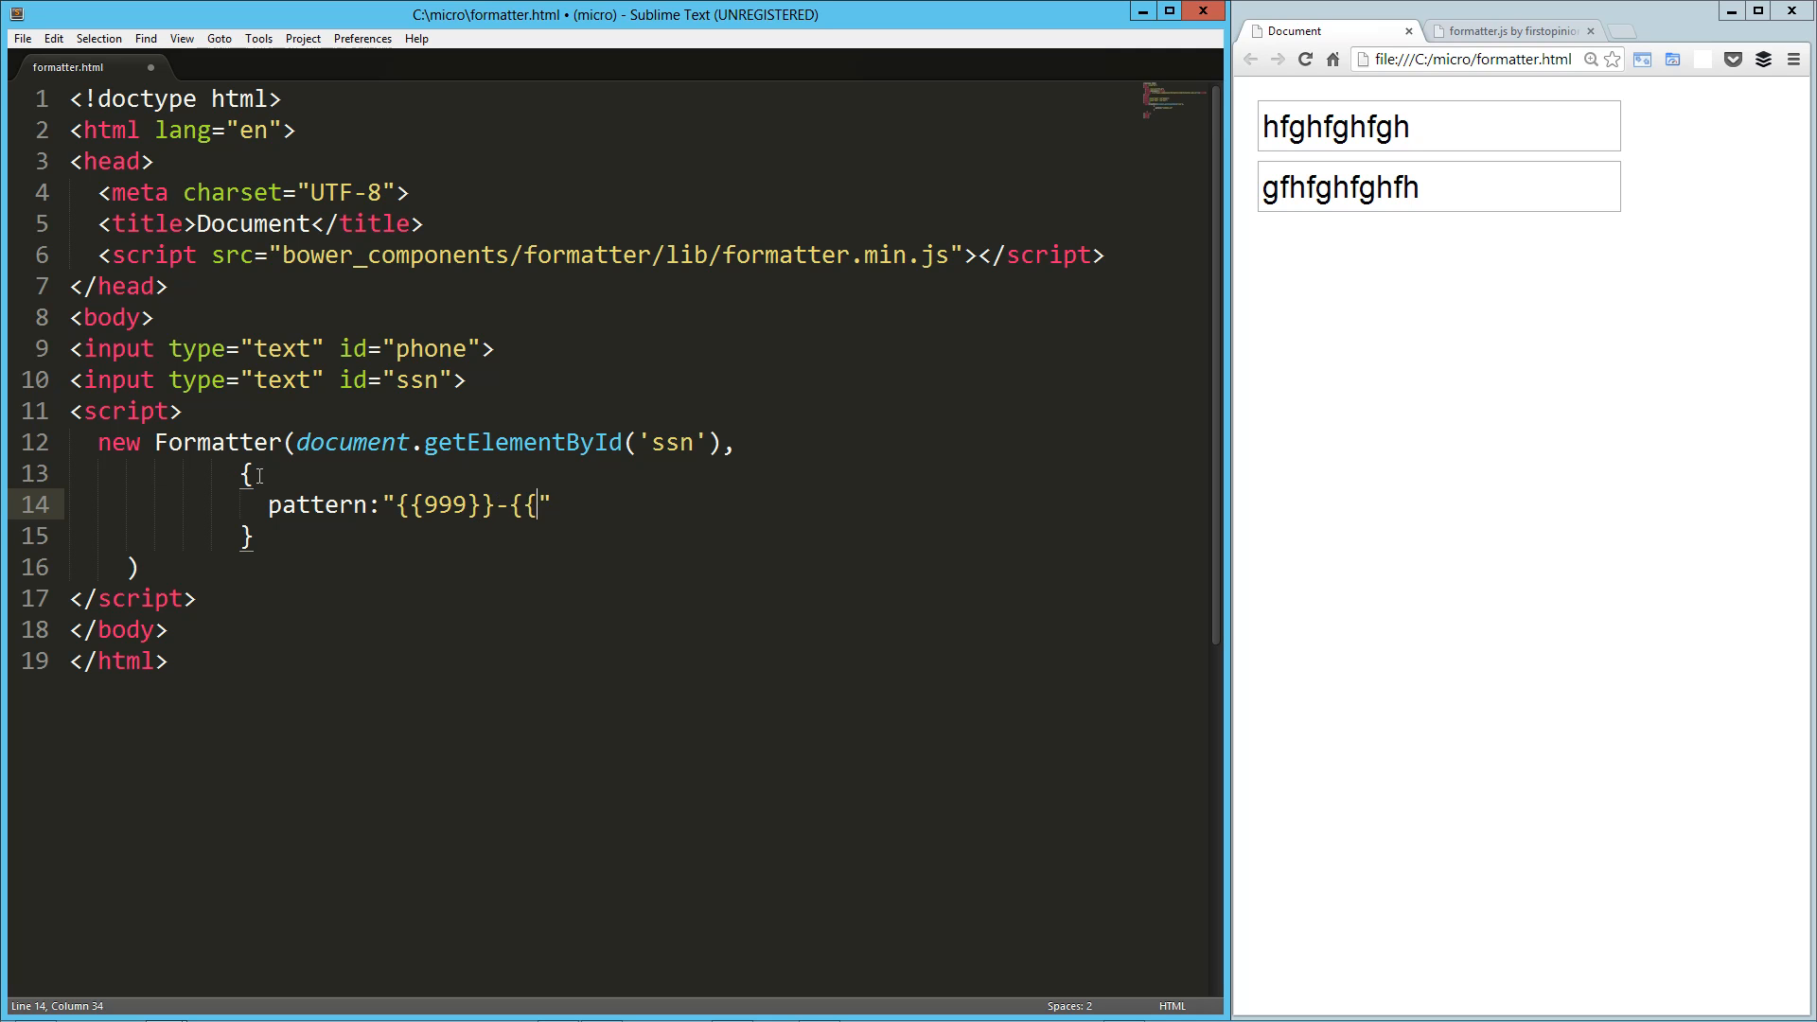
pyautogui.write('99}}')
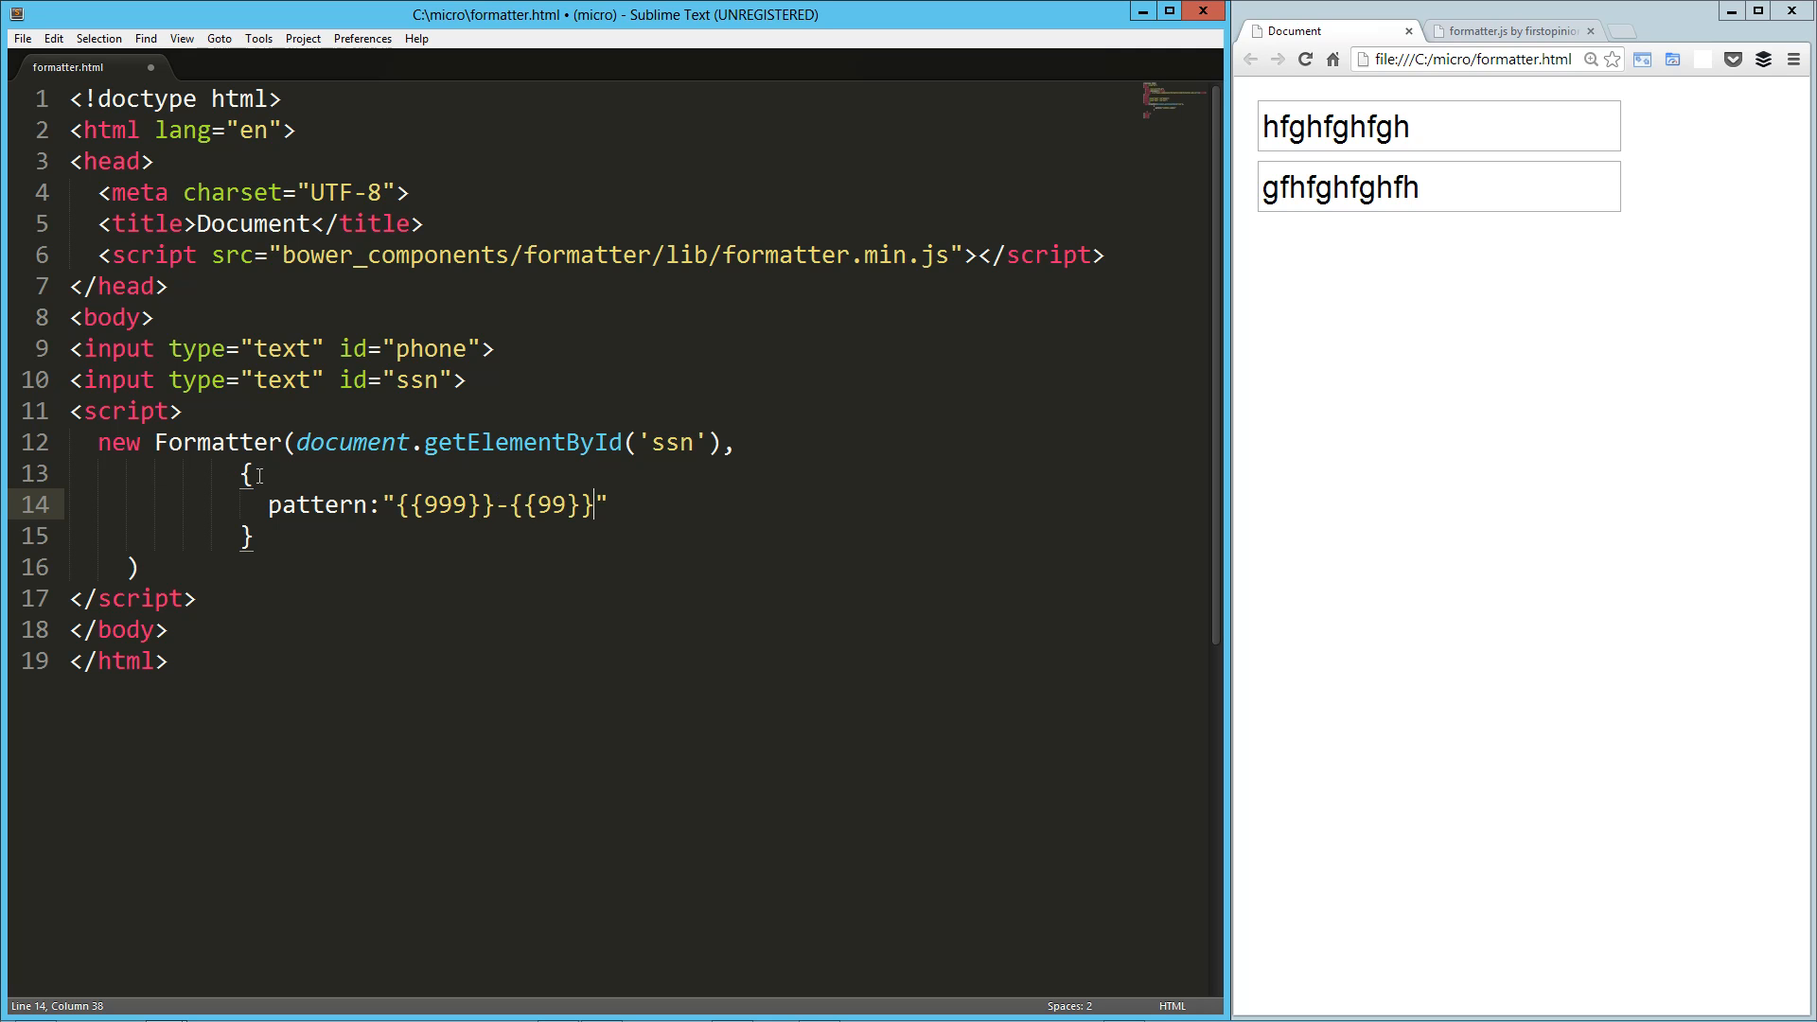
pyautogui.write('-{{}}')
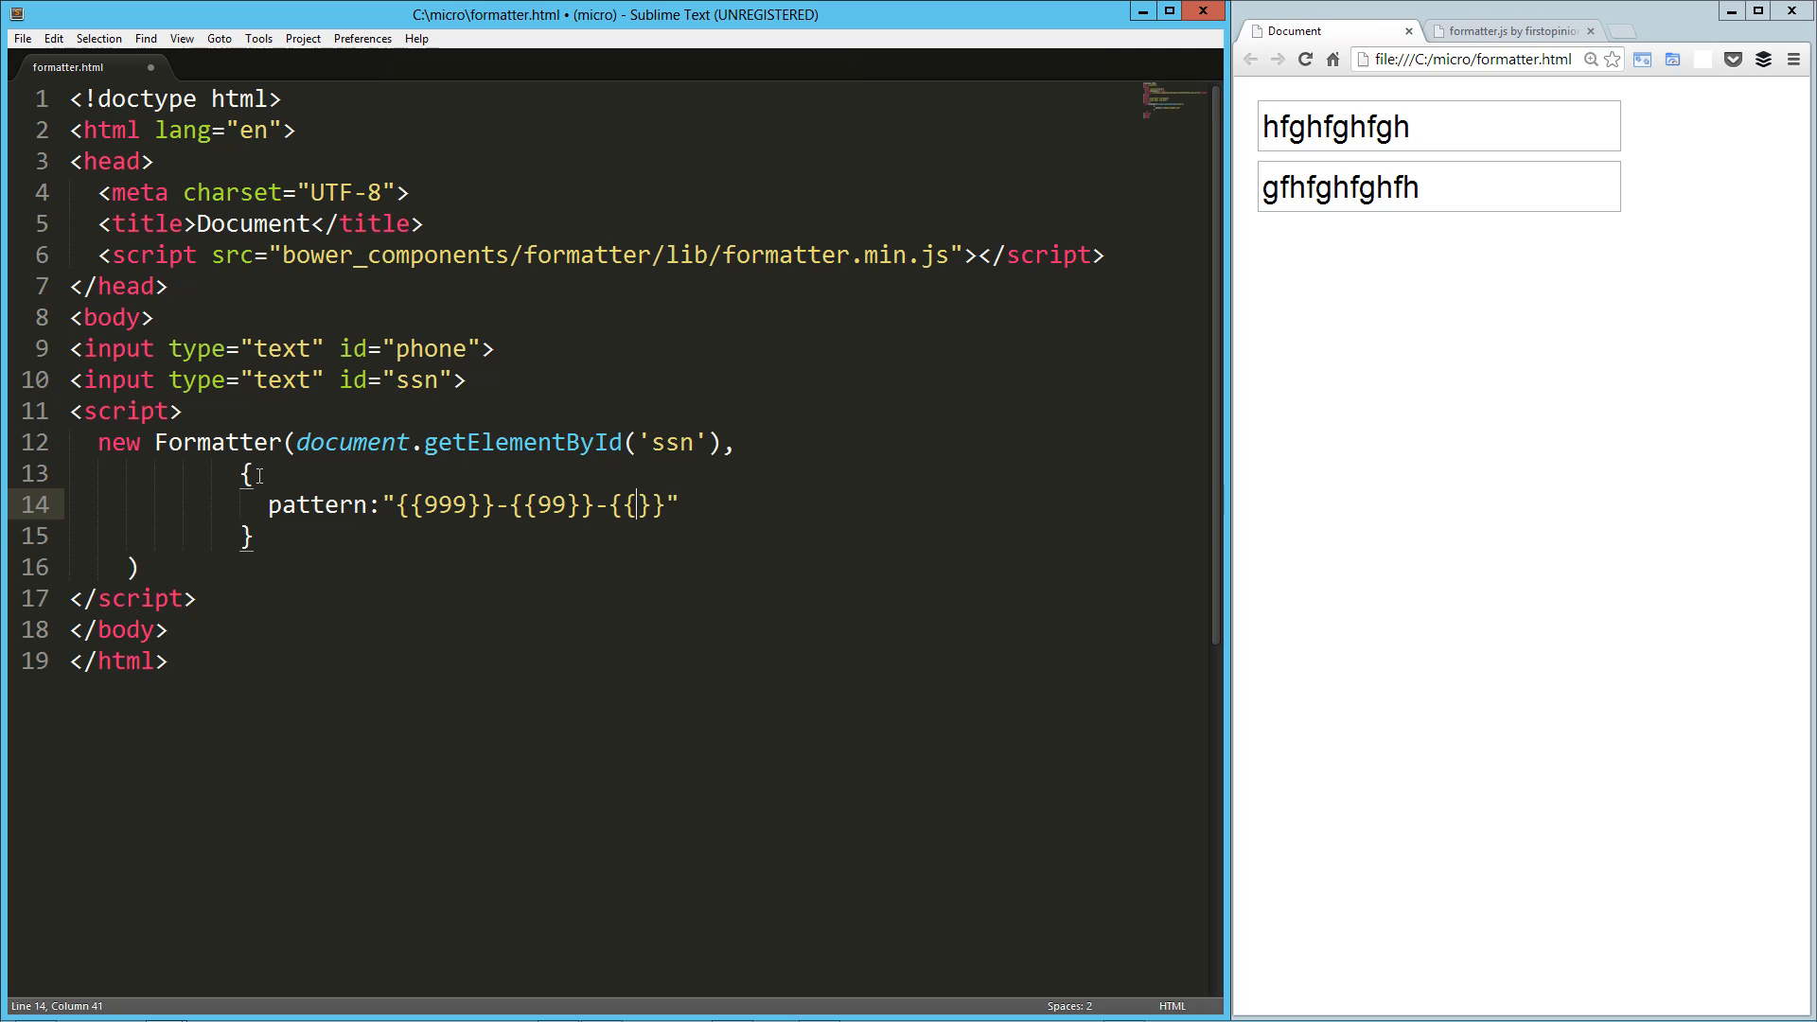
pyautogui.write('9999')
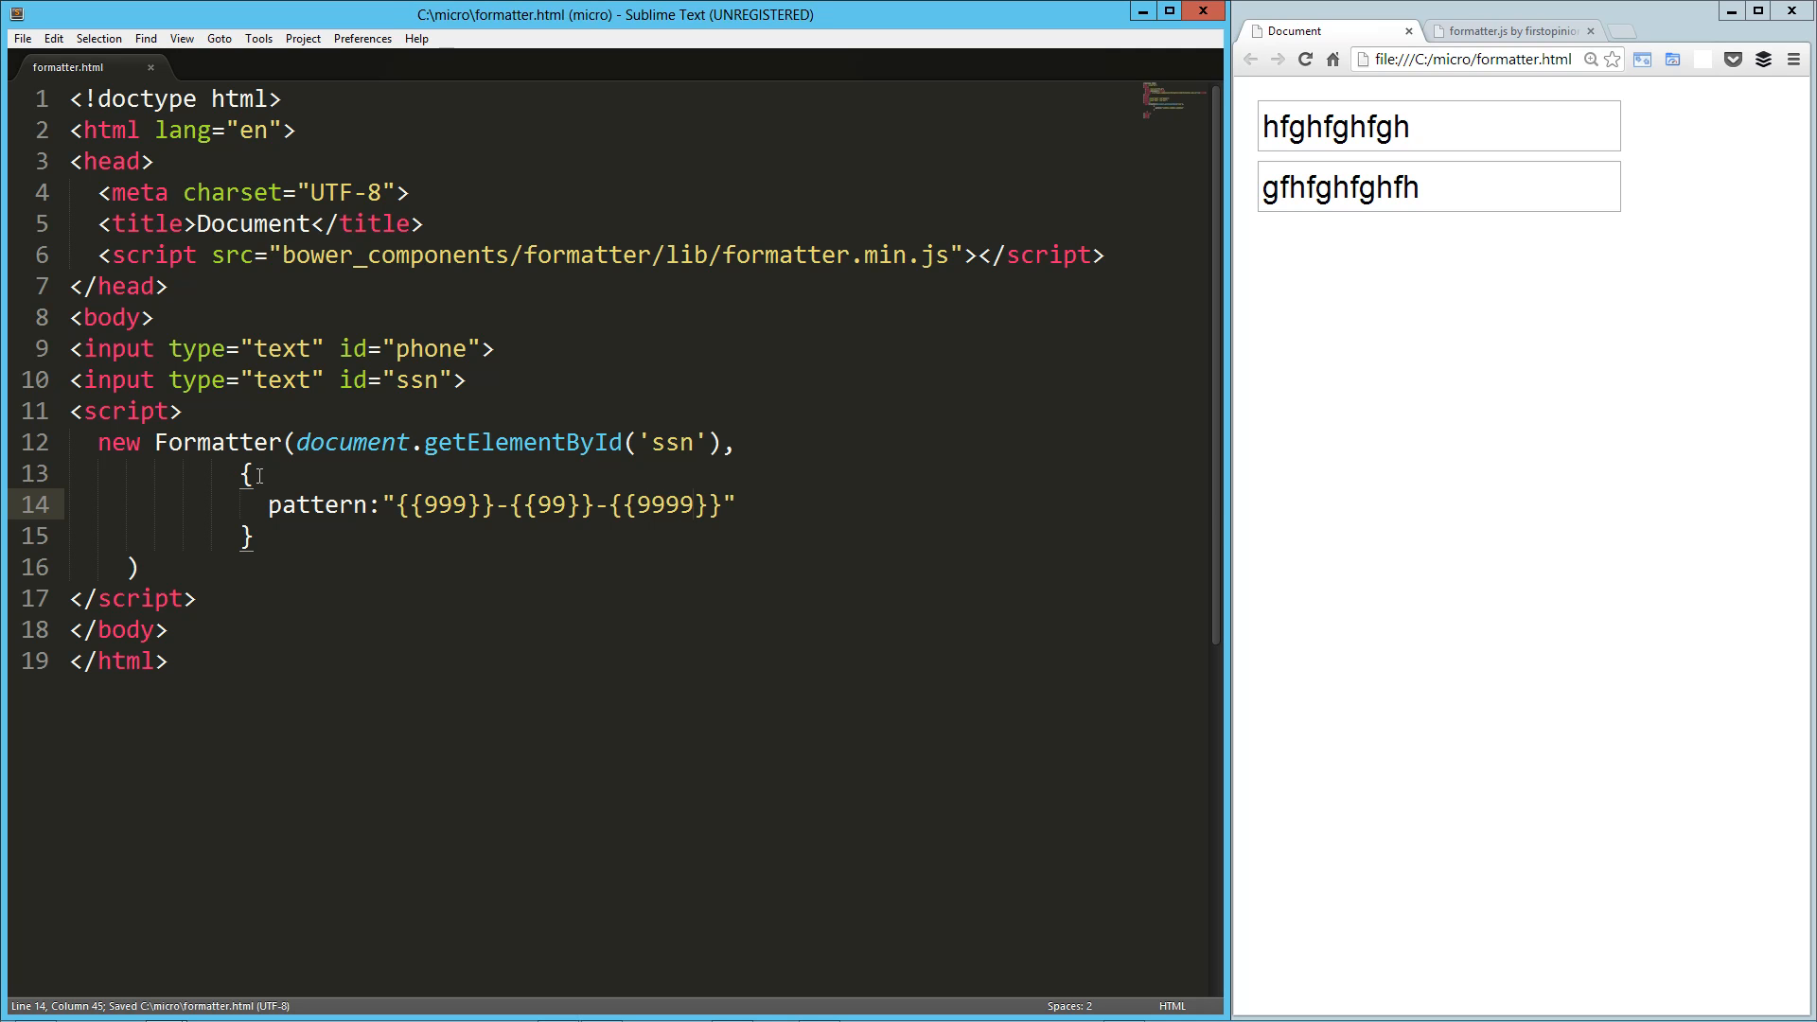
# Test 123456789 formatting to 123-45-6789 in the SSN field, then erase and retype digits
pyautogui.click(1302, 59)
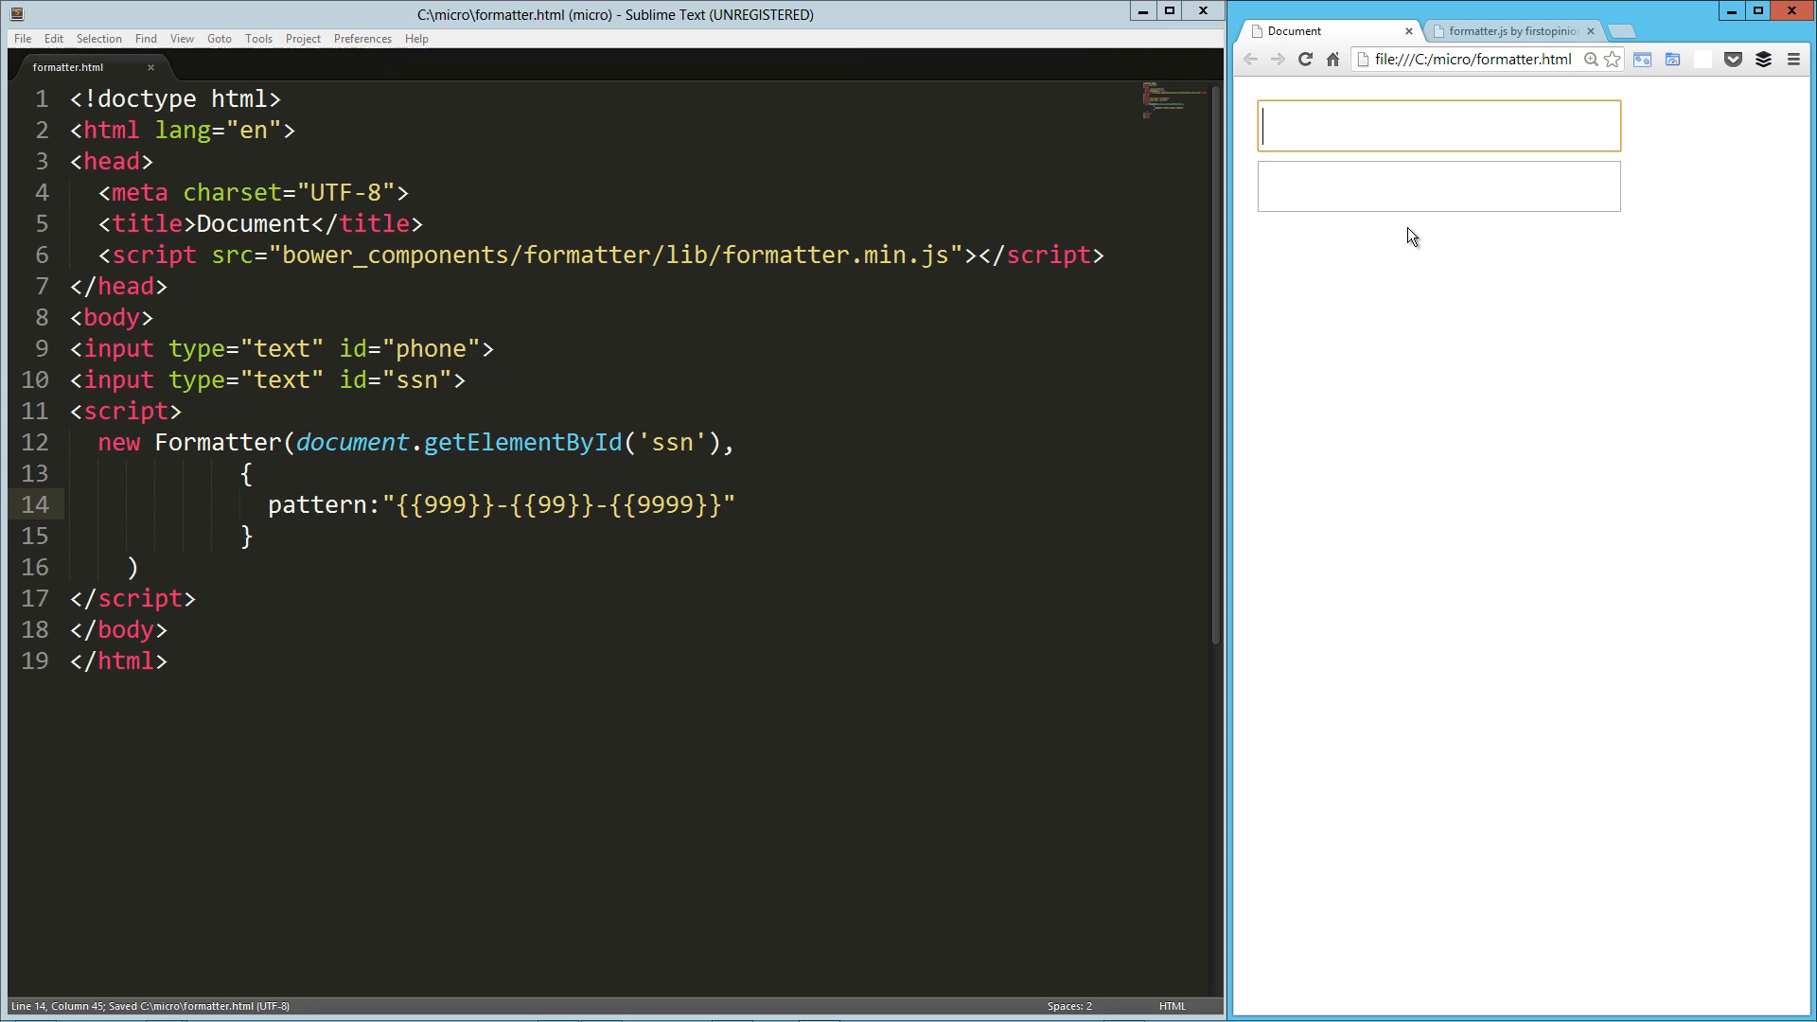
pyautogui.write('aass')
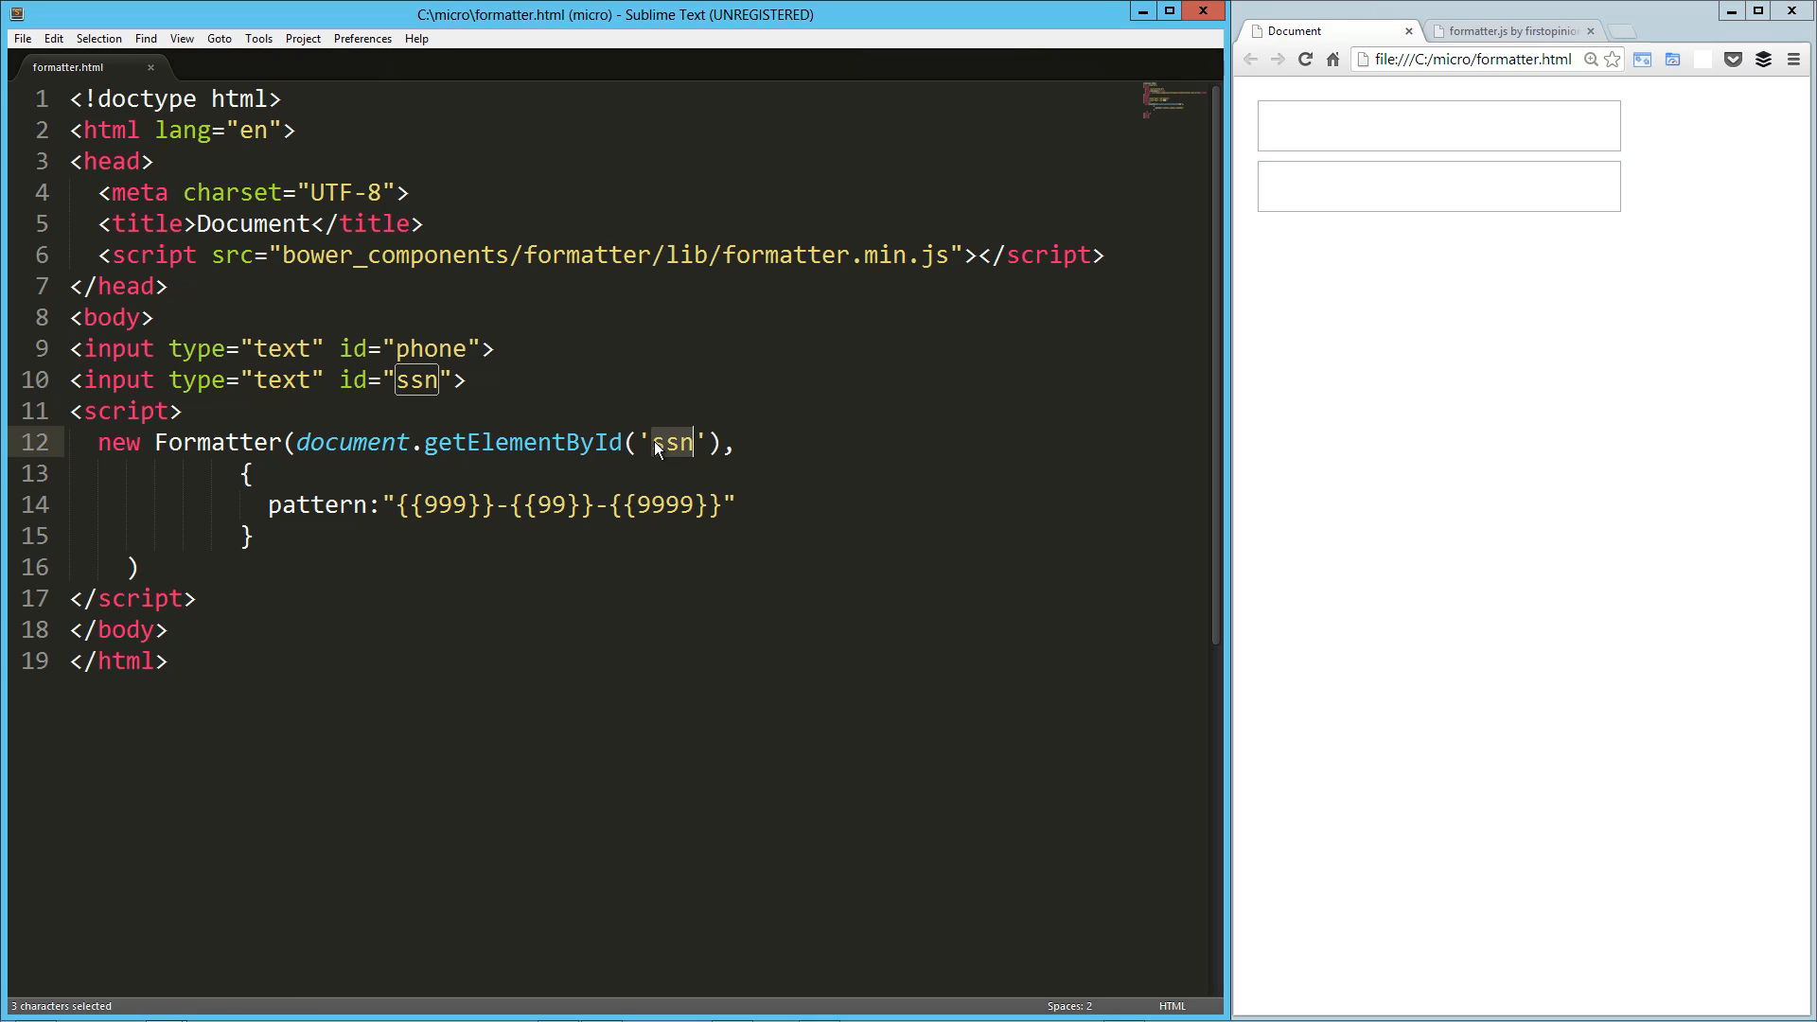
pyautogui.click(1437, 187)
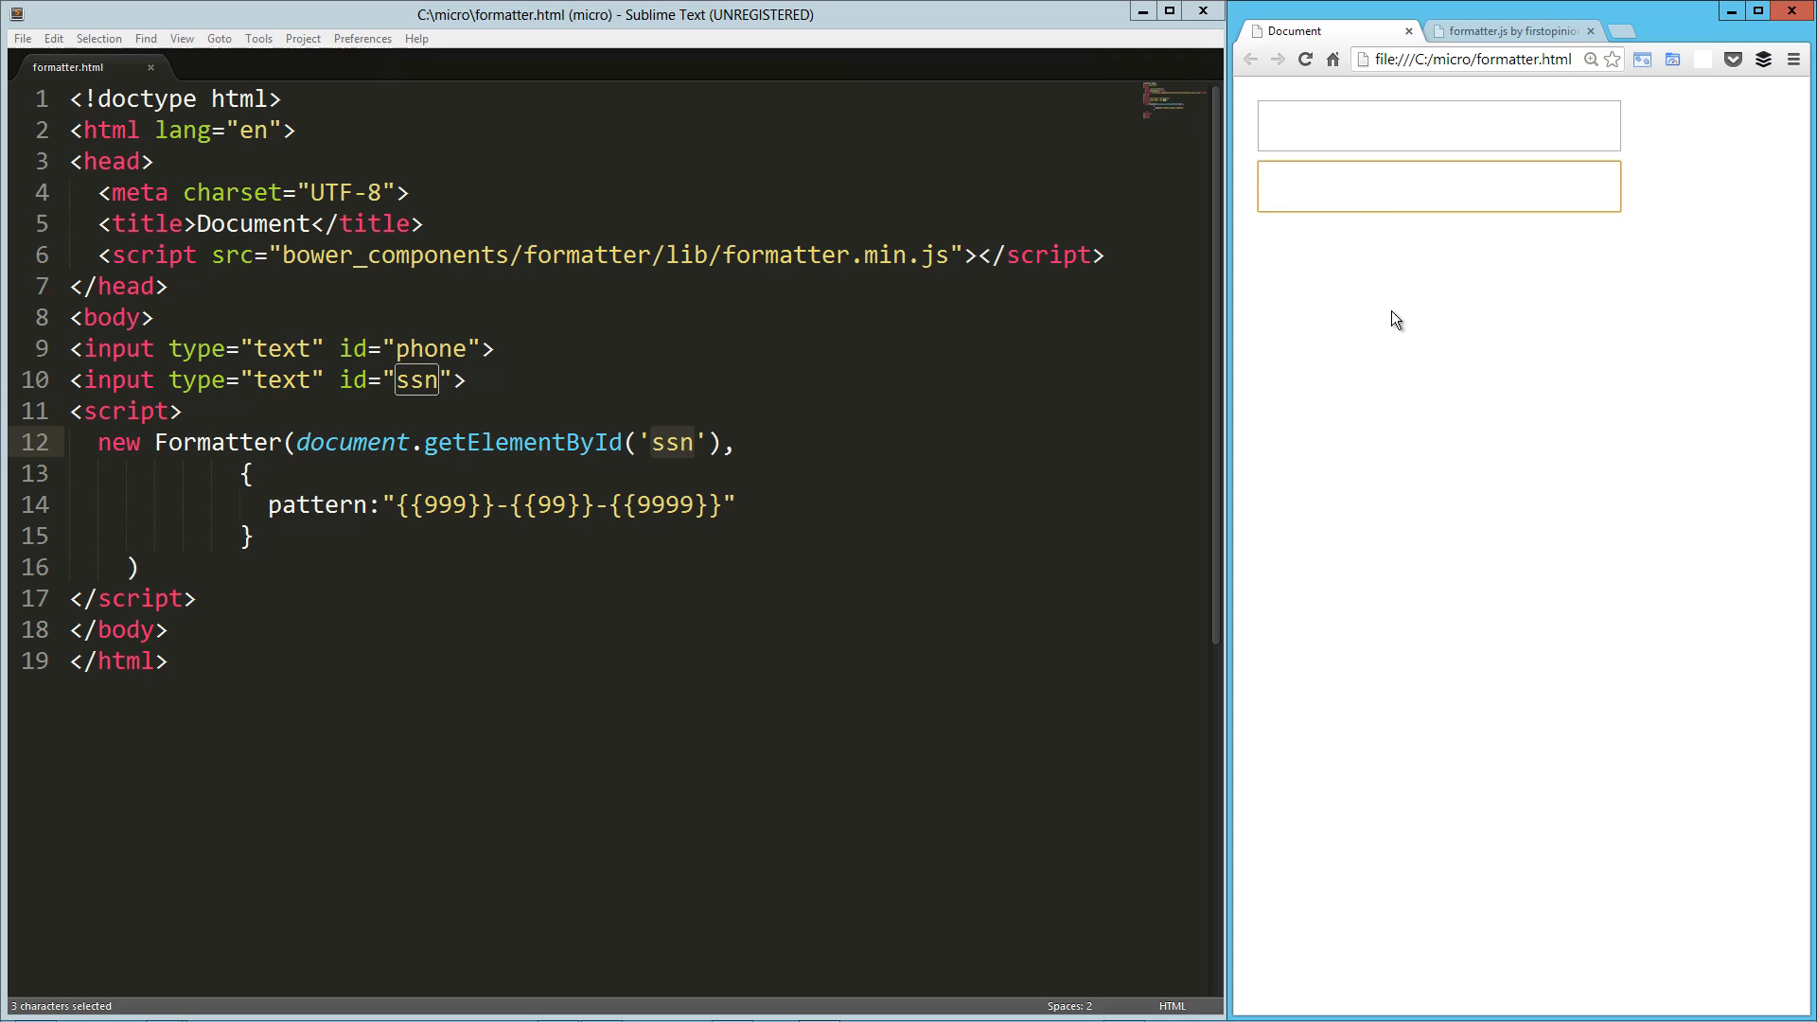
pyautogui.write('123456789')
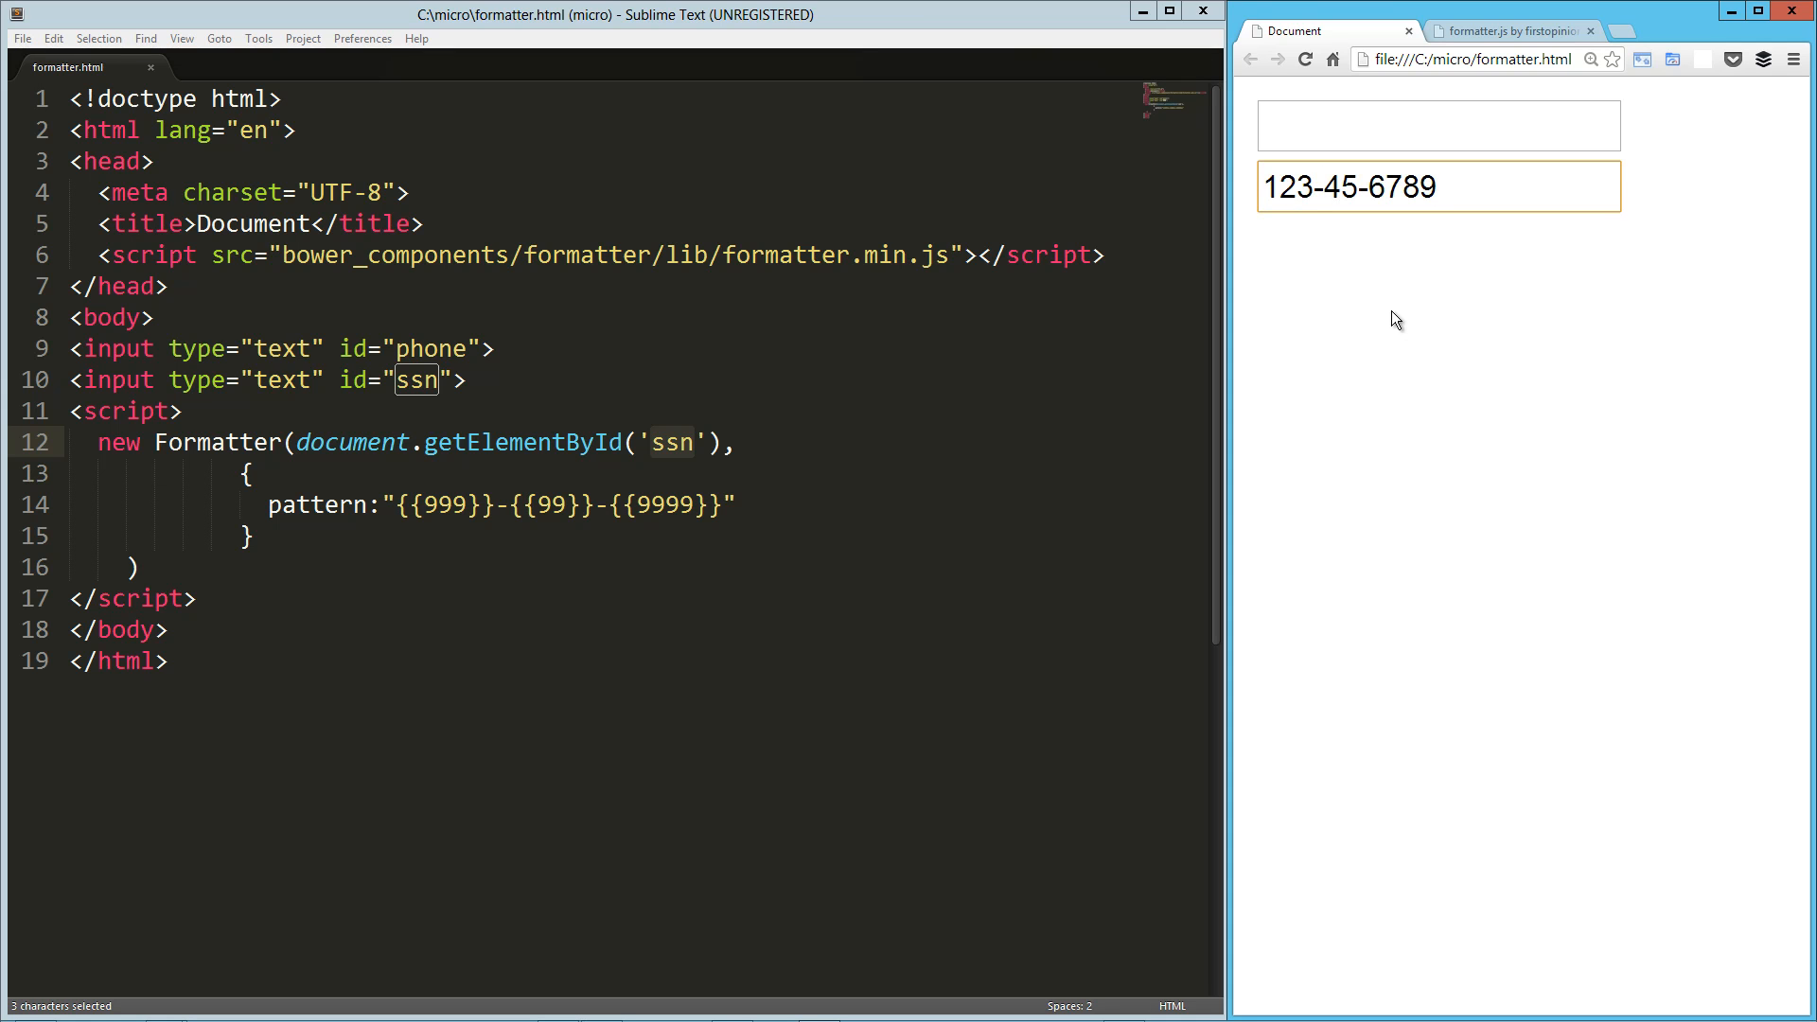
pyautogui.click(1437, 187)
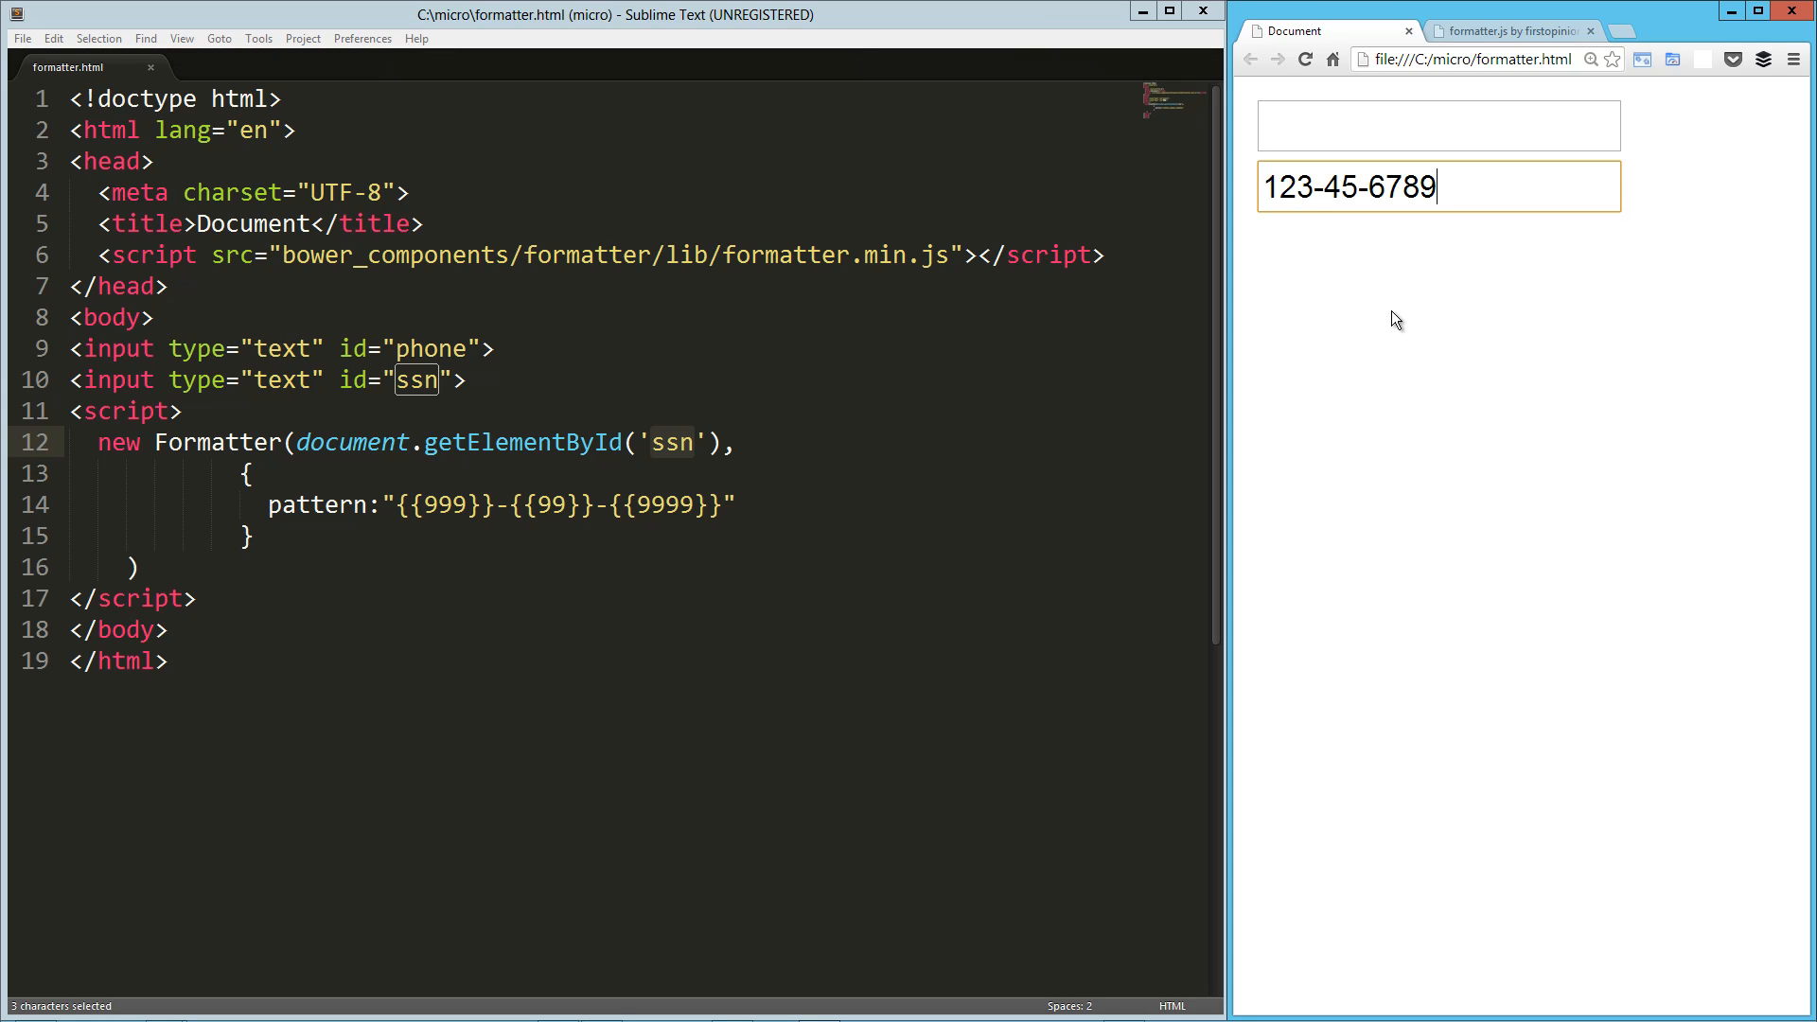
pyautogui.press('BackSpace')
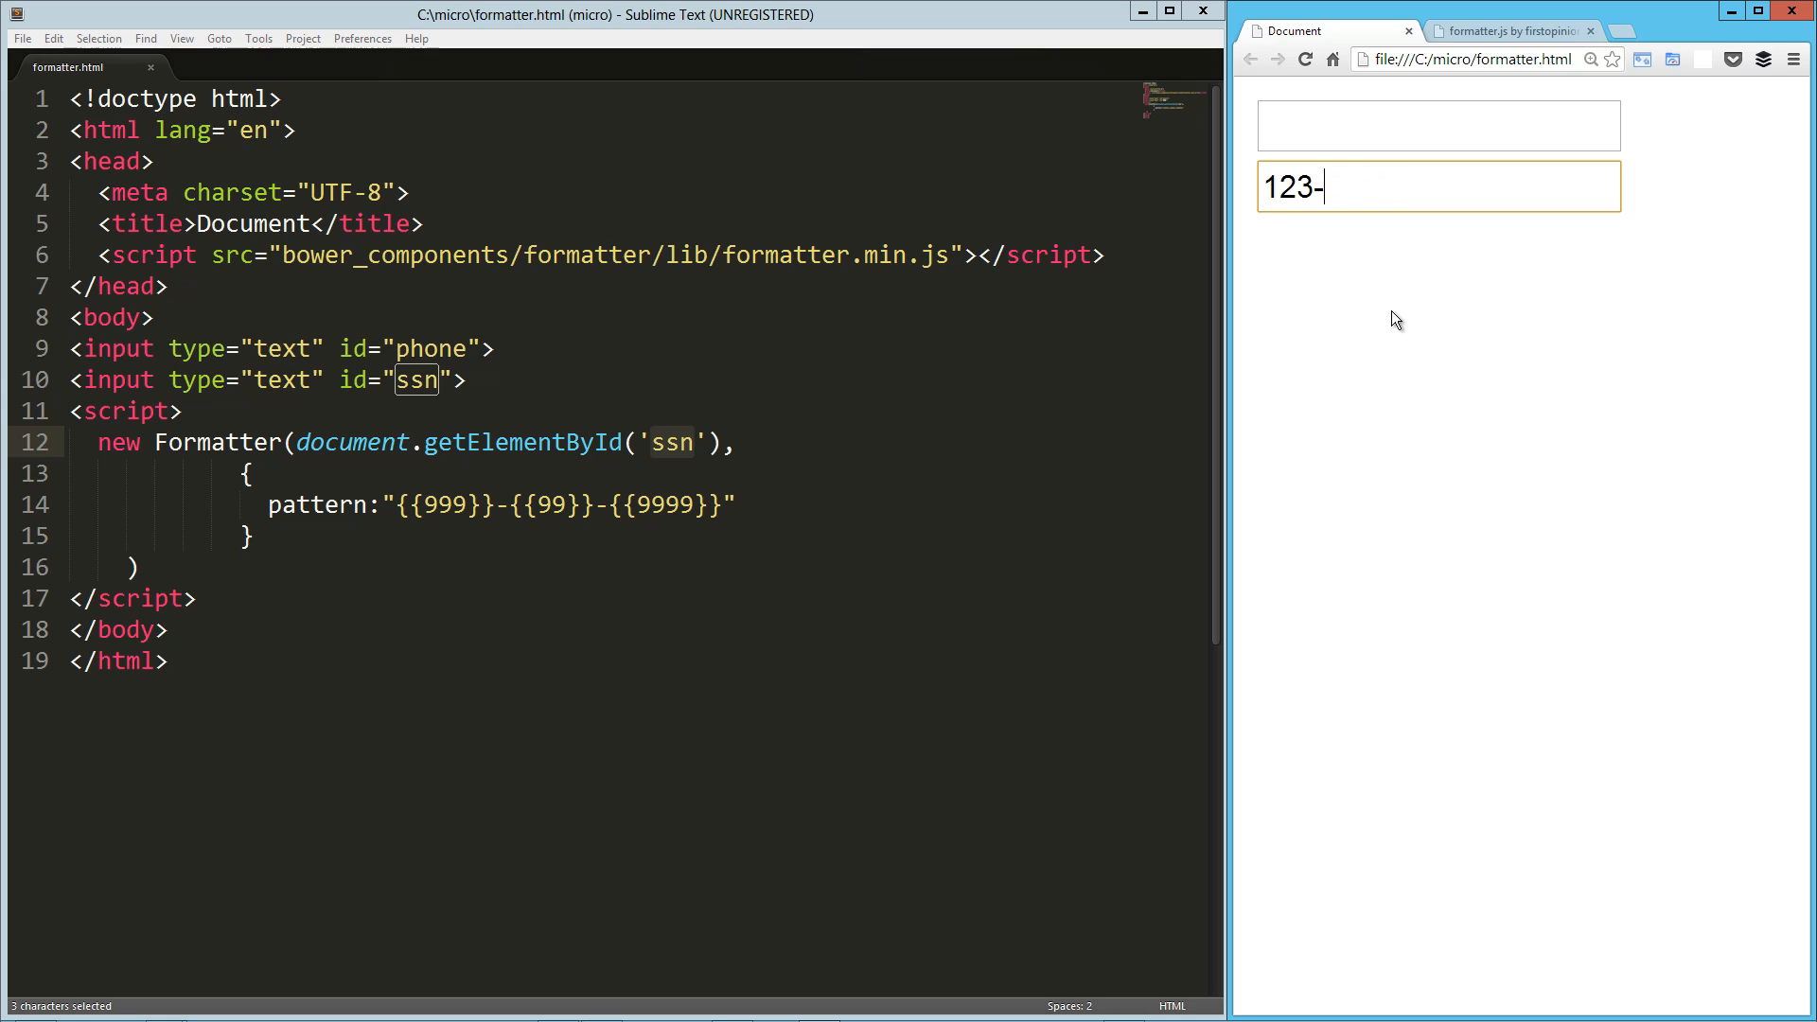
pyautogui.write('0489045')
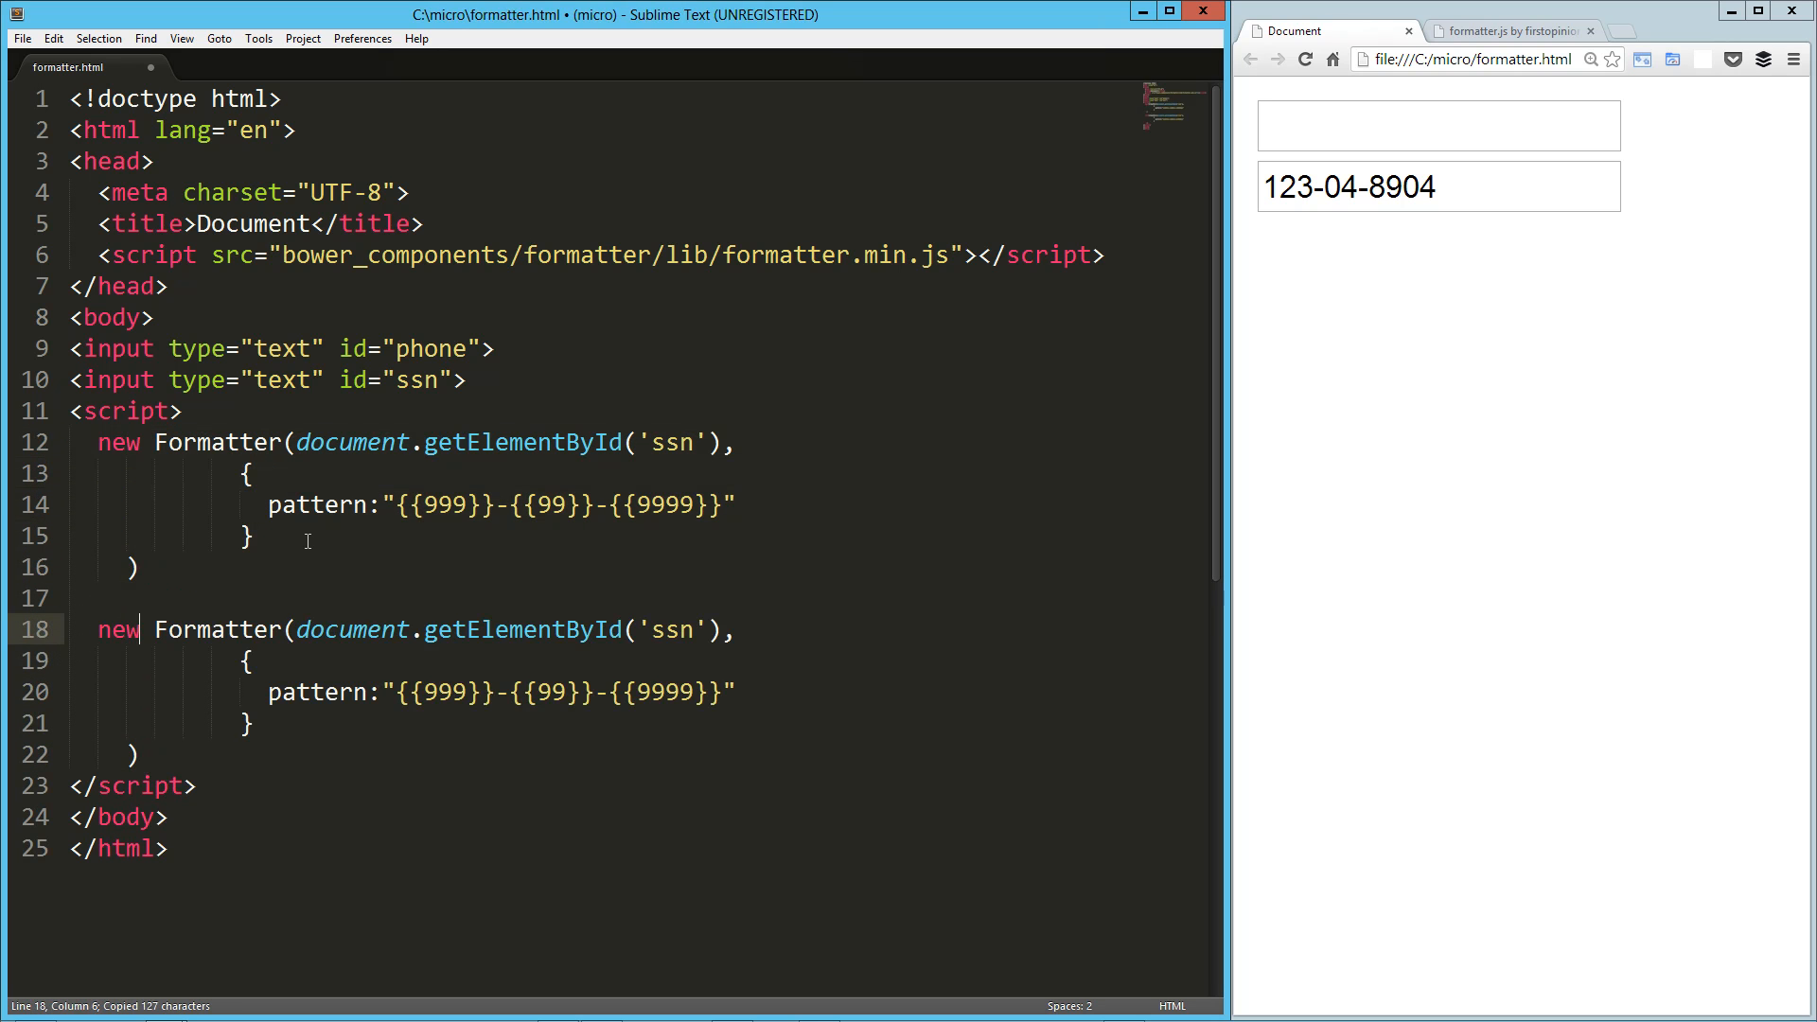
# Point the copied Formatter at 'phone' with pattern ({{999}}) {{999}}-{{9999}} and save
pyautogui.write('phone')
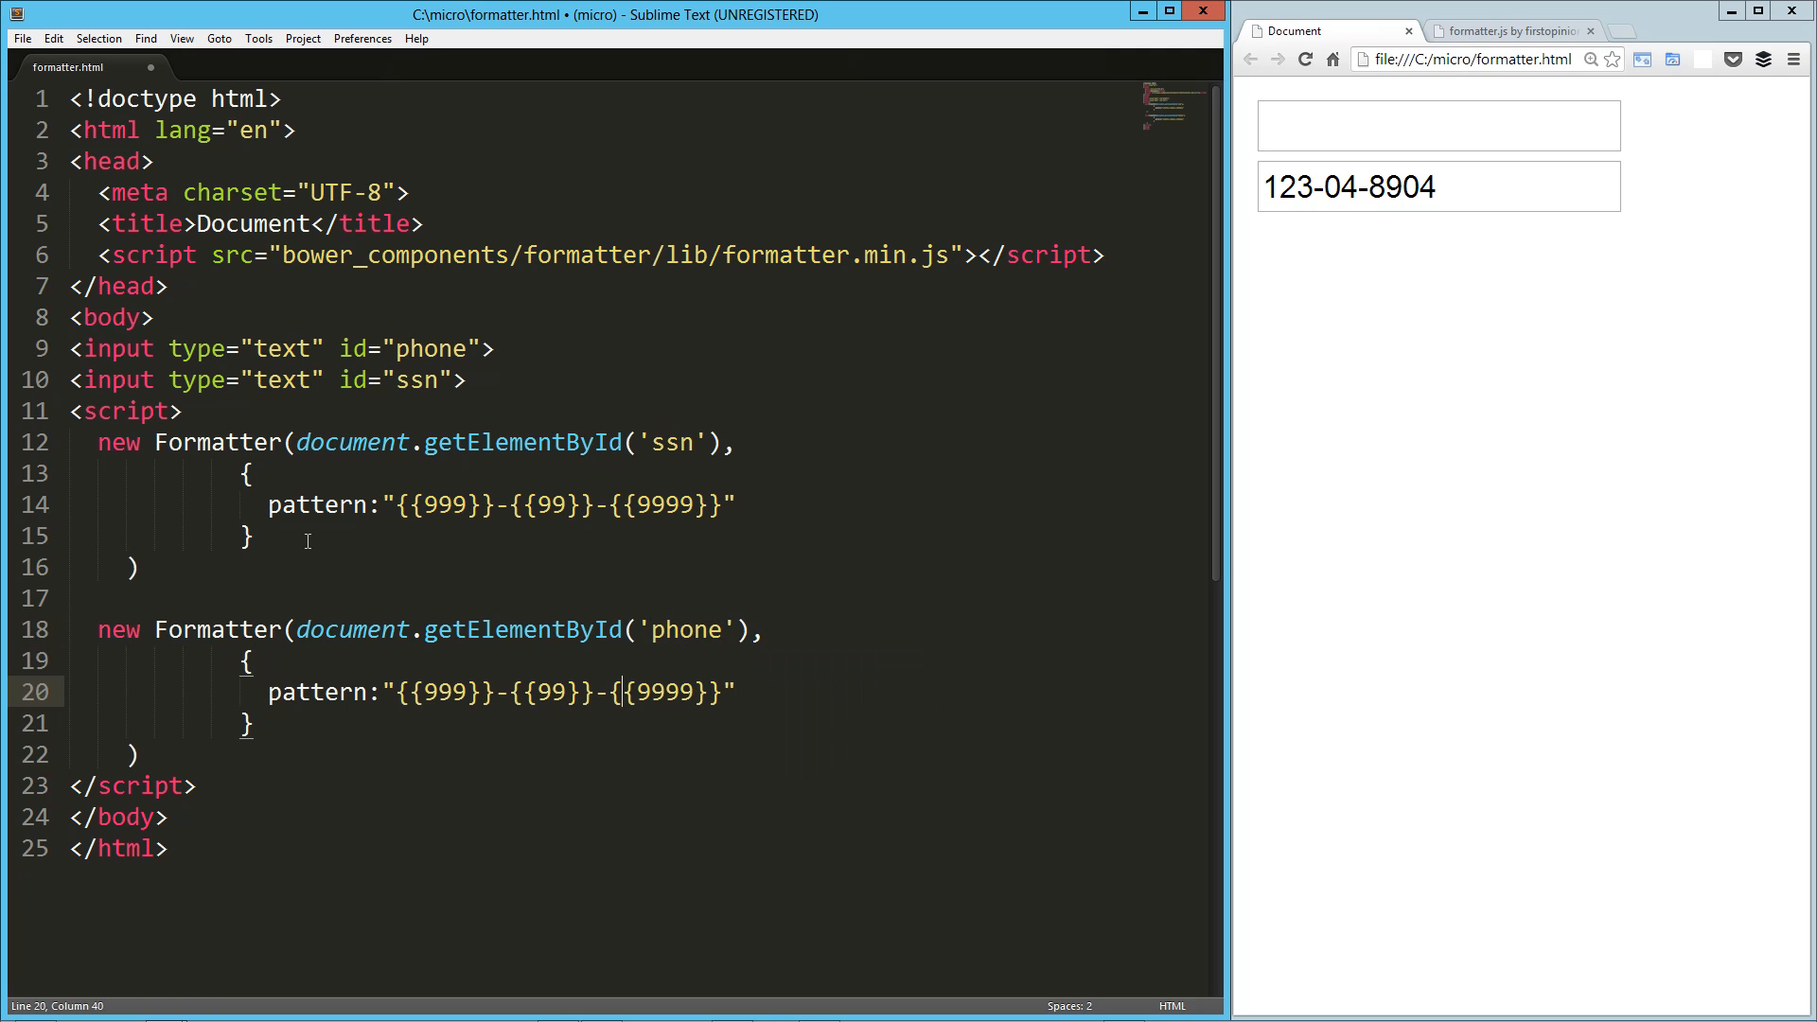
pyautogui.click(423, 693)
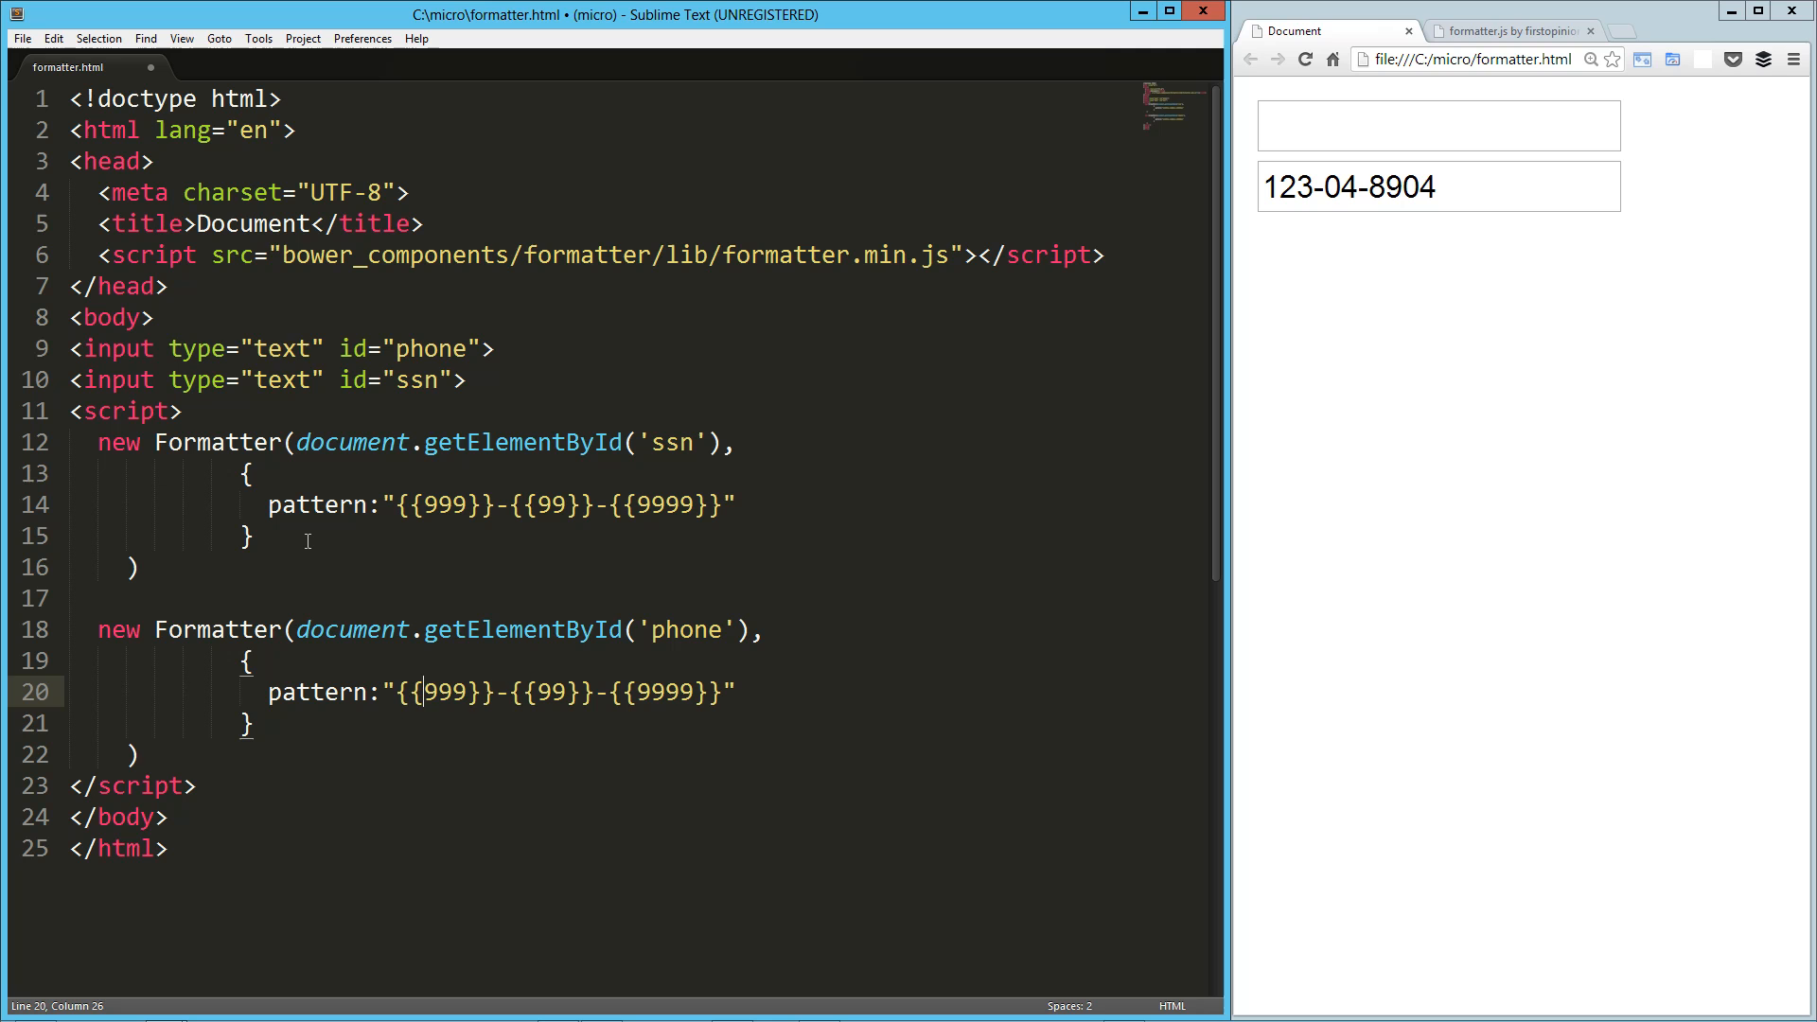
pyautogui.write('(')
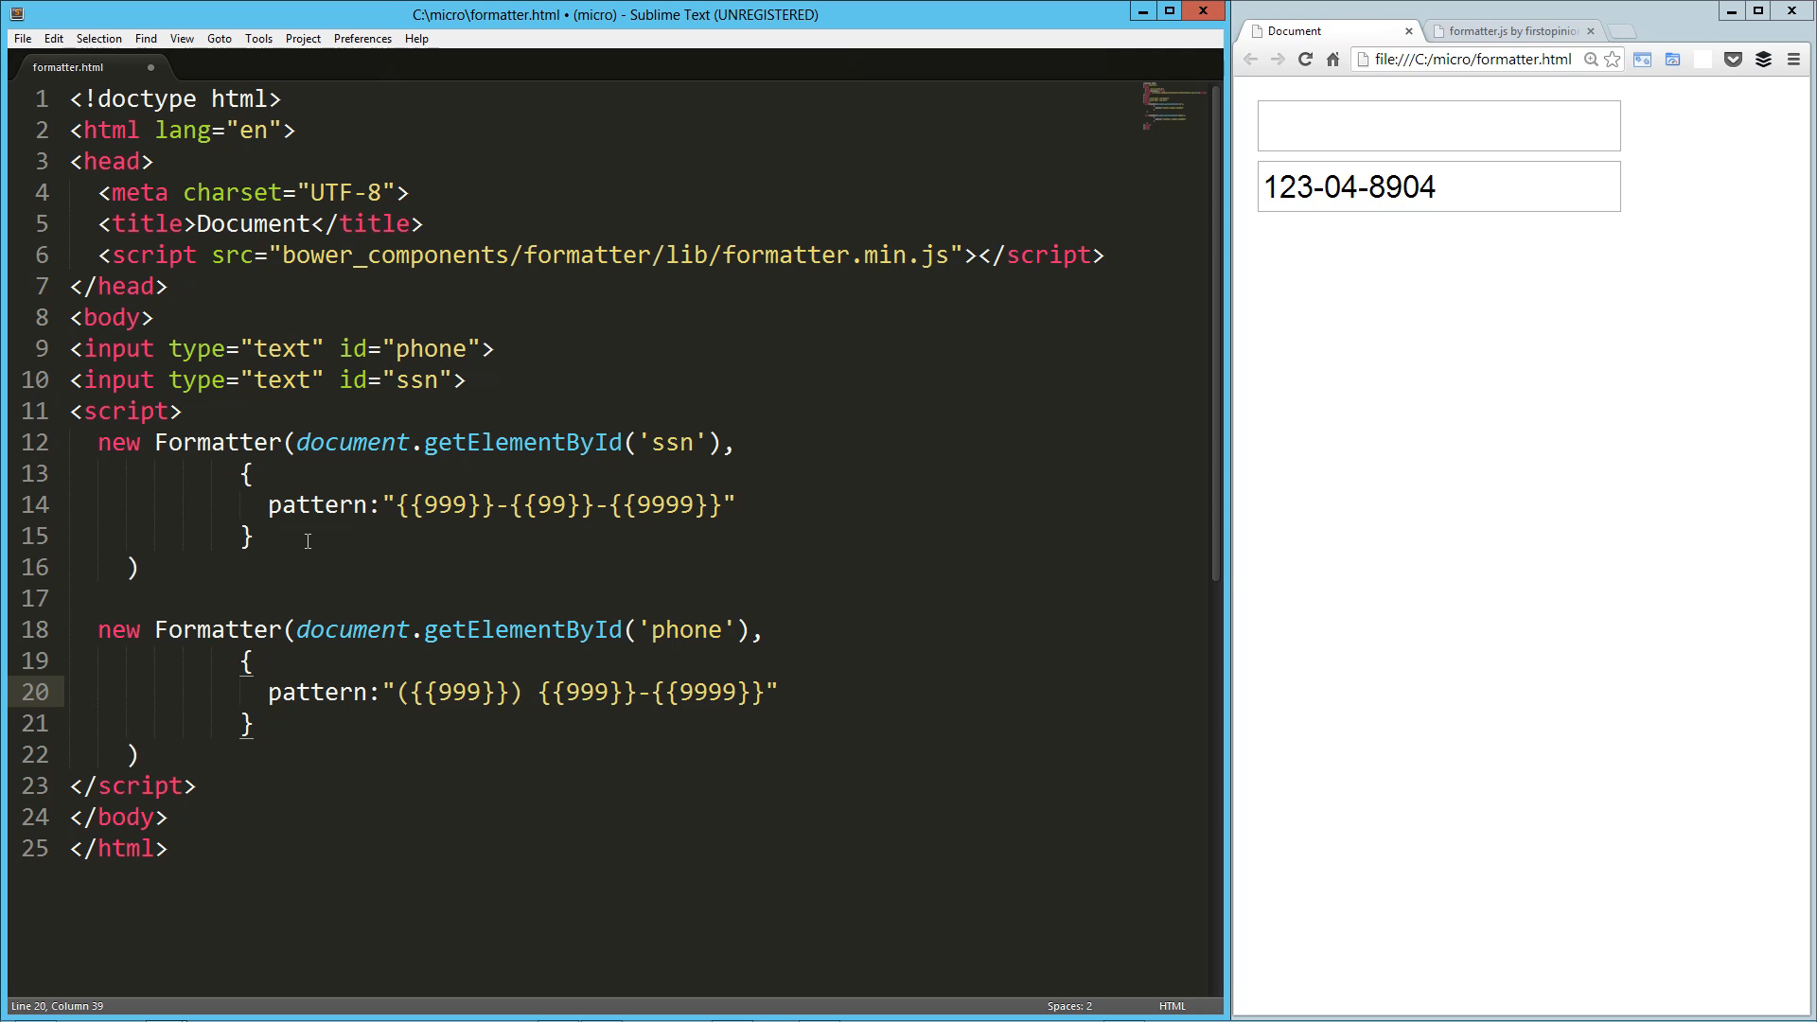
pyautogui.press('ctrl+s')
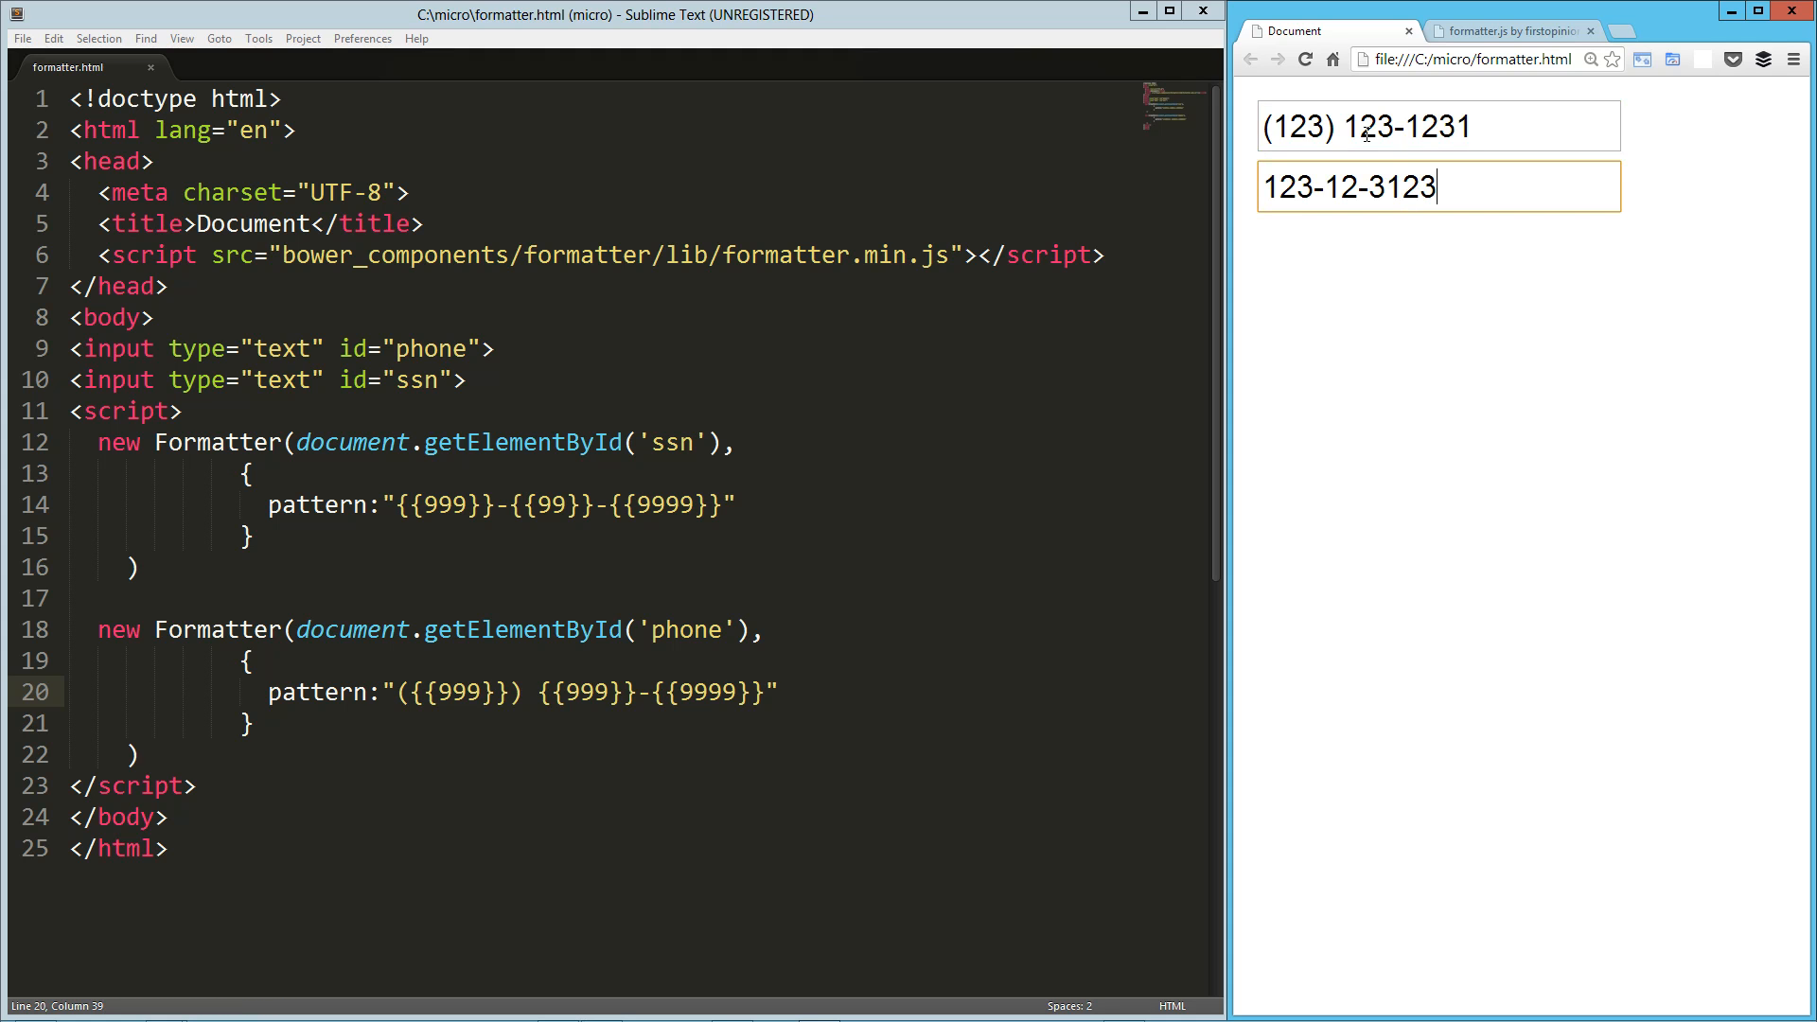
pyautogui.click(611, 661)
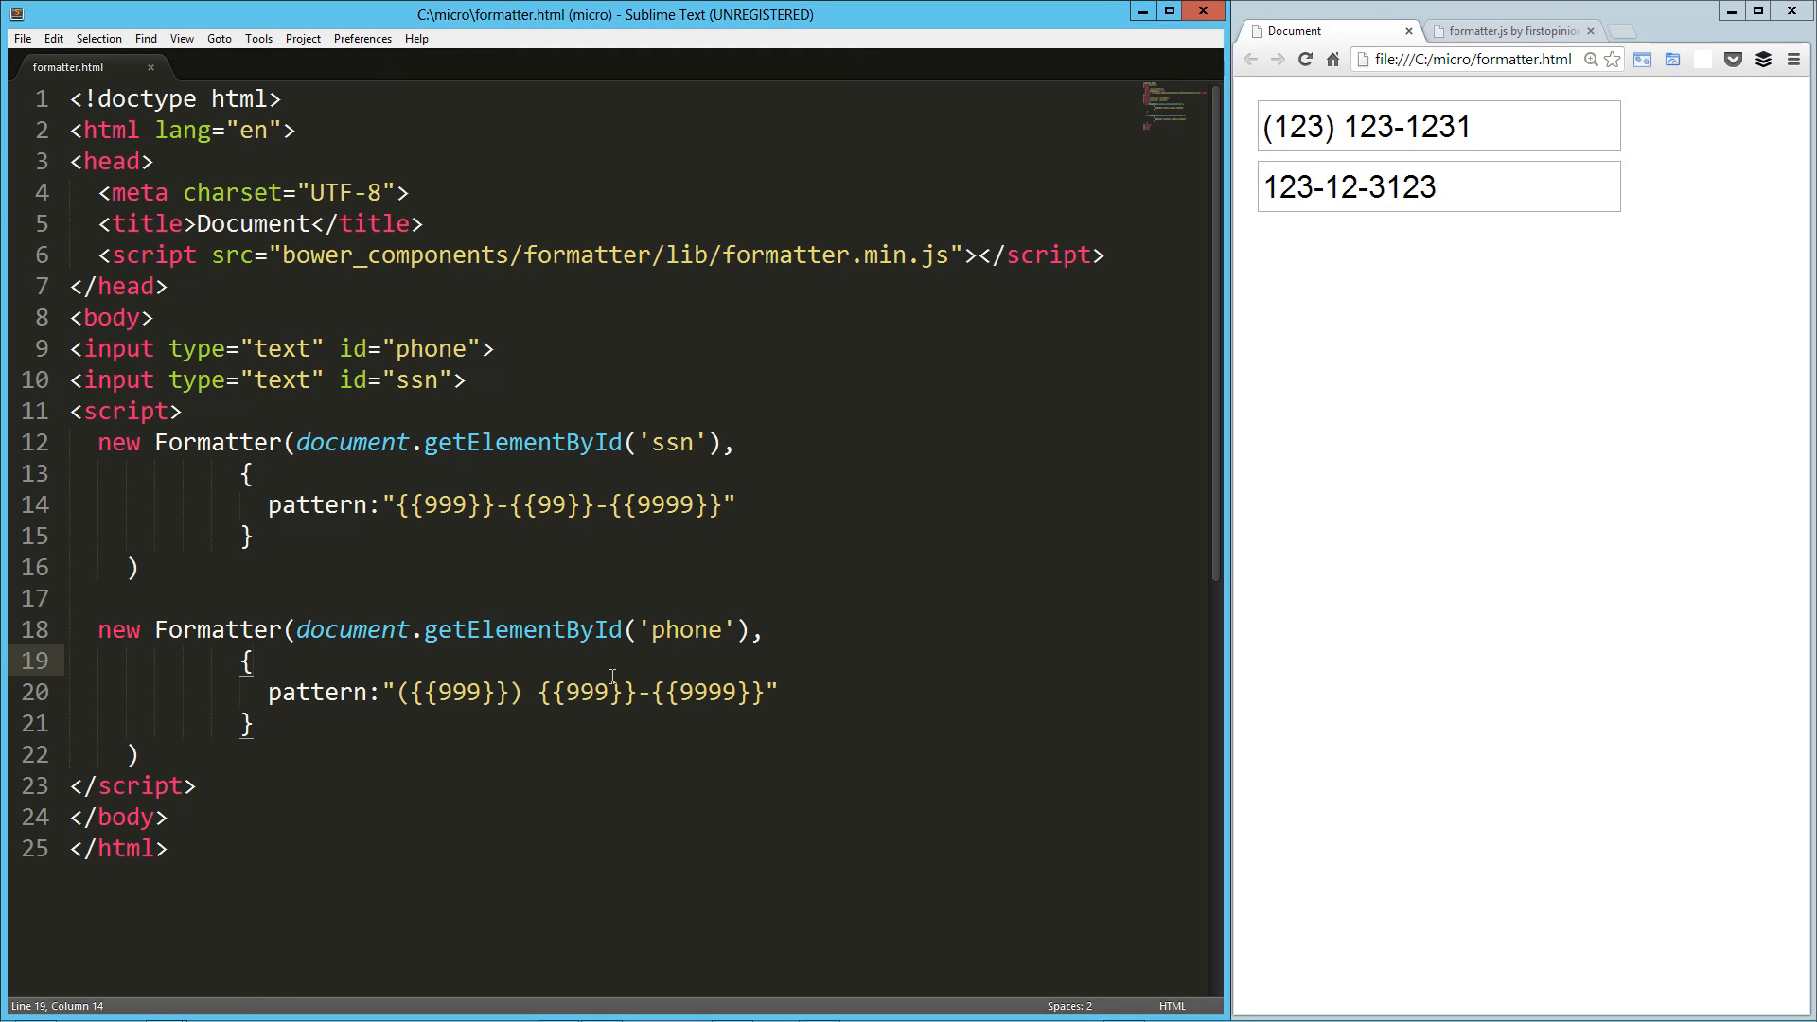
pyautogui.click(746, 506)
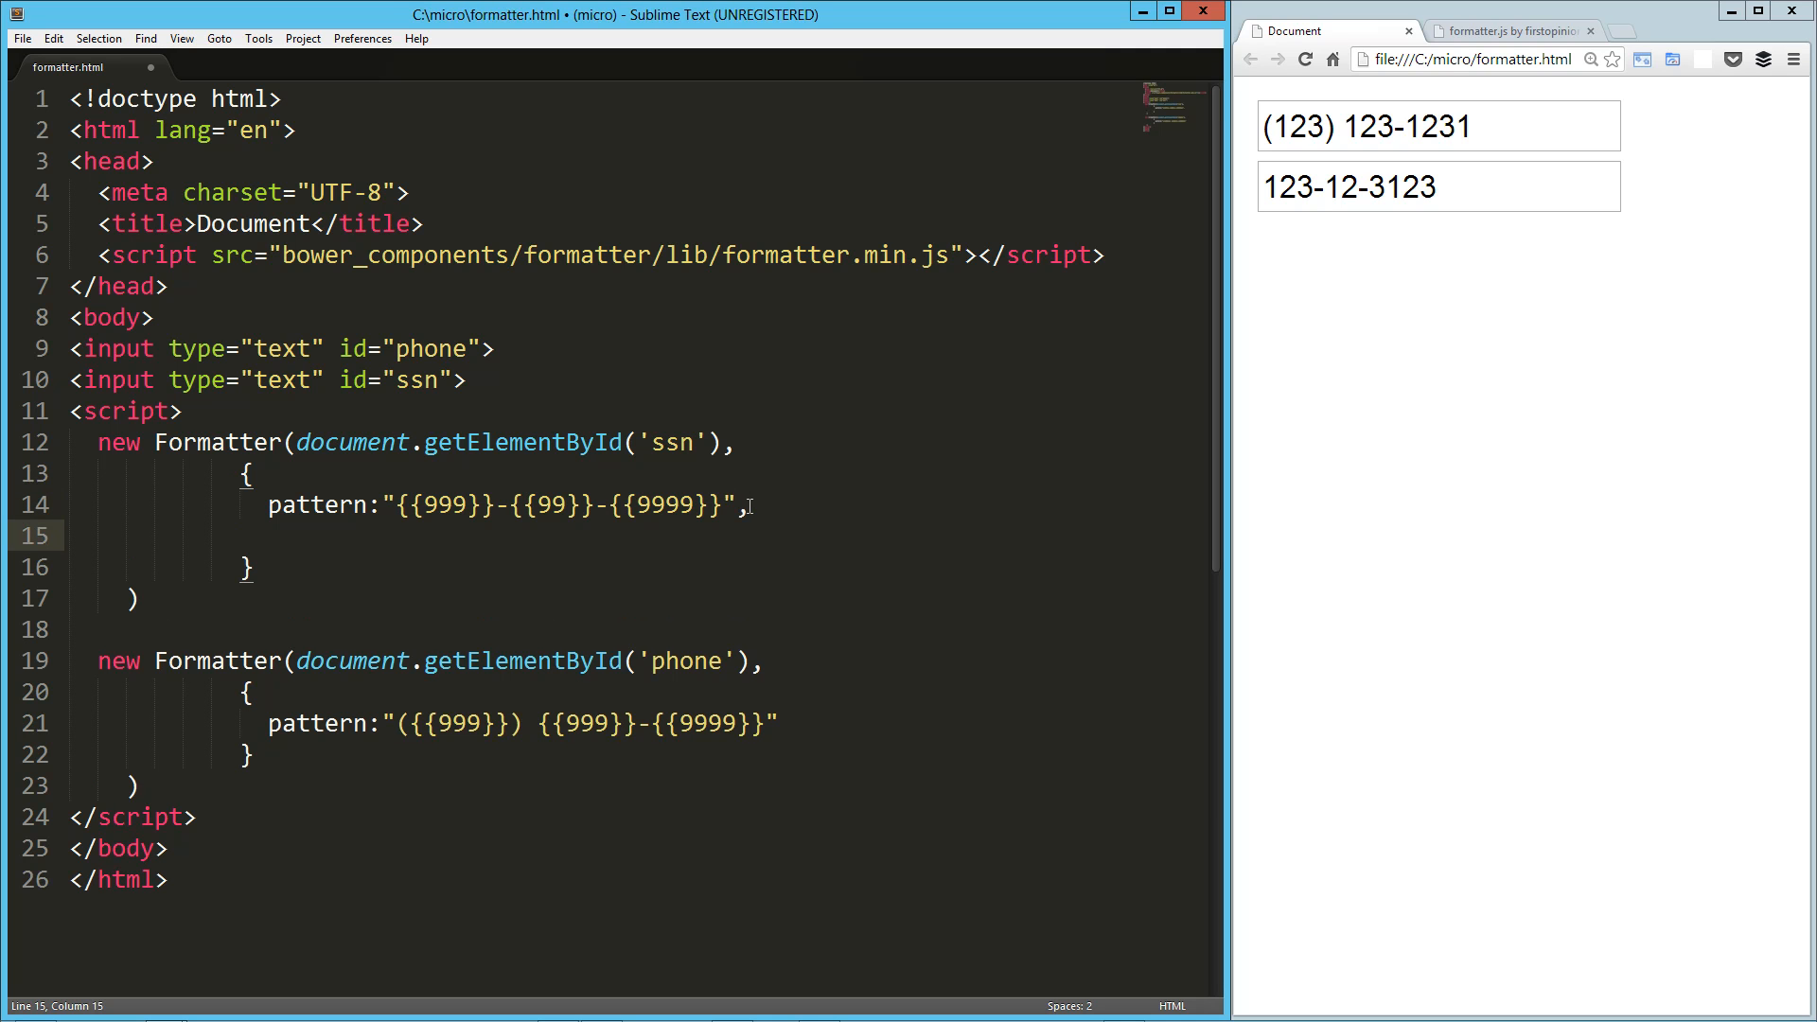
# Add persistent:true to the SSN options and check the empty mask in the reloaded page
pyautogui.write('persiste')
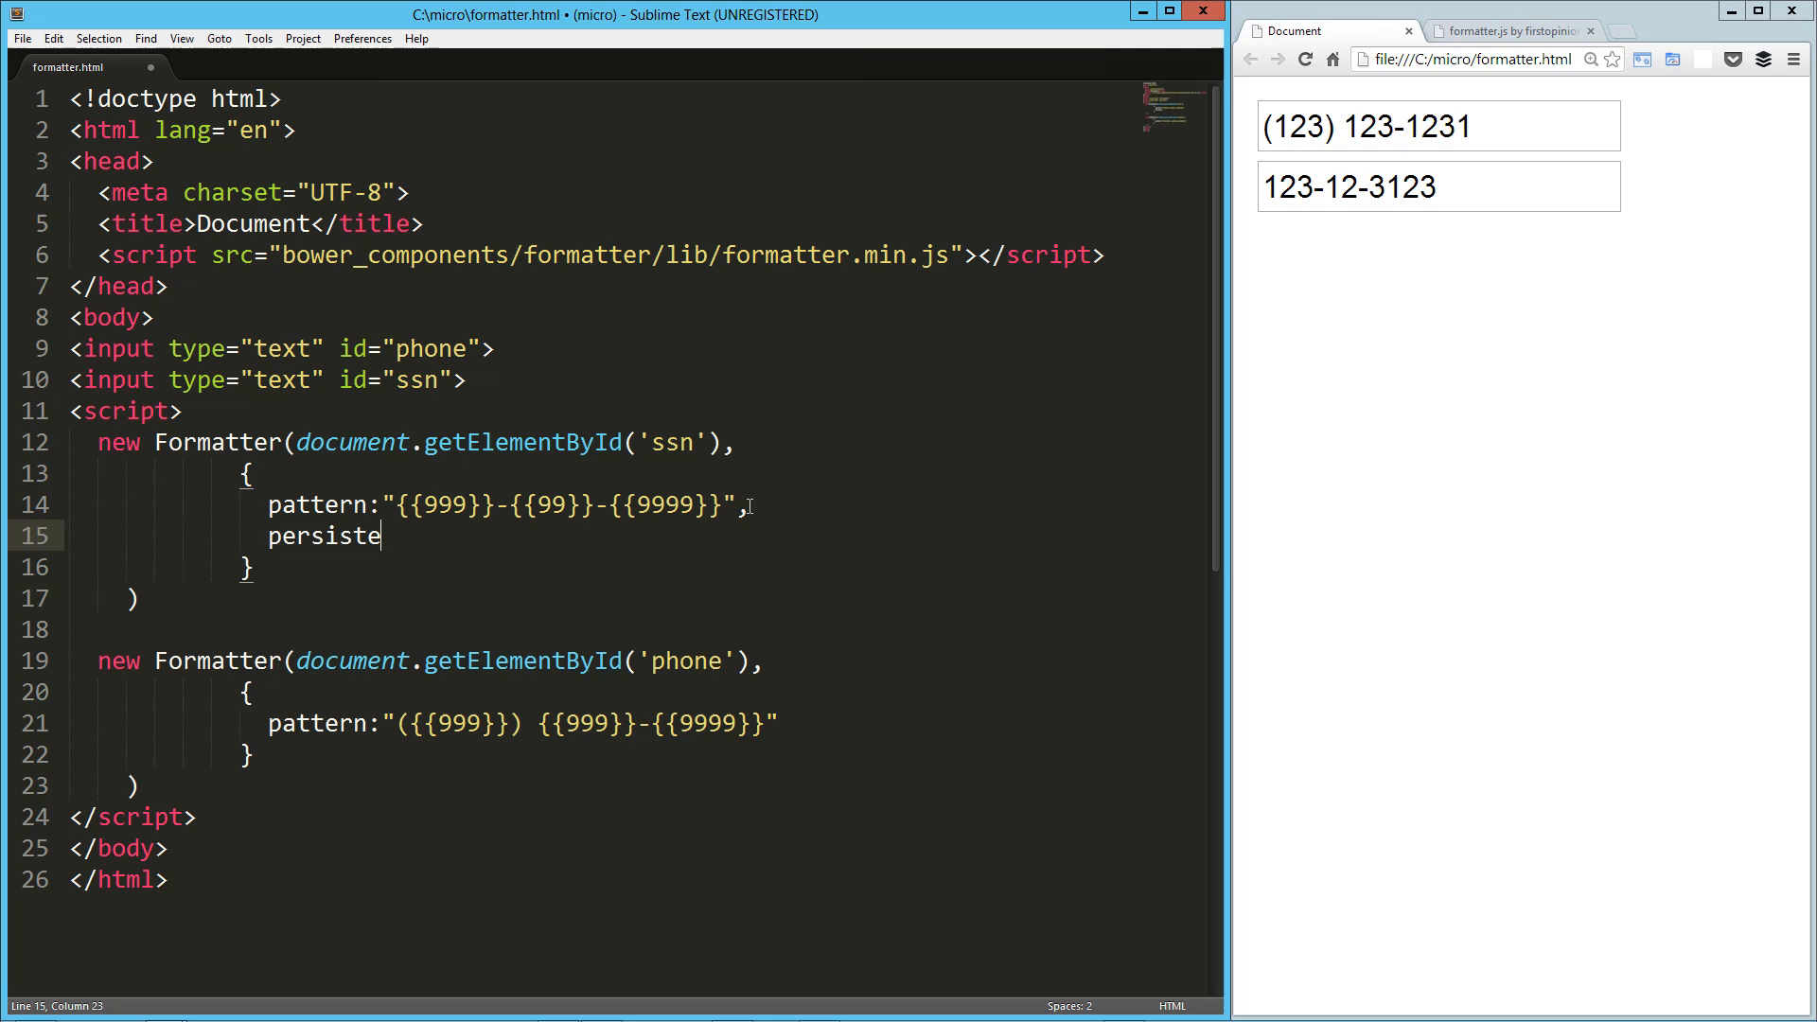
pyautogui.write('nt:t')
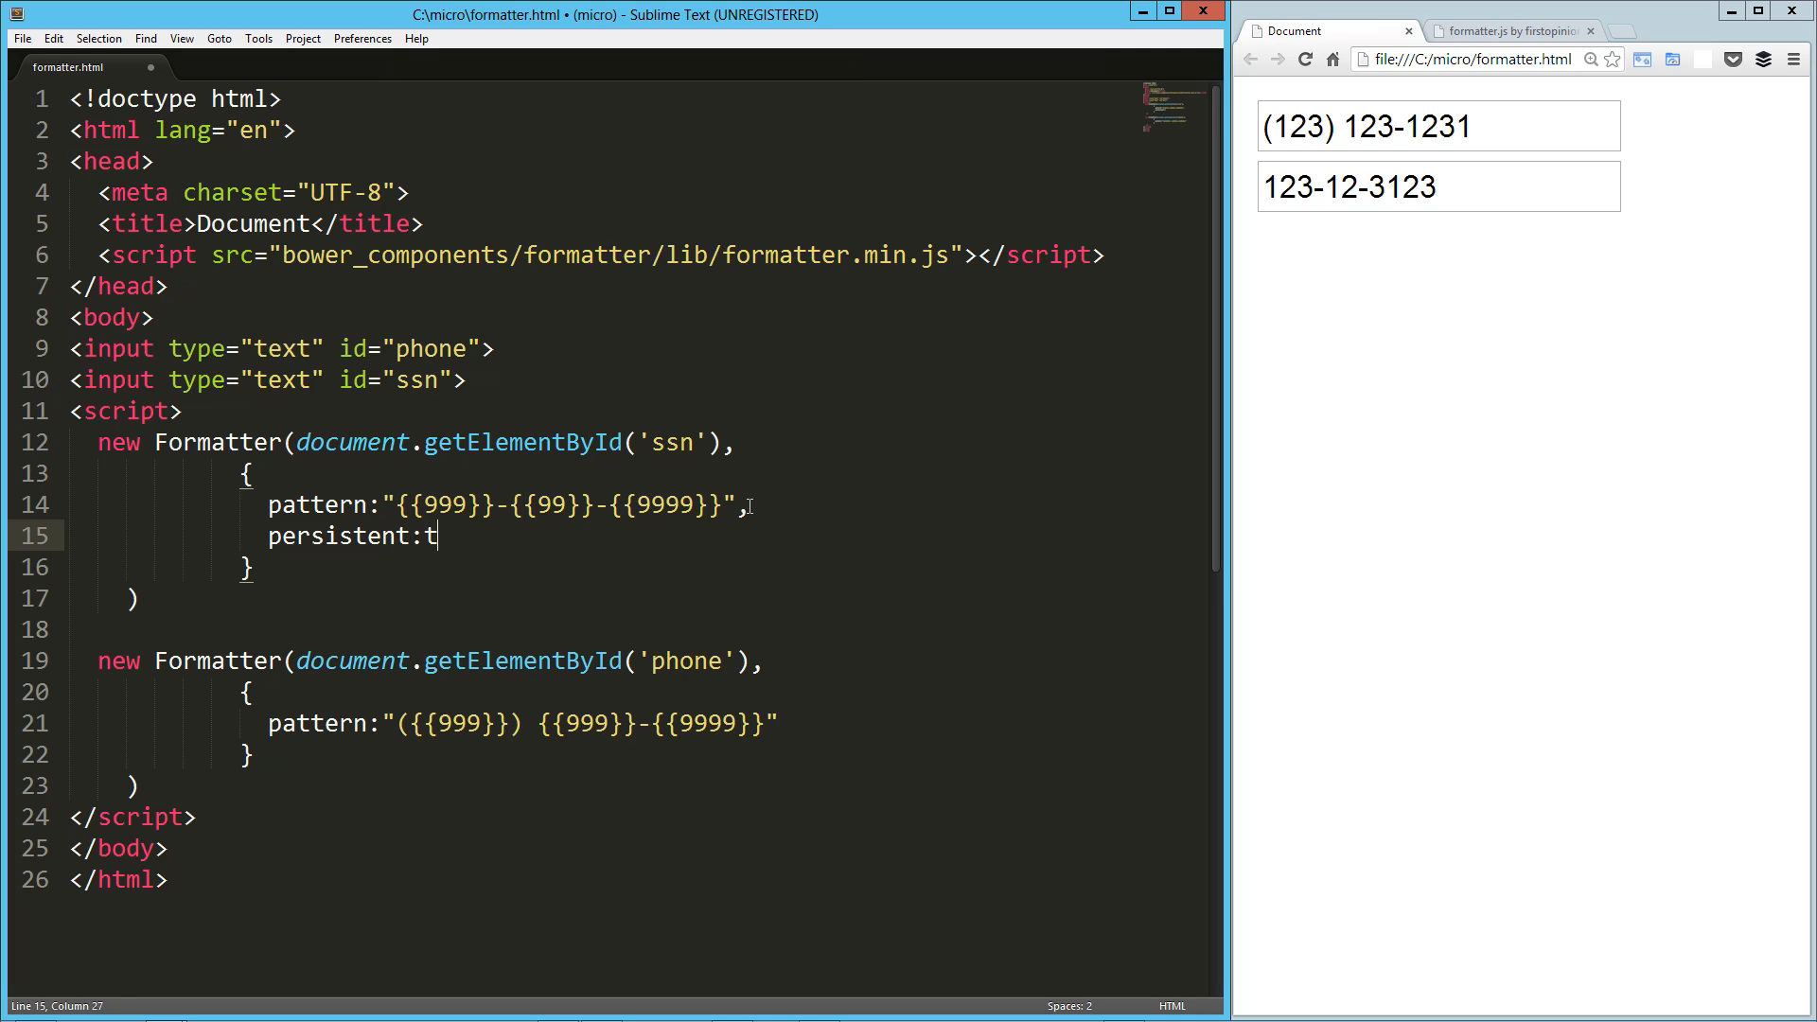
pyautogui.write('rue')
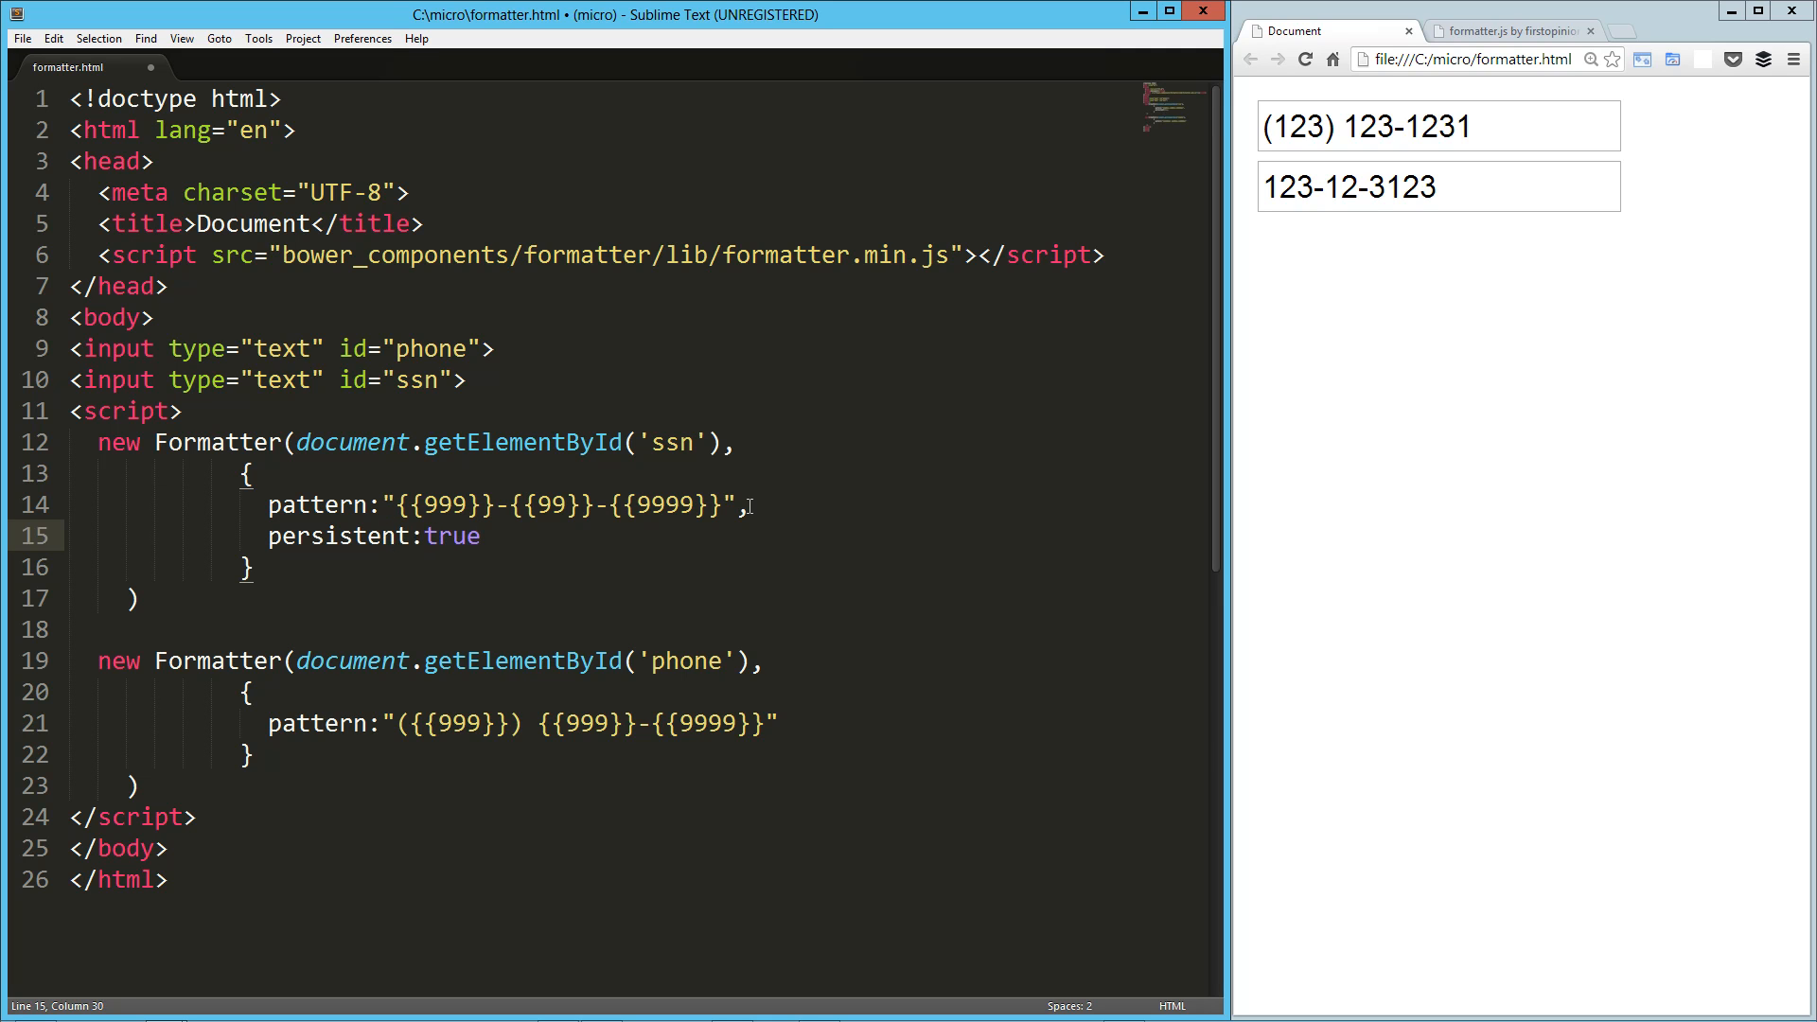
pyautogui.click(1437, 187)
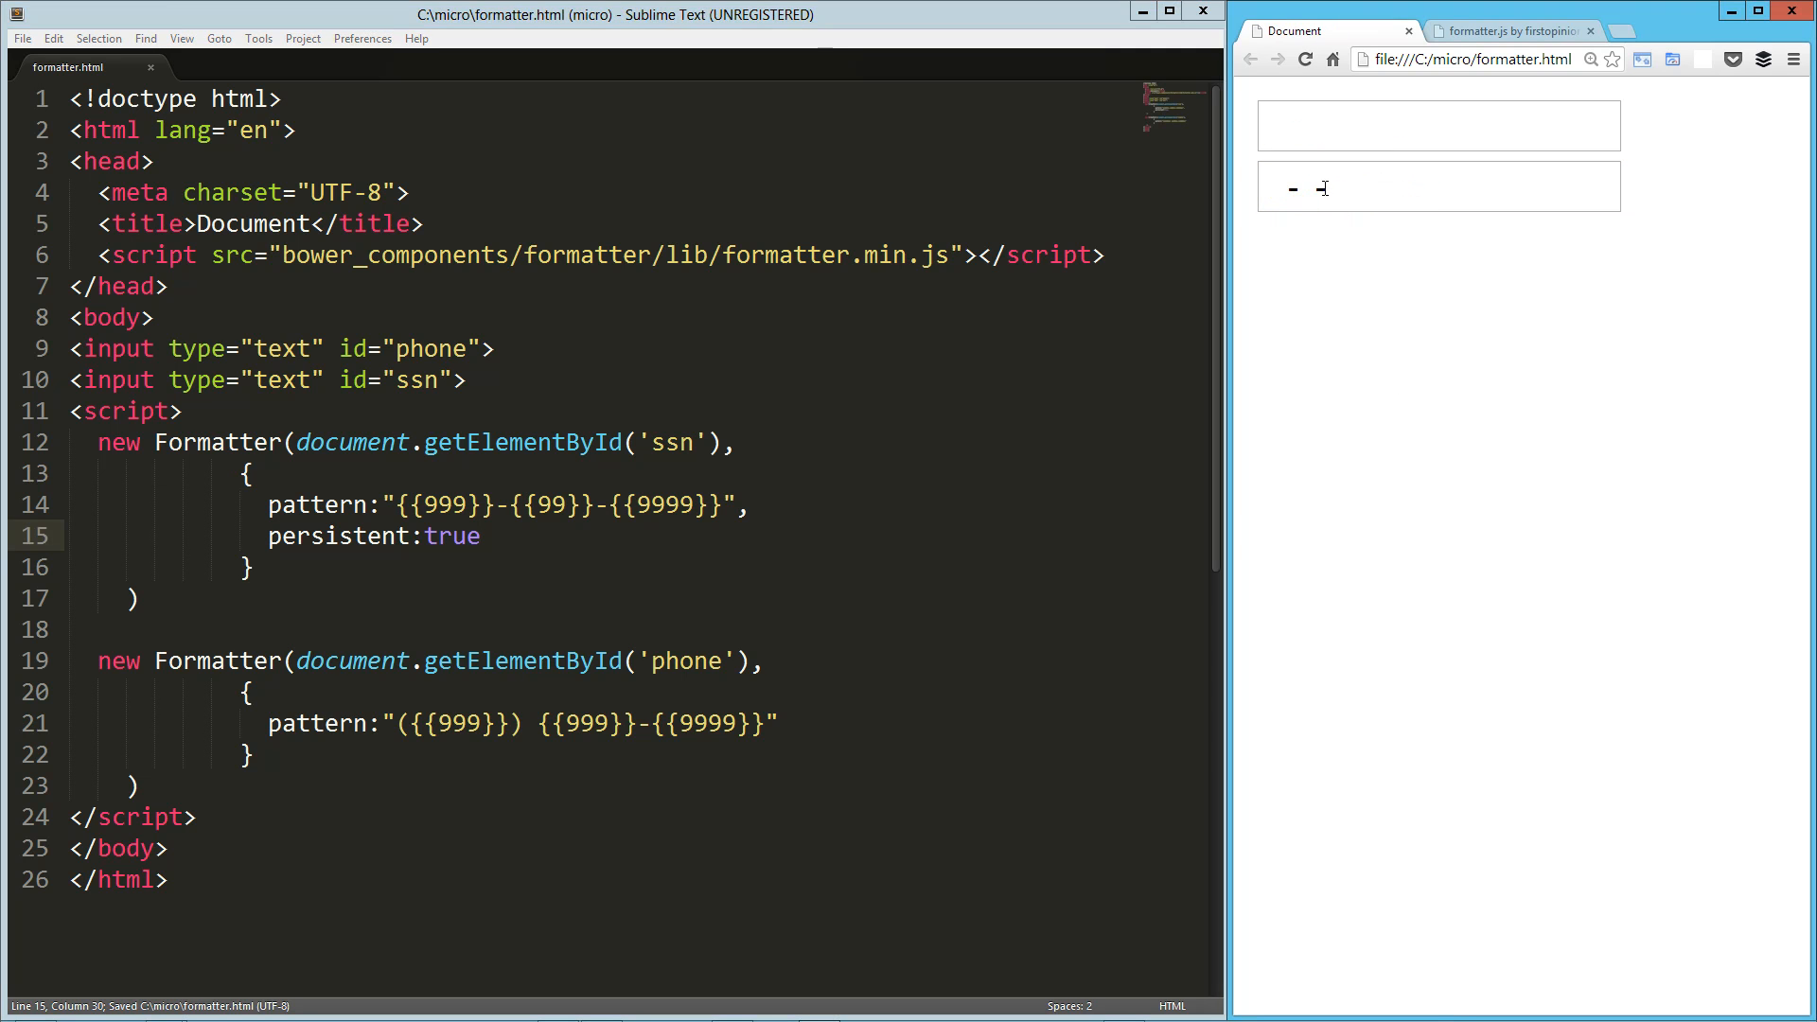
pyautogui.click(1437, 187)
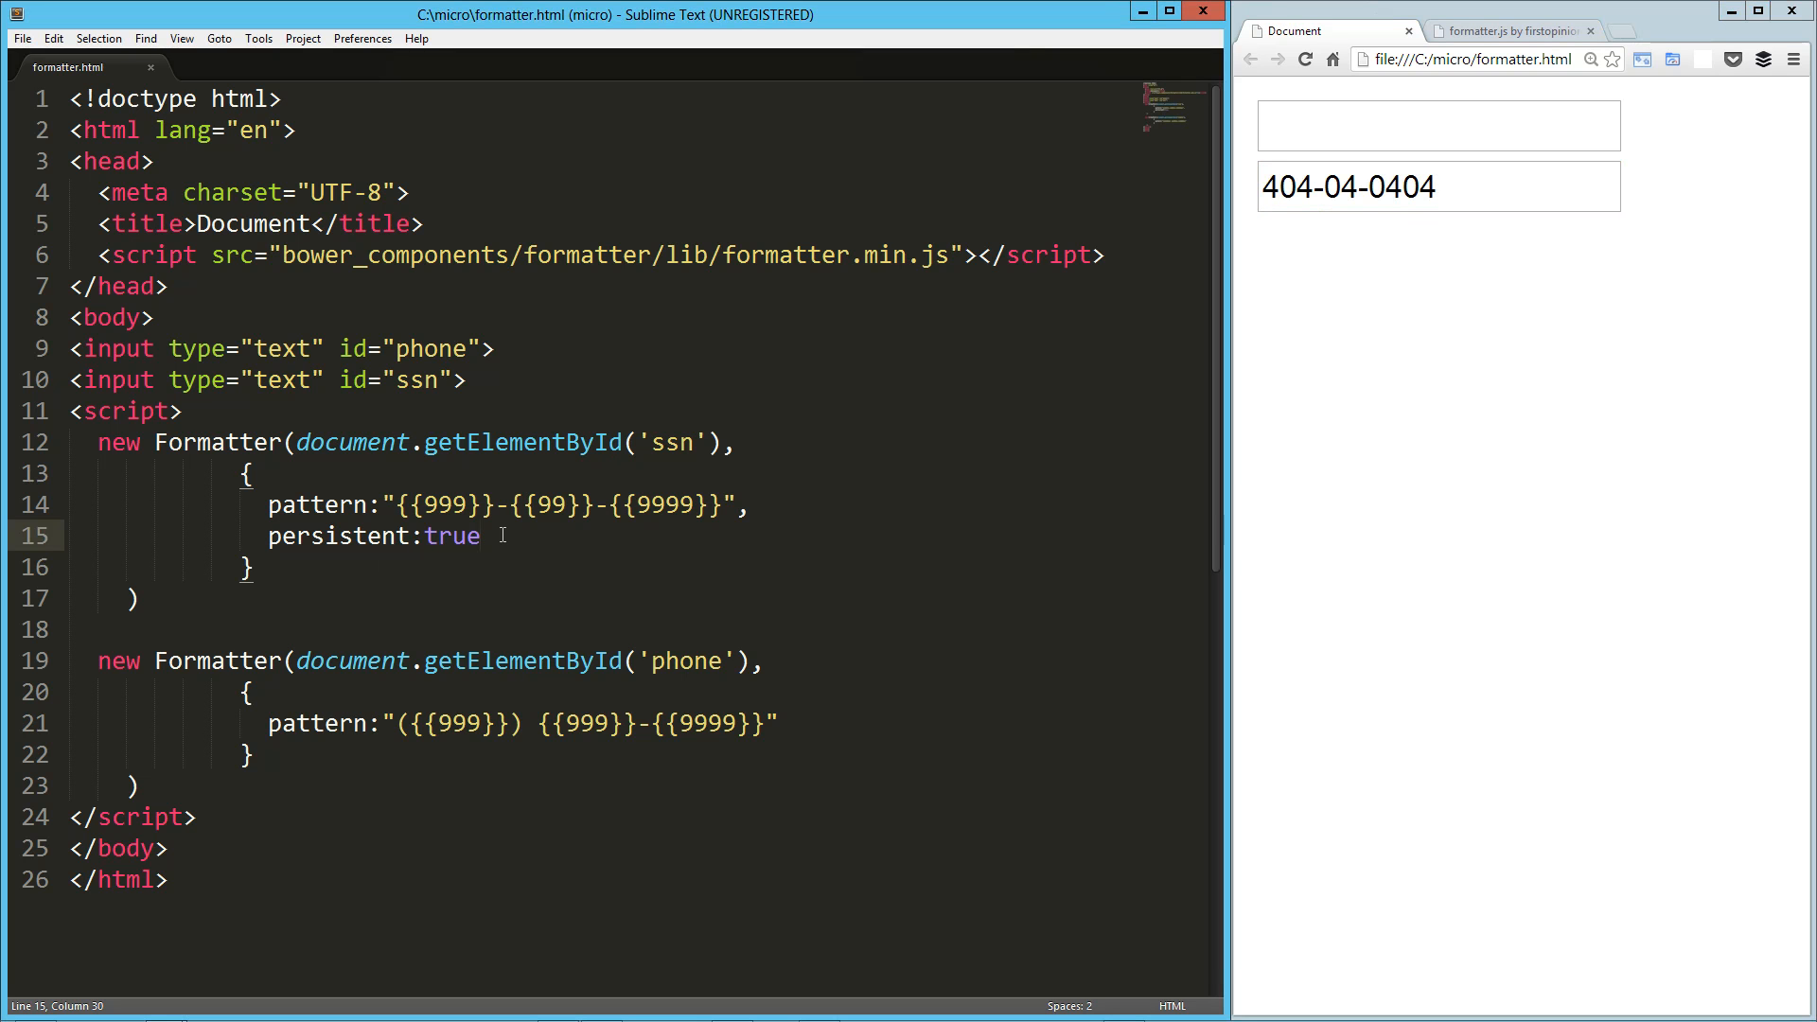
pyautogui.click(780, 724)
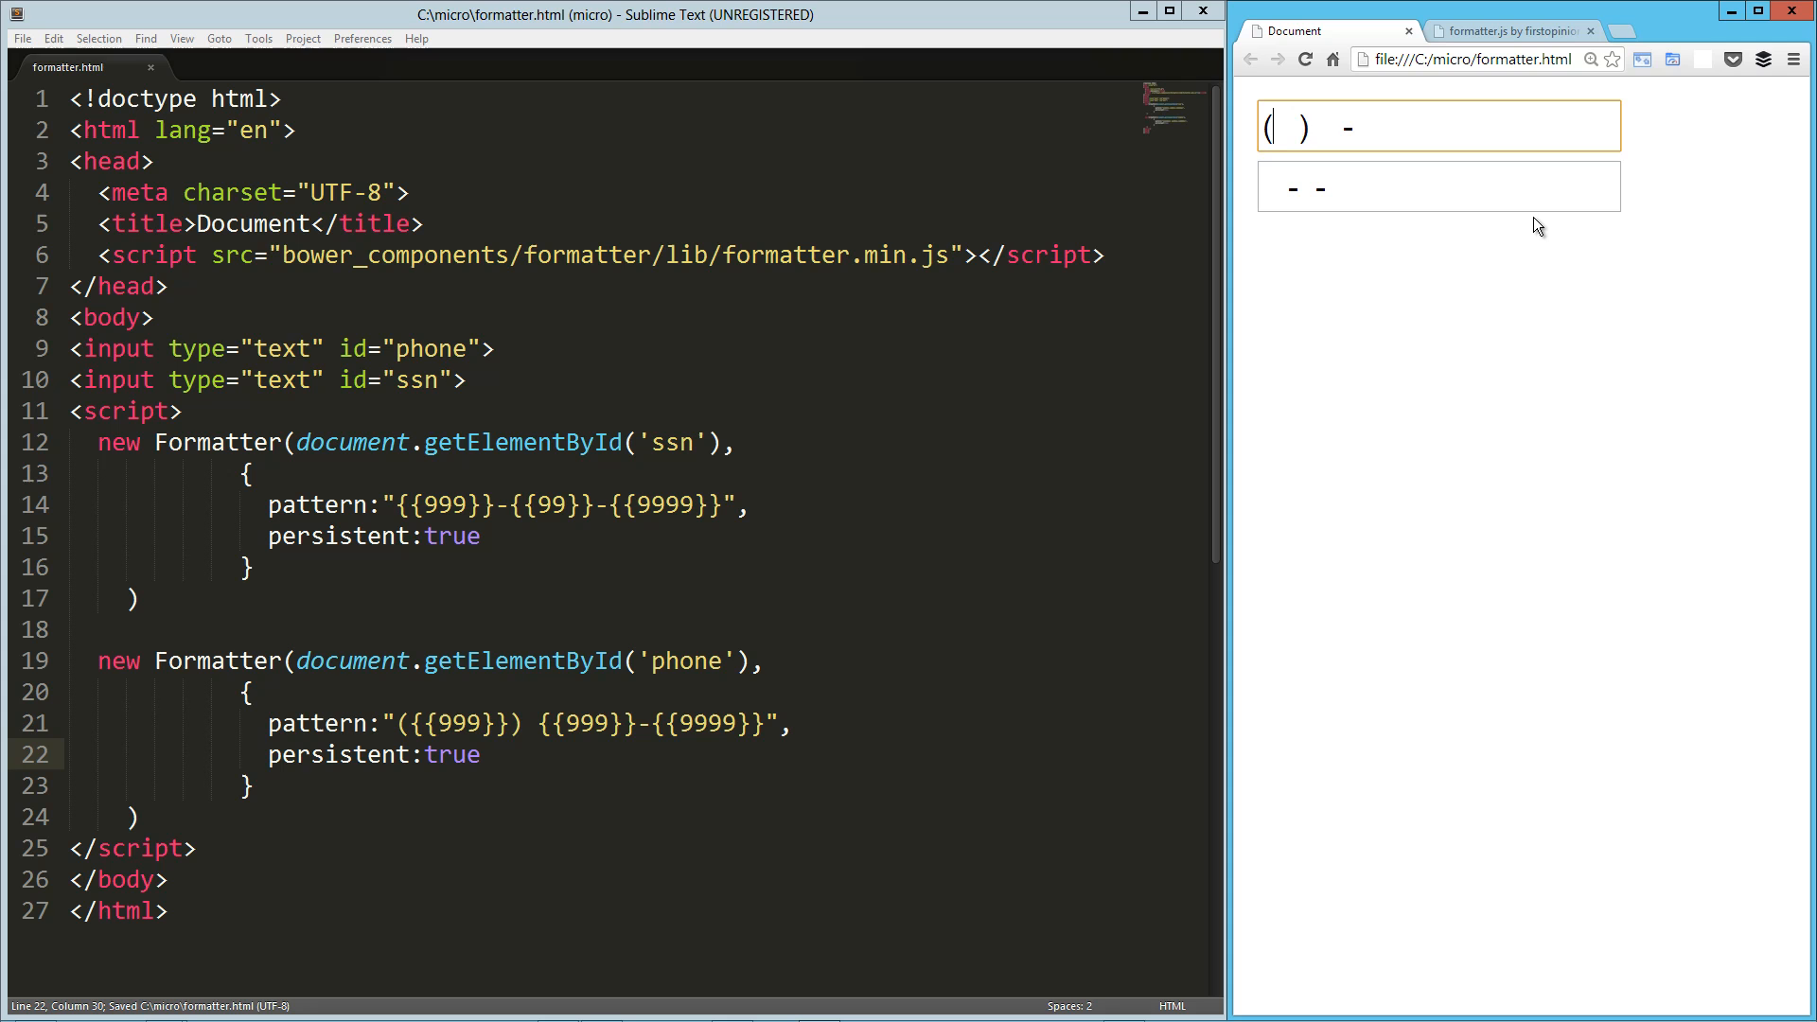
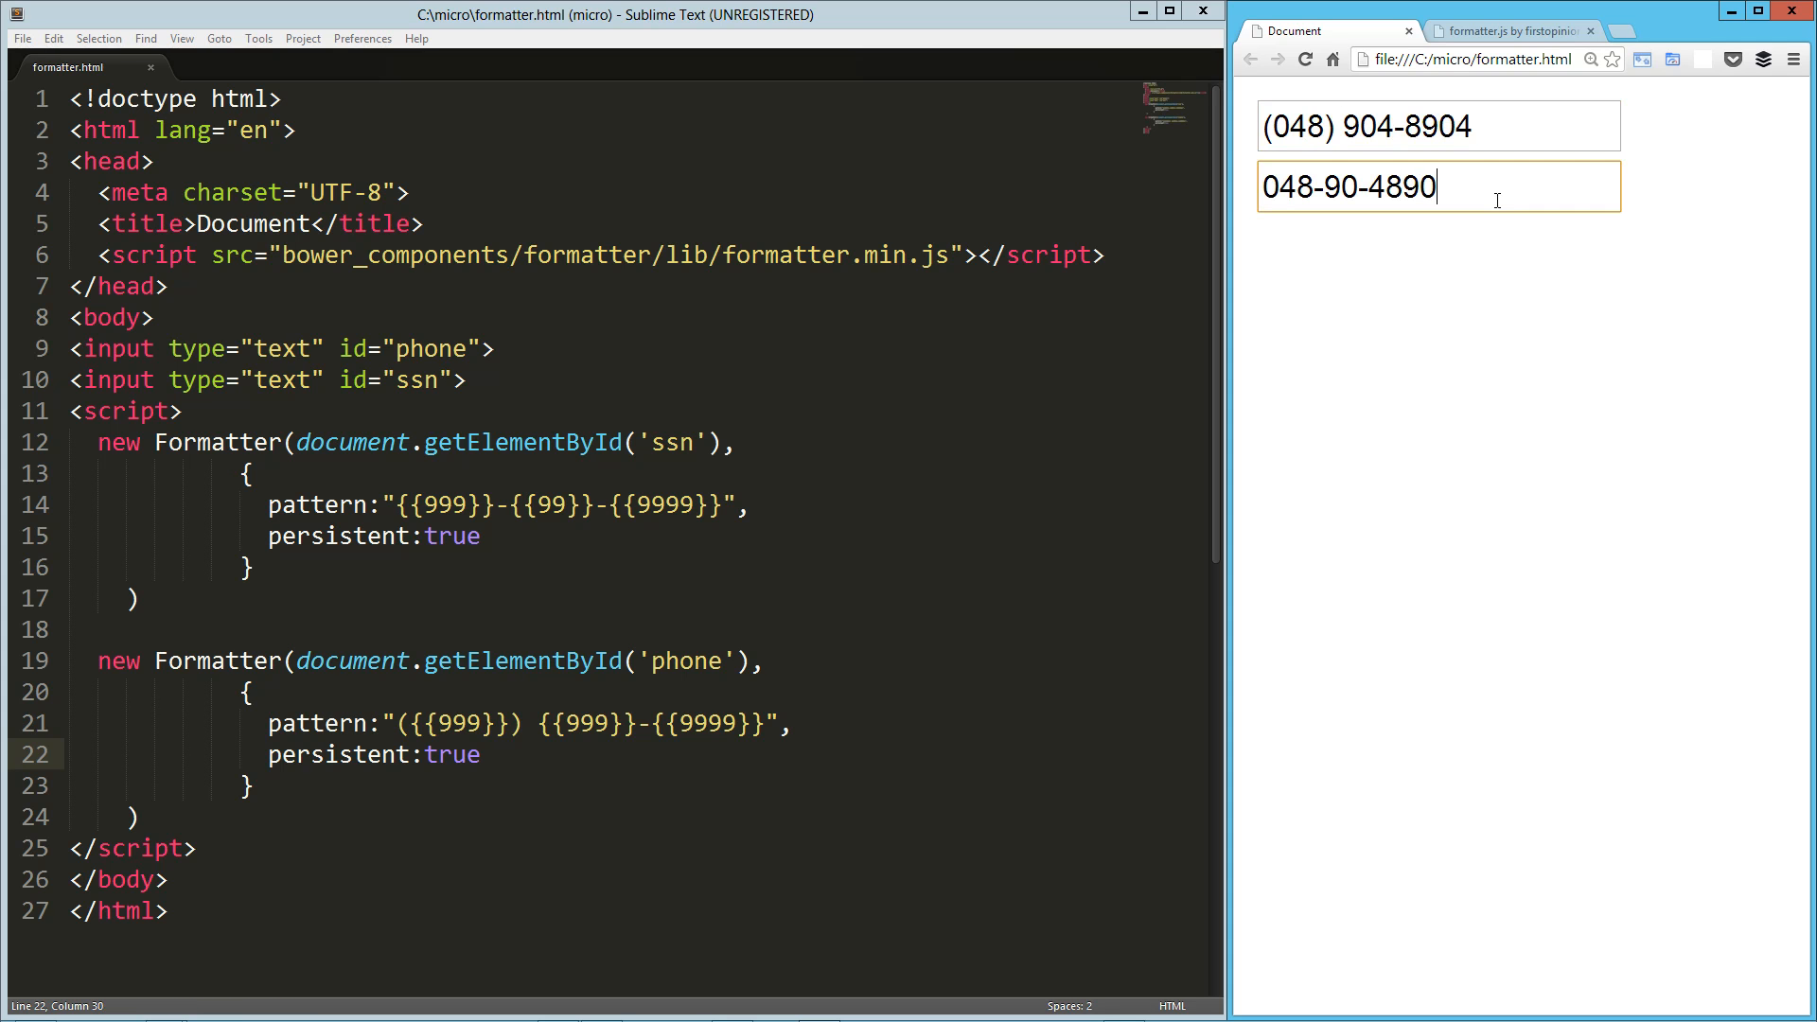
pyautogui.click(647, 329)
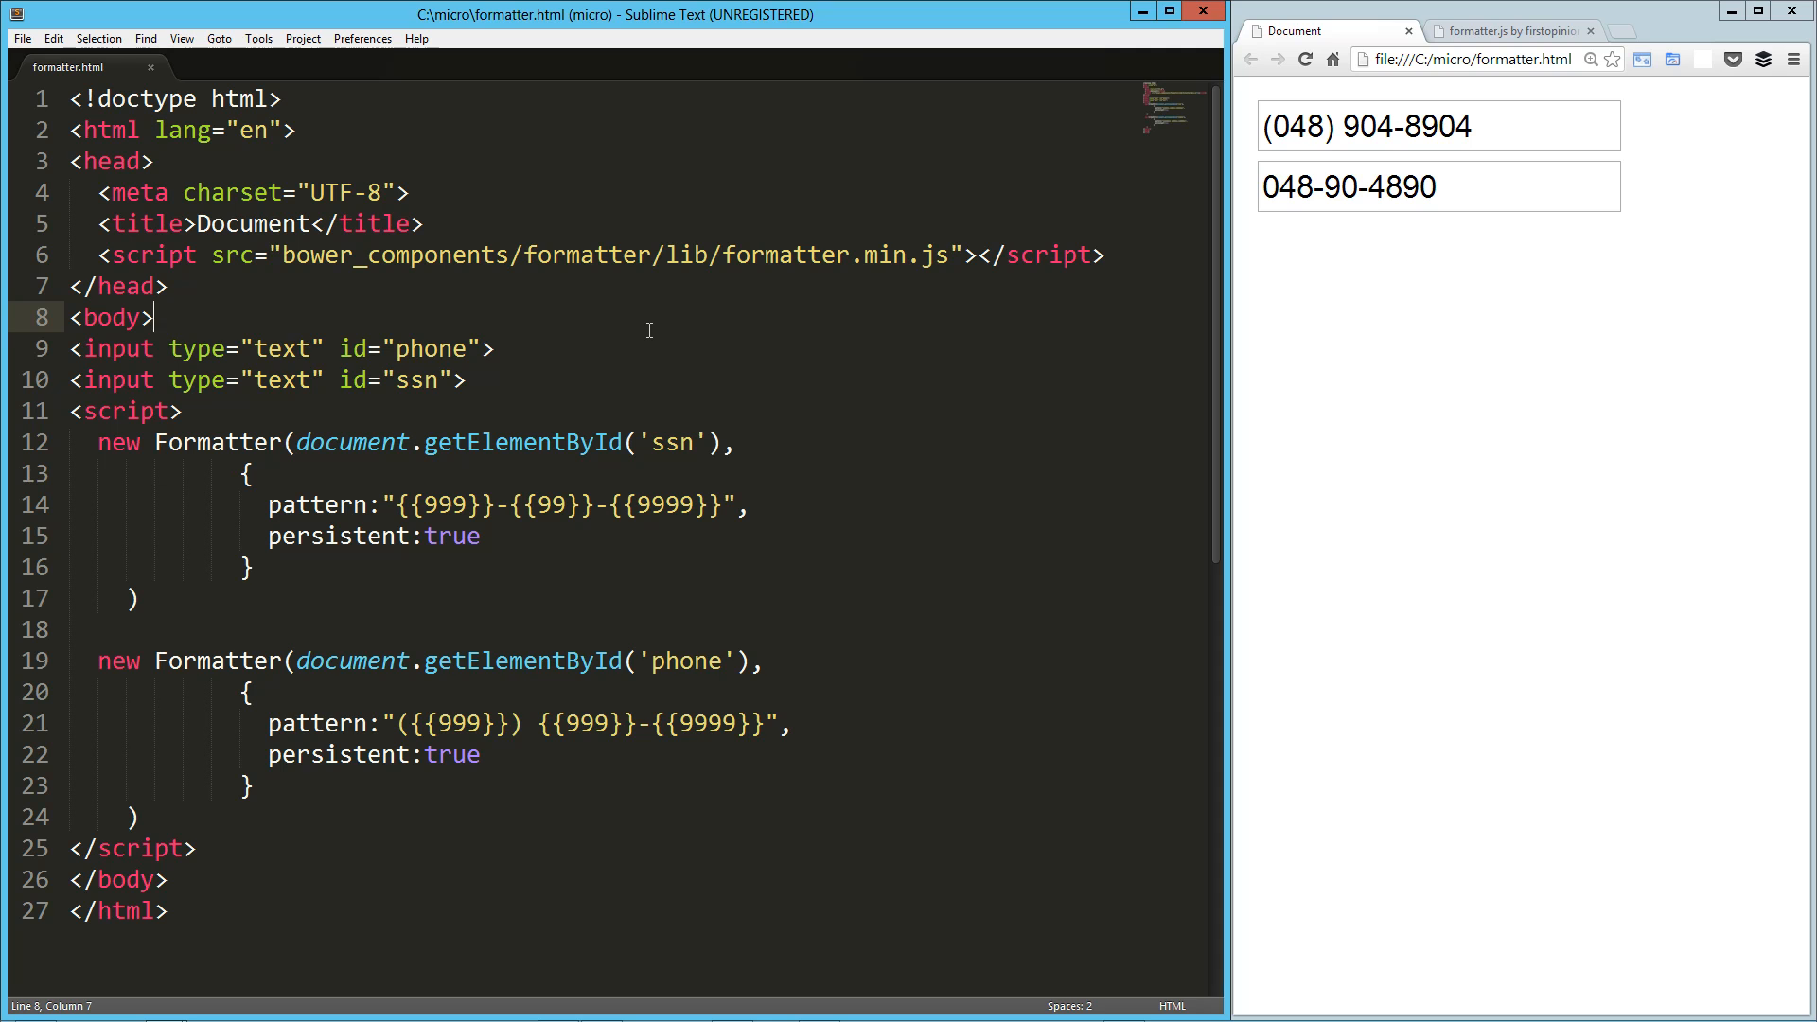